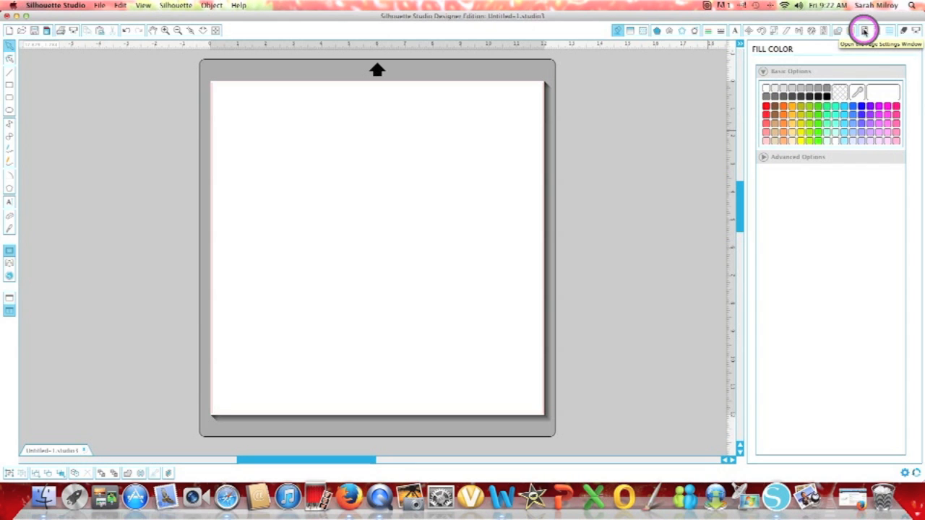
Show the Page Settings panel for the blank 12 × 12 inch page
{"action": "left_click", "coordinate": [864, 30]}
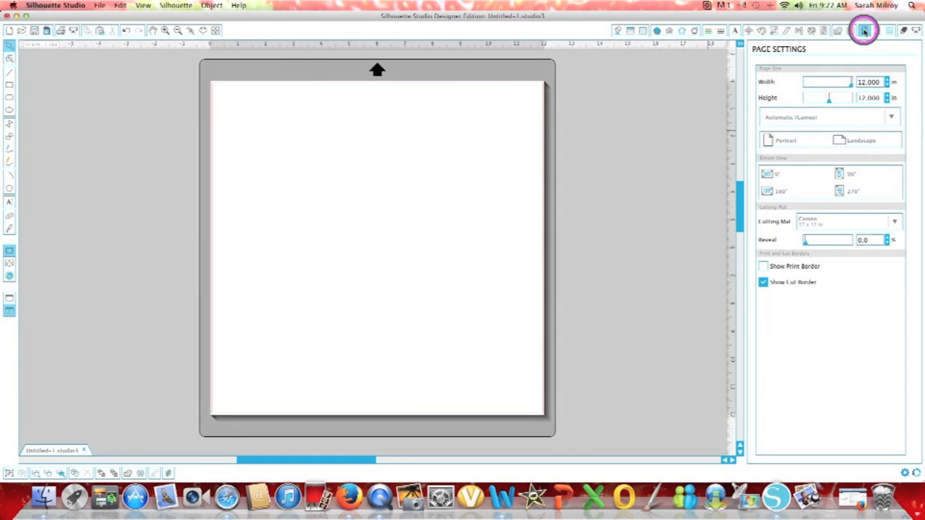
{"action": "mouse_move", "coordinate": [540, 81]}
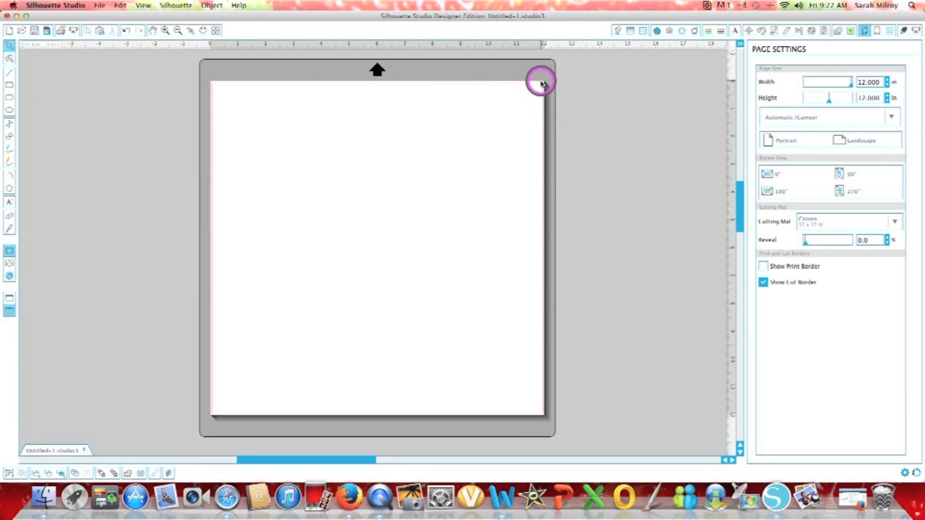
{"action": "mouse_move", "coordinate": [208, 323]}
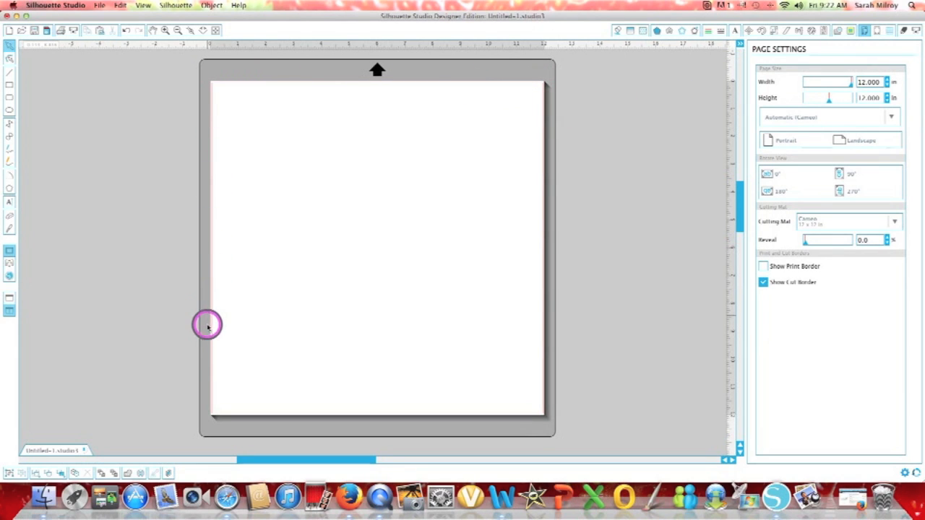
{"action": "mouse_move", "coordinate": [228, 309]}
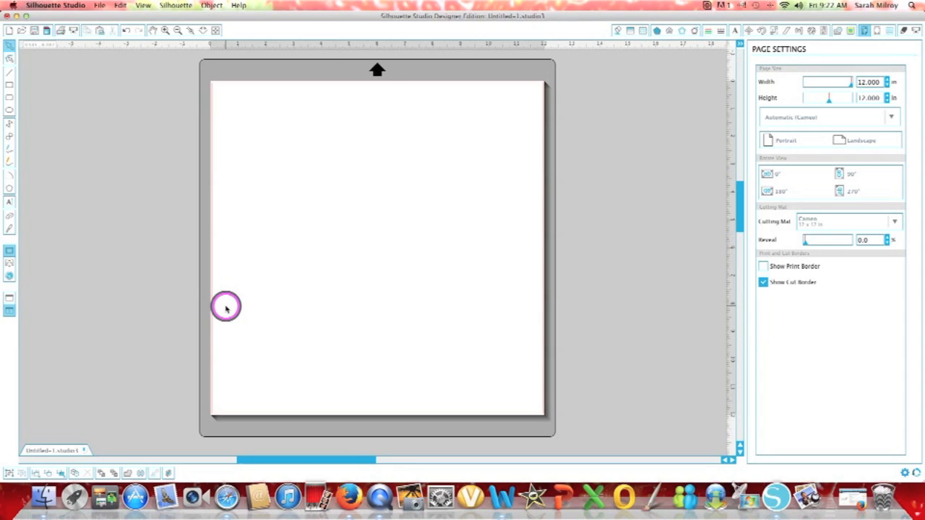
{"action": "mouse_move", "coordinate": [557, 168]}
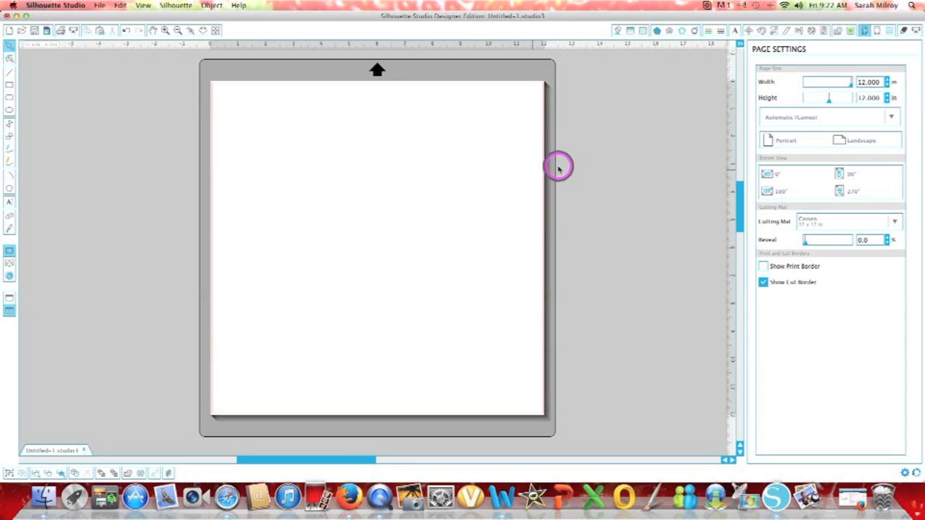
{"action": "mouse_move", "coordinate": [875, 59]}
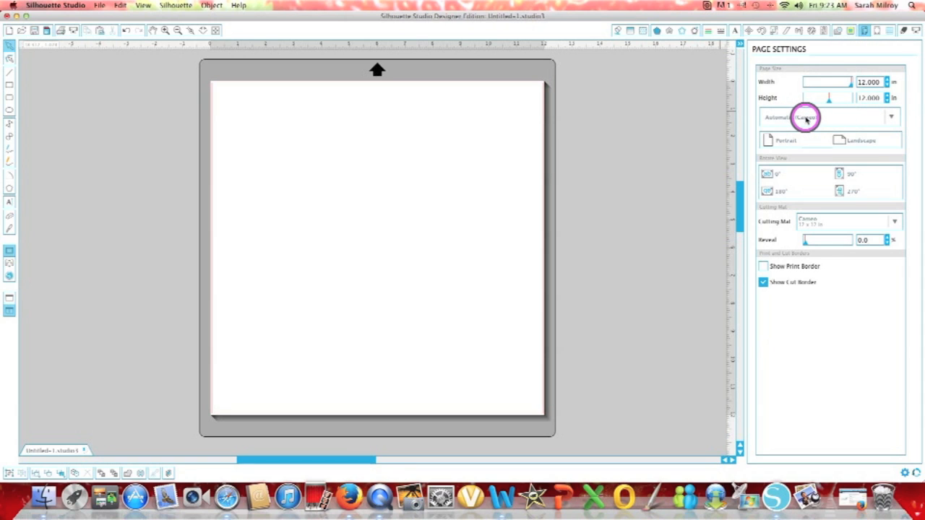
Switch the page to the Current Printer media size, 8.5 × 11 inches portrait
{"action": "left_click", "coordinate": [892, 116]}
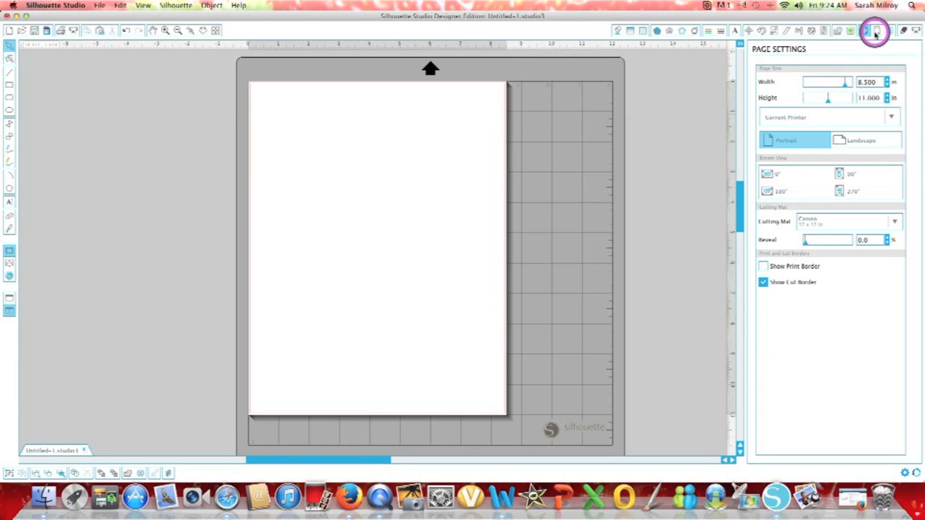
Set the registration mark style to Type 1 (CAMEO) Portrait on the letter page
{"action": "left_click", "coordinate": [876, 31]}
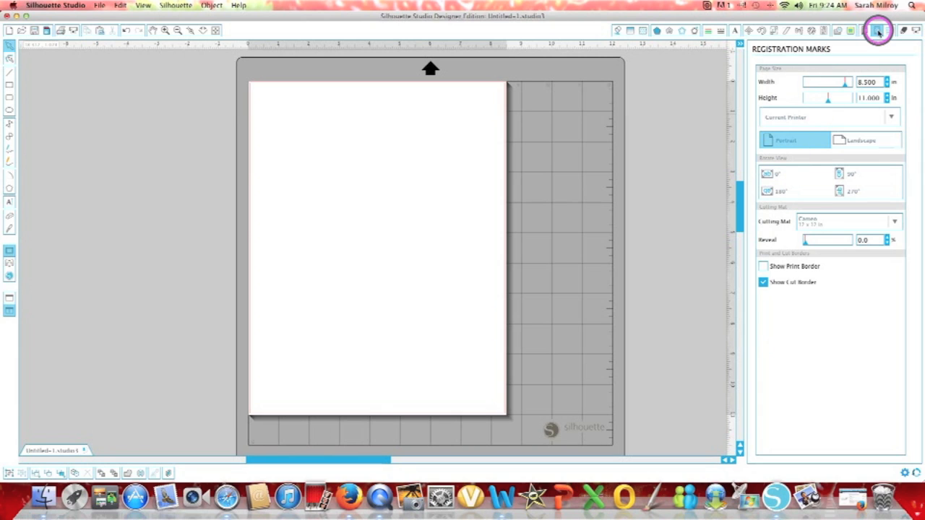
{"action": "left_click", "coordinate": [875, 30]}
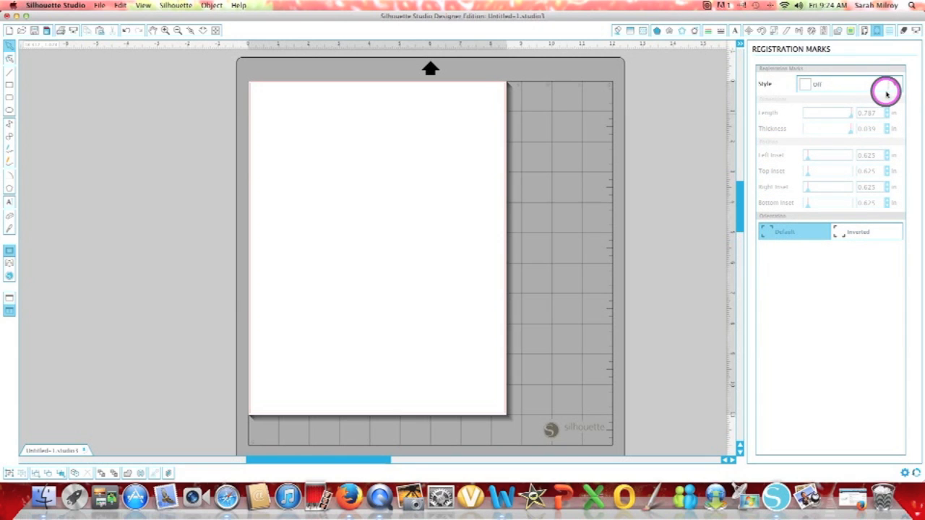
{"action": "left_click", "coordinate": [896, 84]}
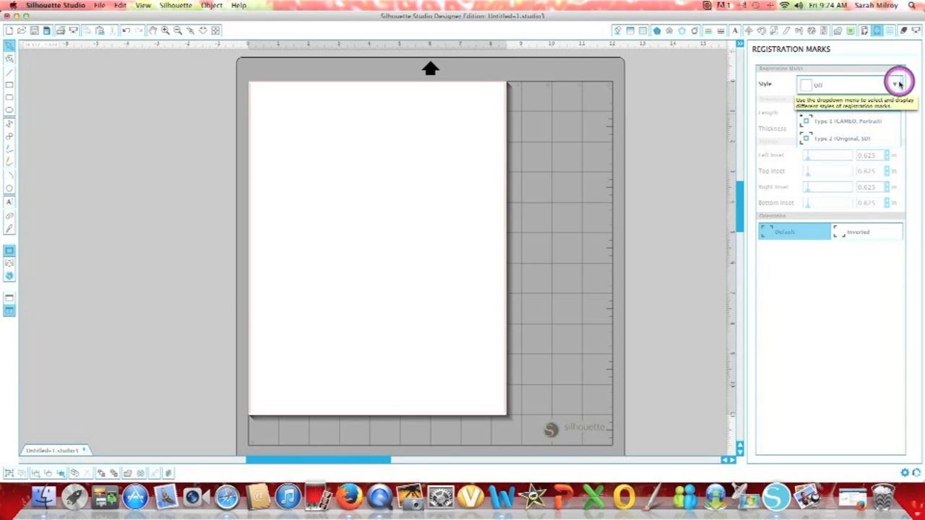
{"action": "left_click", "coordinate": [896, 84]}
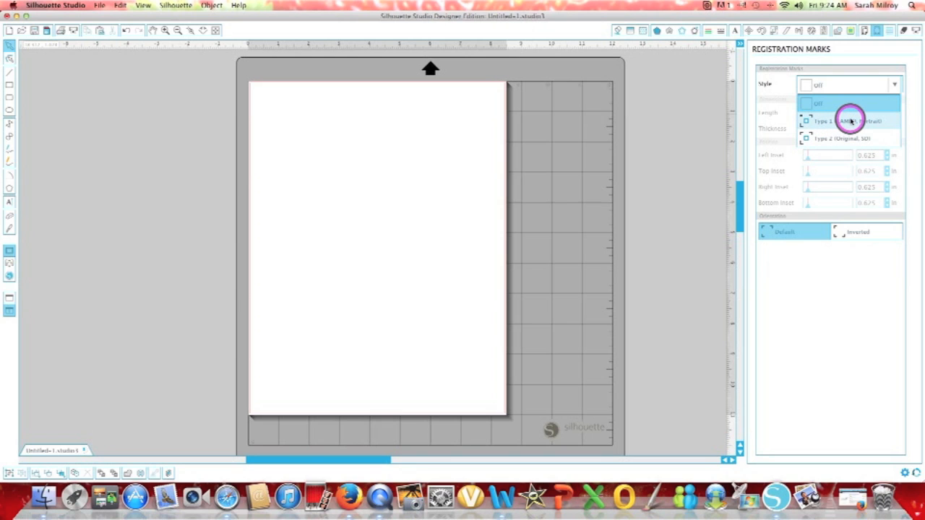
{"action": "mouse_move", "coordinate": [850, 121]}
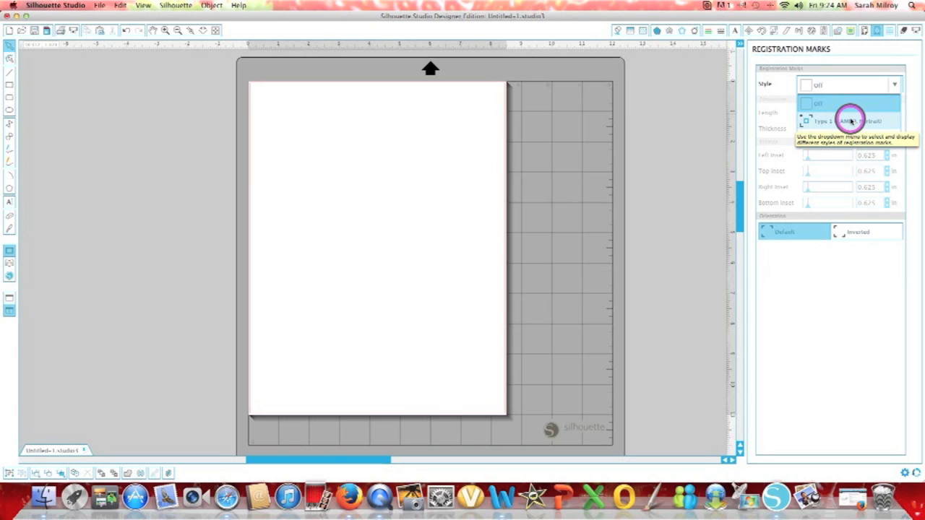
{"action": "left_click", "coordinate": [849, 121]}
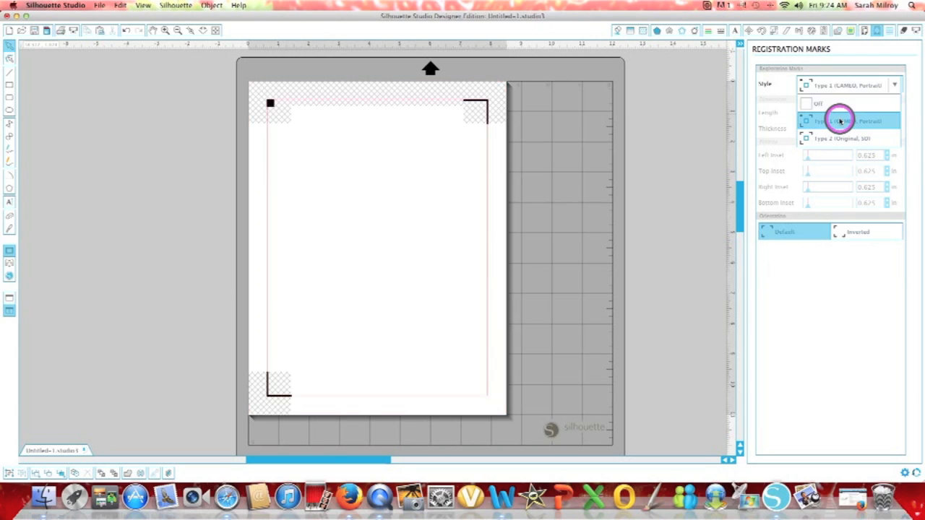
{"action": "left_click", "coordinate": [838, 121]}
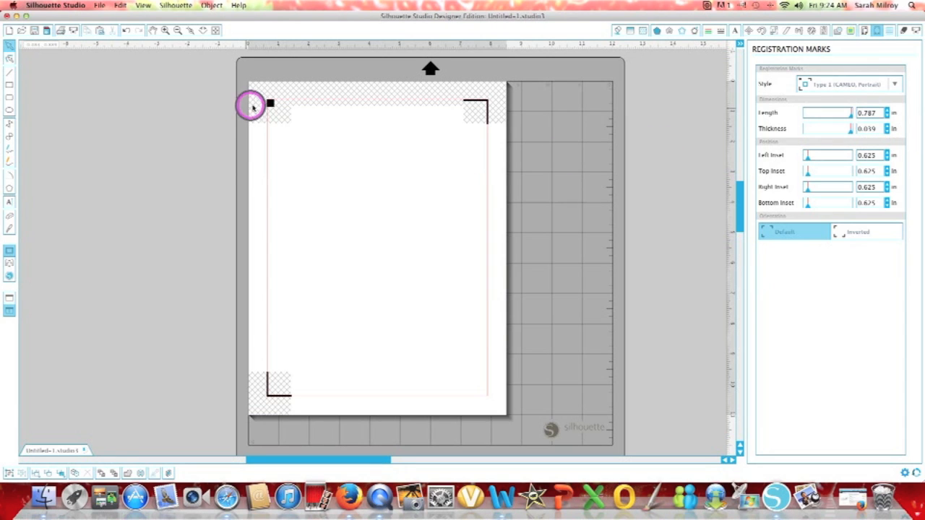
{"action": "mouse_move", "coordinate": [466, 94]}
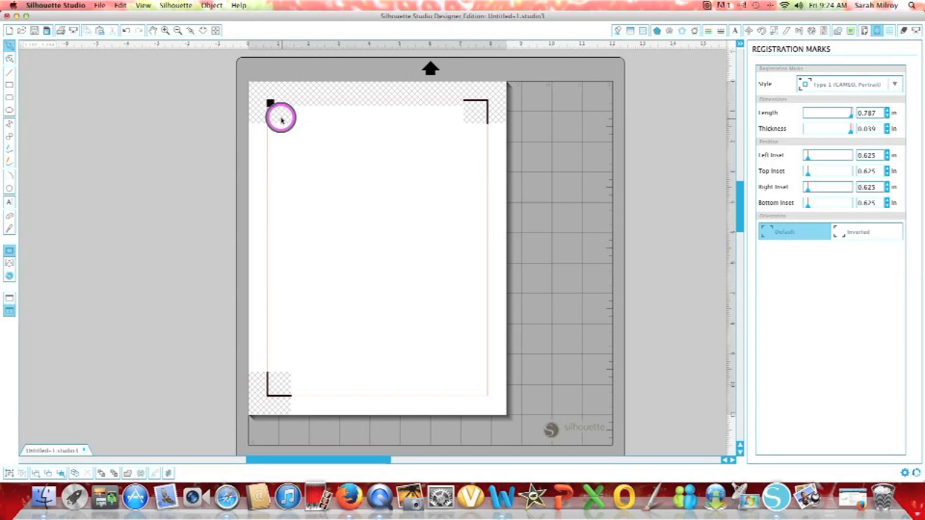
{"action": "mouse_move", "coordinate": [397, 133]}
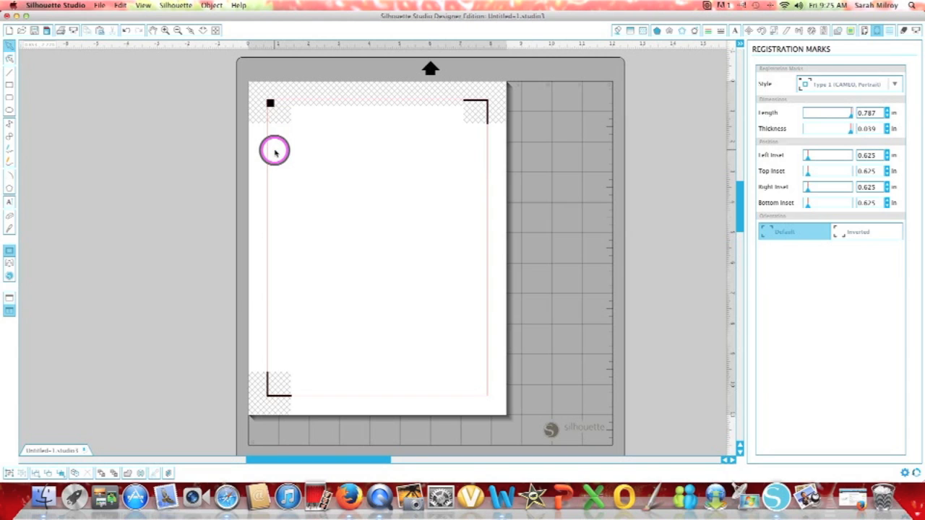
{"action": "mouse_move", "coordinate": [31, 265]}
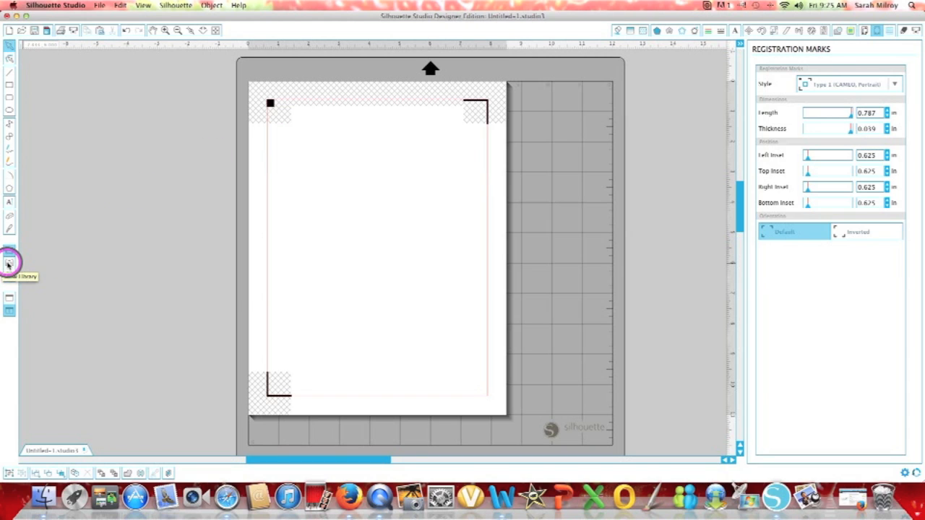
{"action": "mouse_move", "coordinate": [277, 256]}
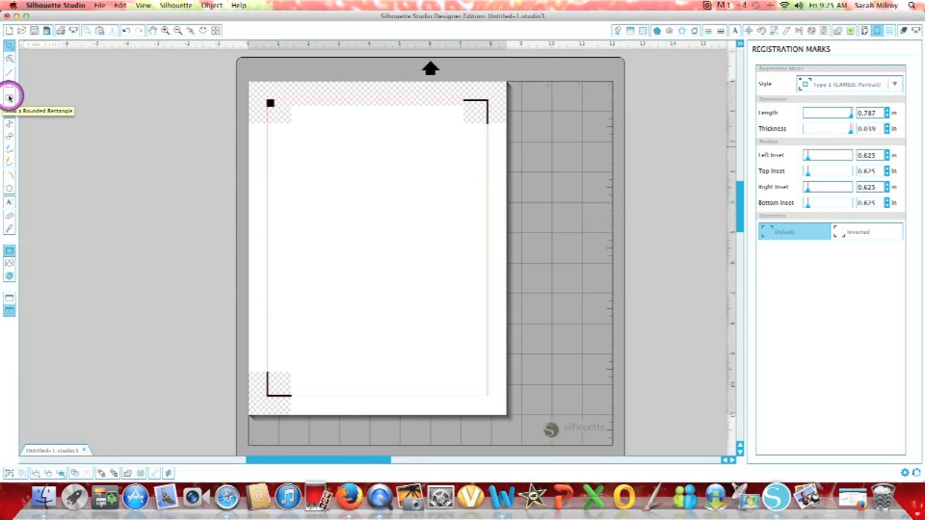
{"action": "mouse_move", "coordinate": [9, 89]}
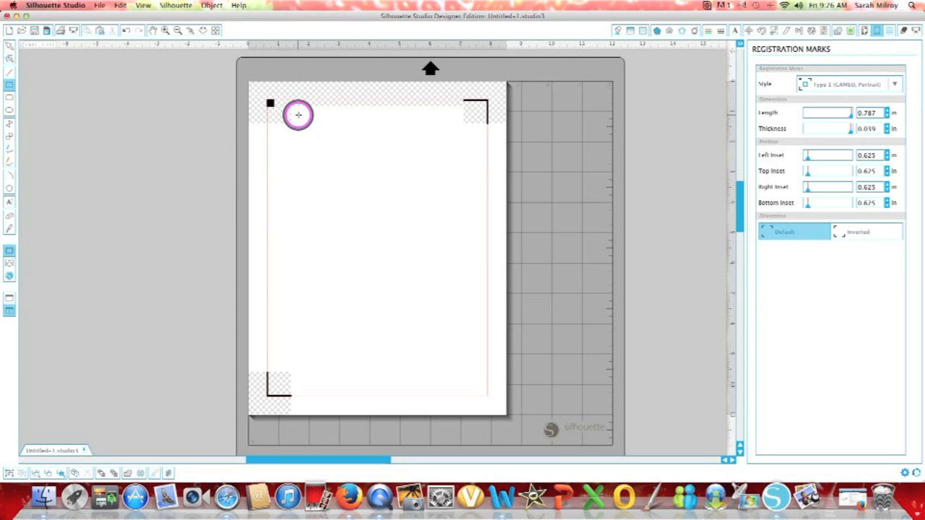
Draw a tall narrow rectangle down the page with the Rectangle tool and select it
{"action": "left_click_drag", "start_coordinate": [298, 114], "coordinate": [364, 374]}
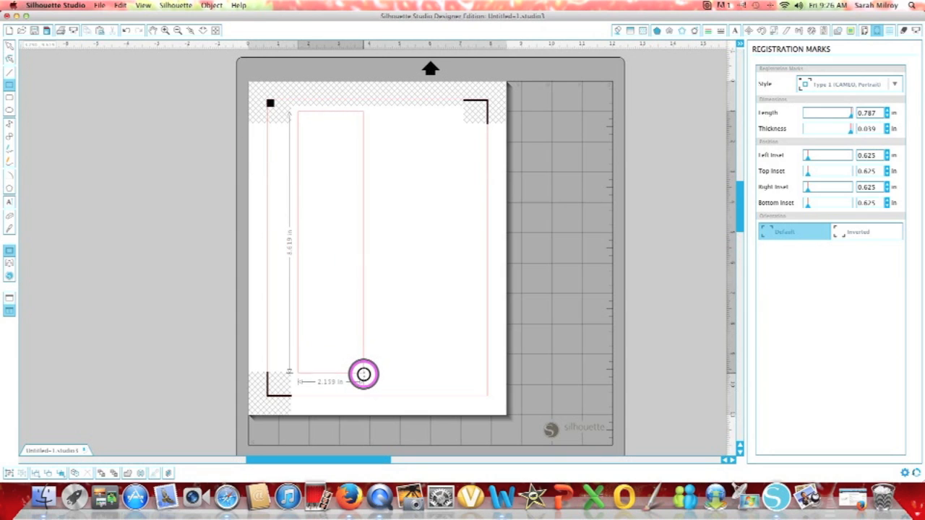
{"action": "left_click_drag", "start_coordinate": [364, 374], "coordinate": [356, 384]}
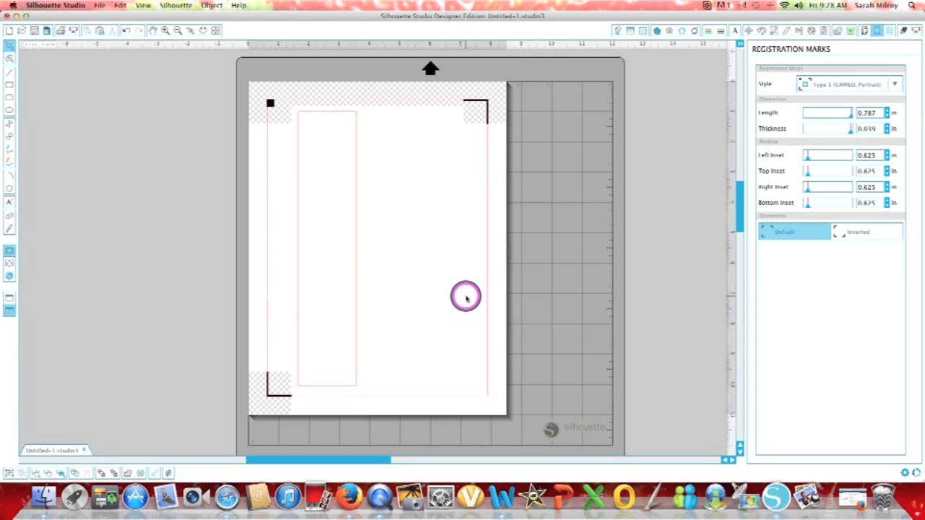
{"action": "mouse_move", "coordinate": [422, 228]}
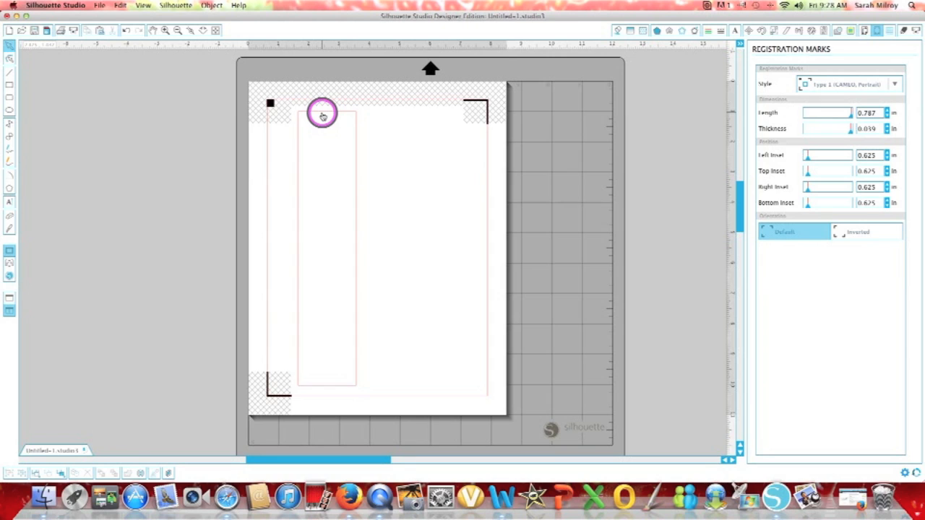
{"action": "left_click", "coordinate": [324, 116]}
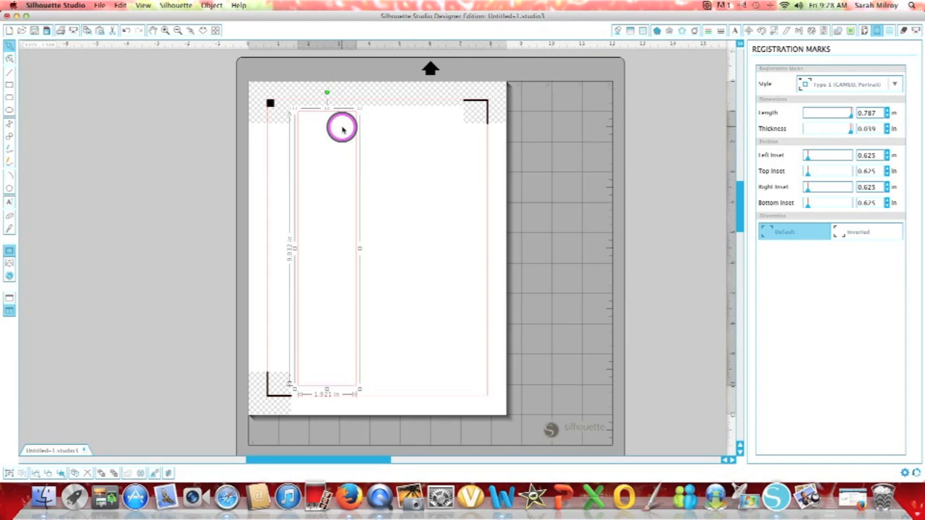
In the Scale panel, unlock aspect and apply a size of 1.300 in wide by 9.000 in high
{"action": "left_click", "coordinate": [775, 30]}
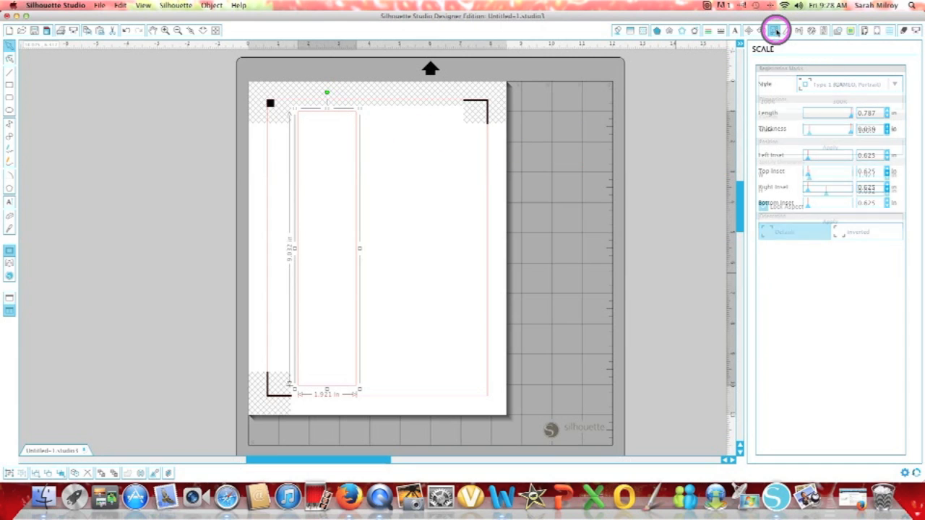
{"action": "left_click", "coordinate": [775, 29]}
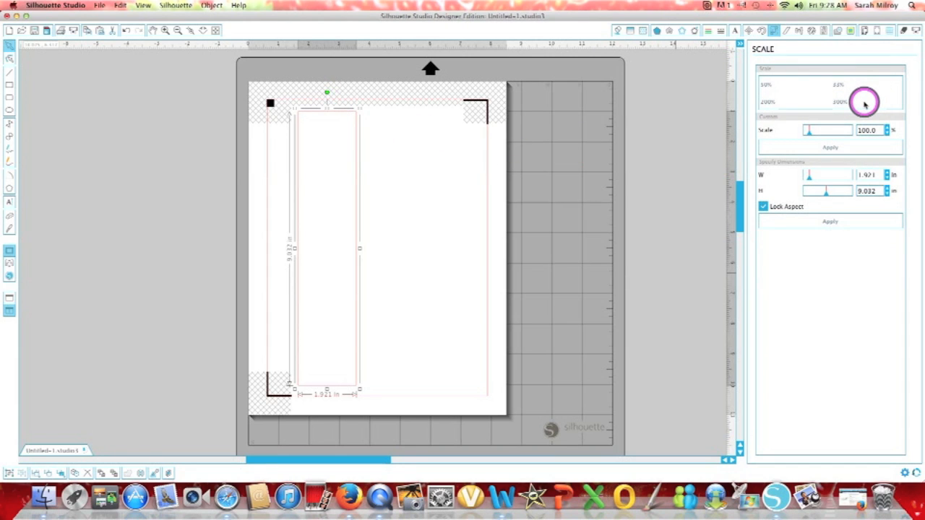
{"action": "mouse_move", "coordinate": [870, 176]}
{"action": "type", "text": "9.000"}
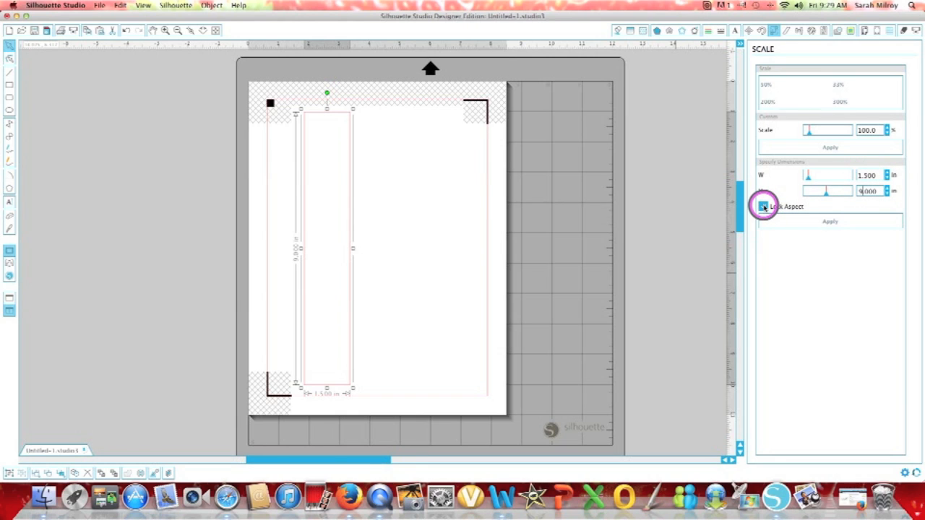
{"action": "left_click", "coordinate": [763, 205]}
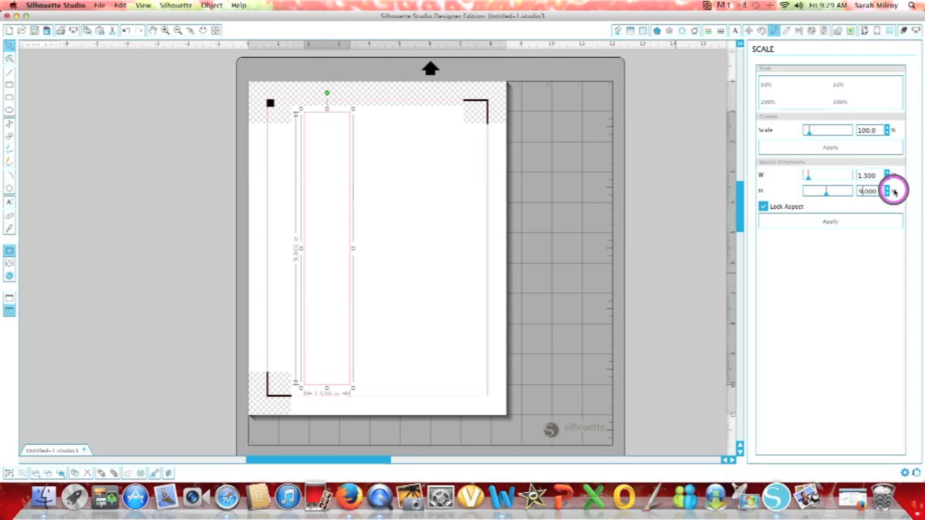
{"action": "left_click", "coordinate": [887, 188]}
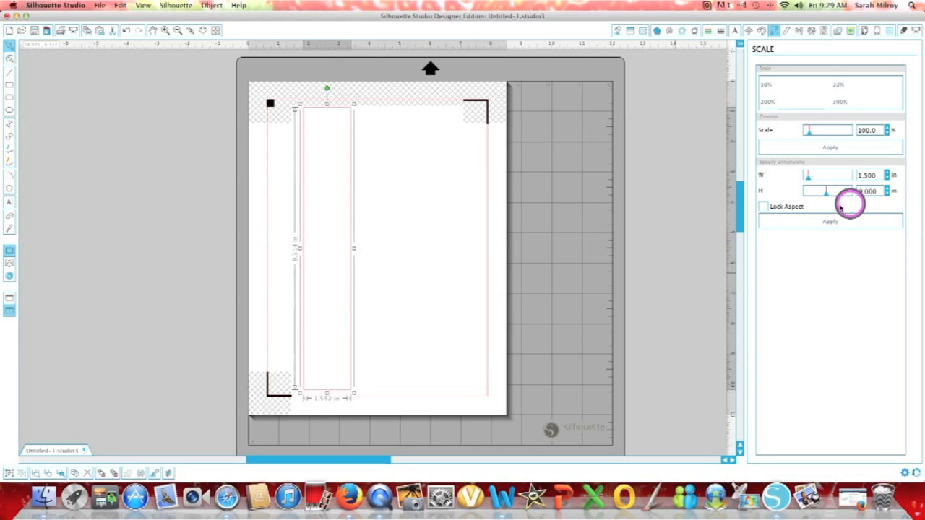
{"action": "left_click", "coordinate": [830, 221]}
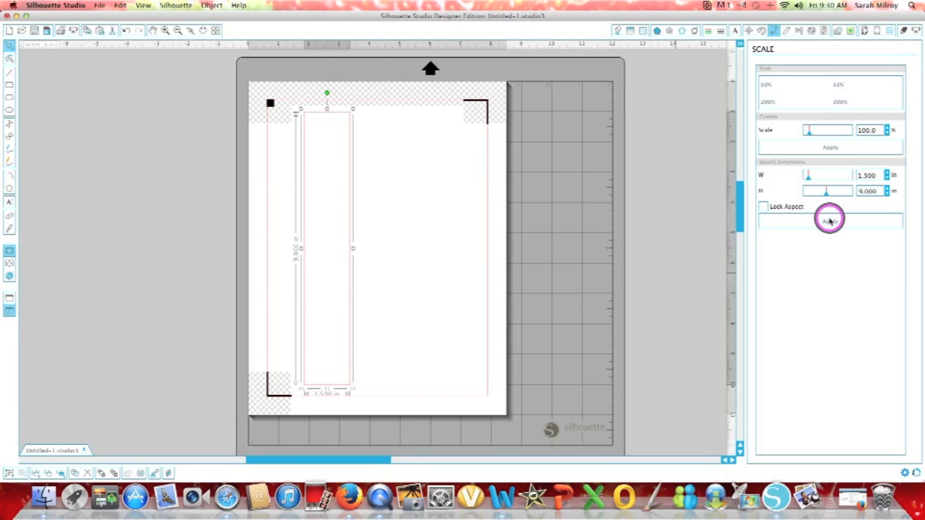
{"action": "mouse_move", "coordinate": [410, 173]}
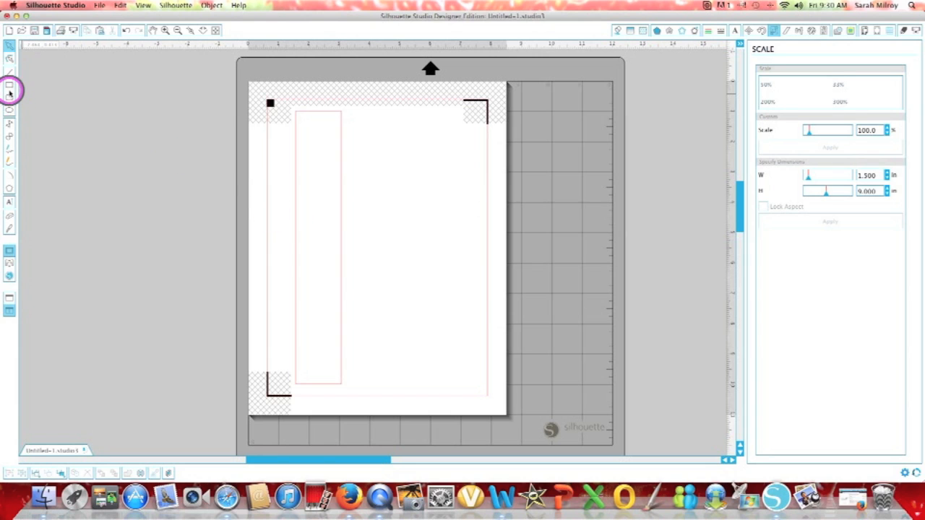
{"action": "mouse_move", "coordinate": [10, 171]}
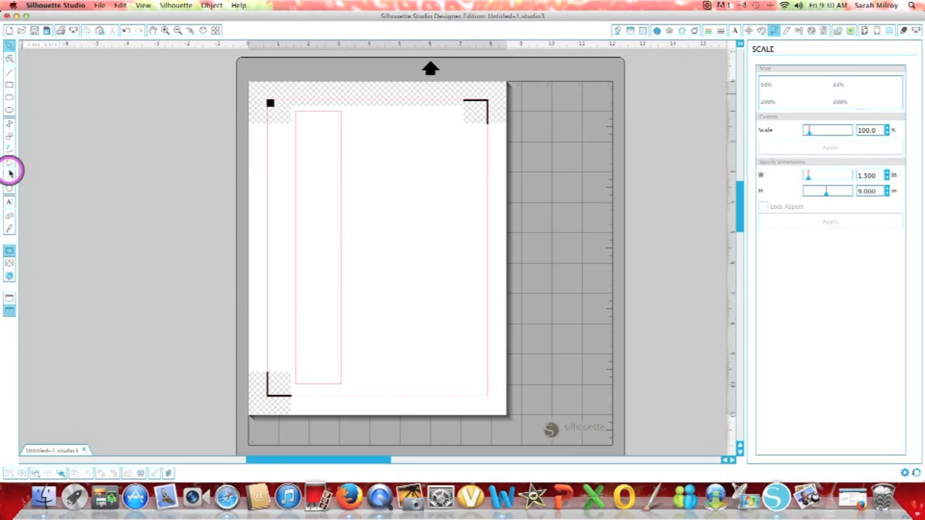
{"action": "mouse_move", "coordinate": [8, 114]}
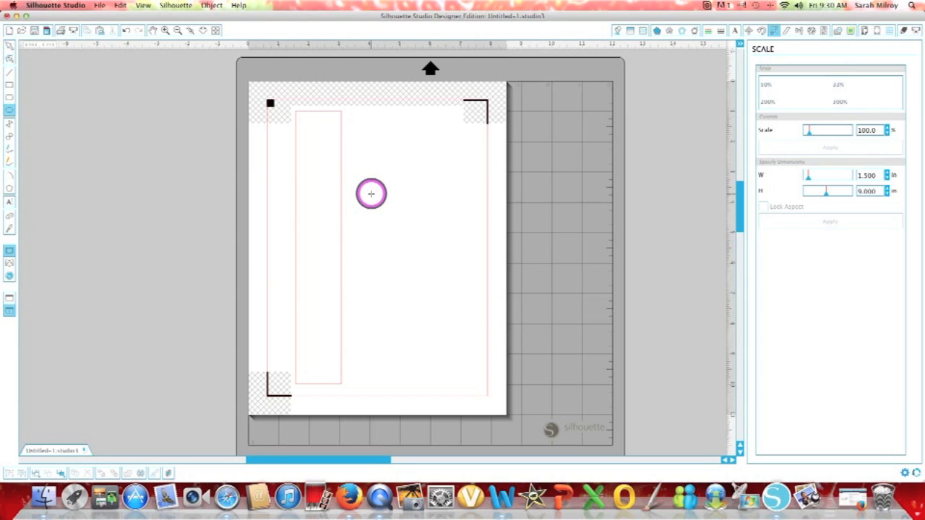
Draw a circle with the Ellipse tool and size it to 2.500 × 2.500 inches
{"action": "left_click_drag", "start_coordinate": [371, 194], "coordinate": [399, 255]}
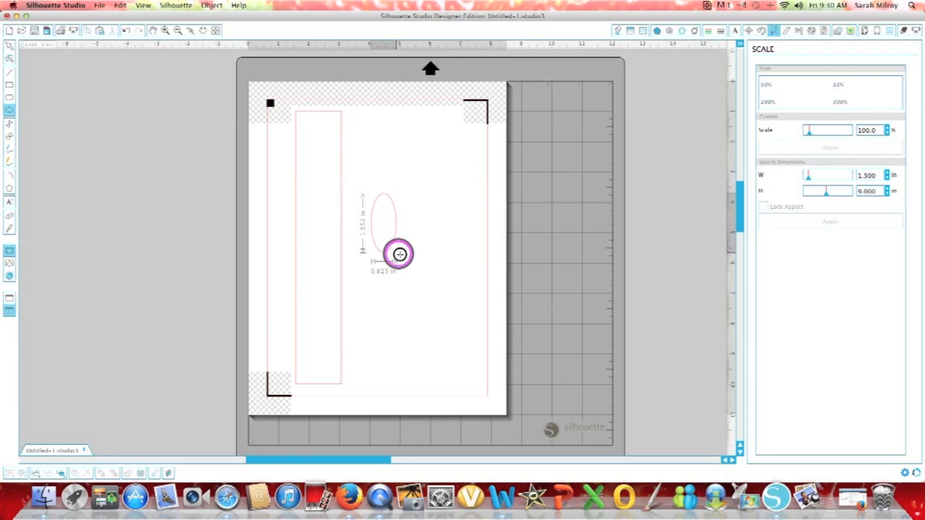
{"action": "left_click_drag", "start_coordinate": [399, 254], "coordinate": [450, 260]}
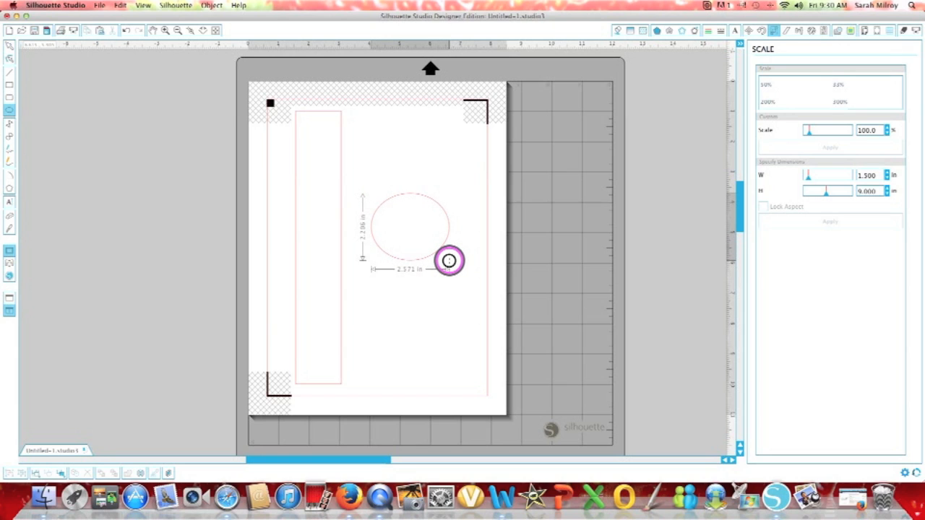
{"action": "left_click_drag", "start_coordinate": [449, 260], "coordinate": [445, 264]}
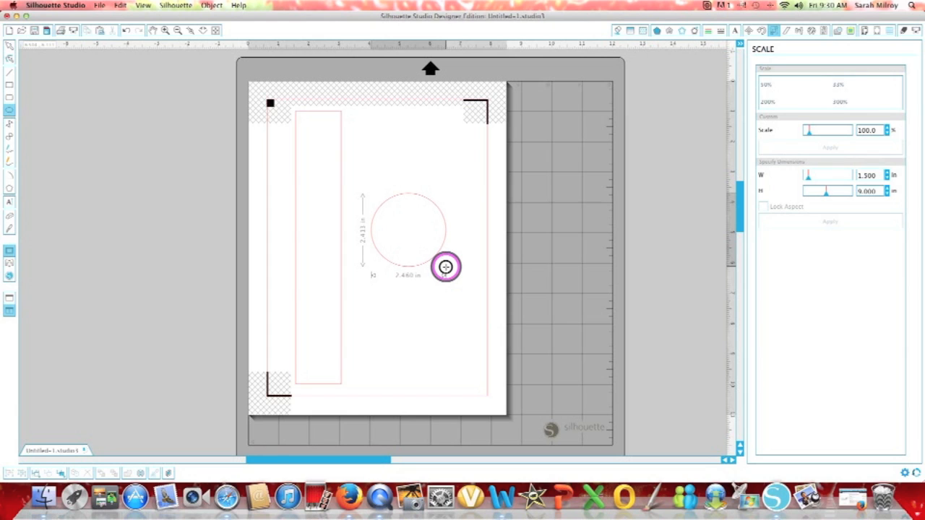
{"action": "left_click_drag", "start_coordinate": [445, 267], "coordinate": [448, 271]}
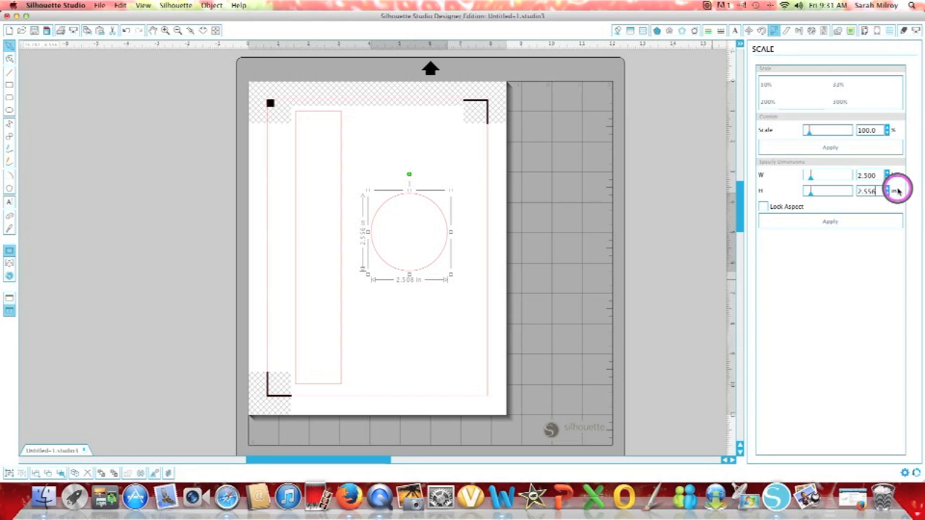
{"action": "left_click", "coordinate": [884, 194]}
{"action": "type", "text": "2.500"}
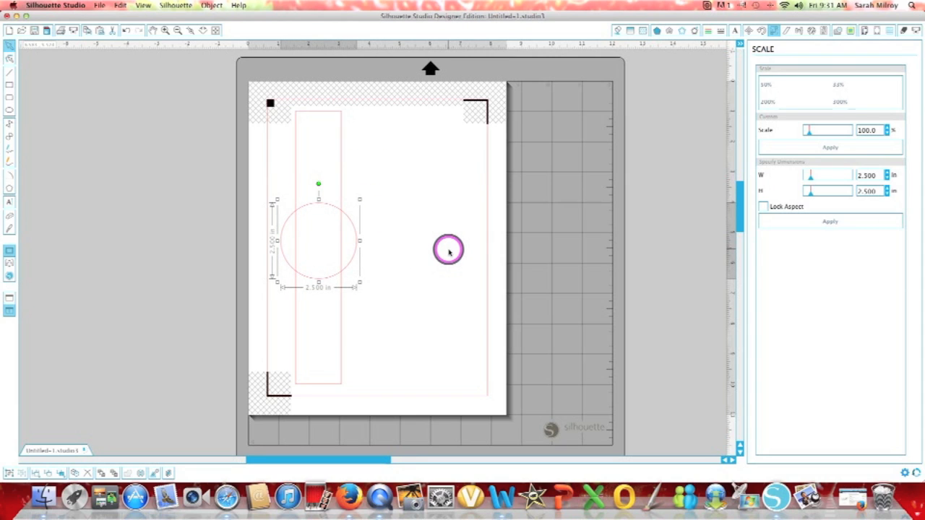
{"action": "mouse_move", "coordinate": [459, 234]}
{"action": "type", "text": "9.000"}
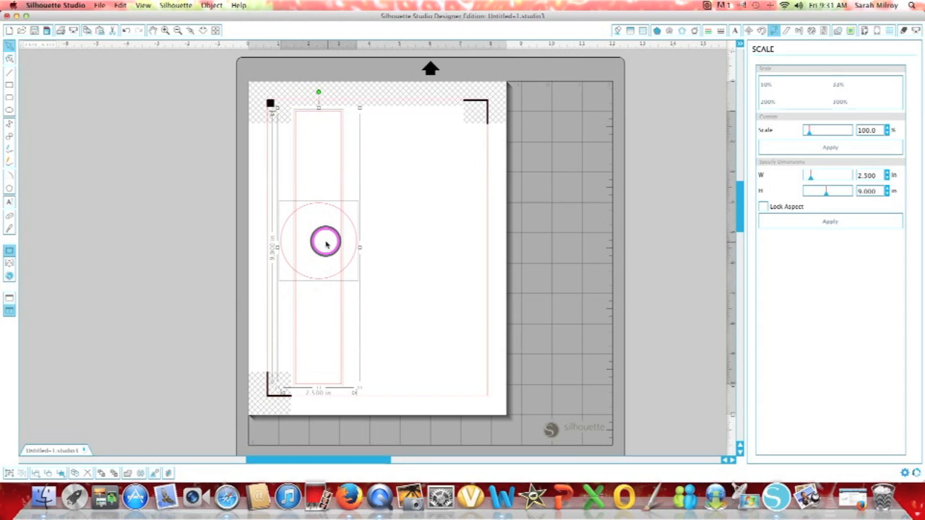
Drag the 2.5-inch circle over the middle of the tall band rectangle
{"action": "left_click_drag", "start_coordinate": [326, 242], "coordinate": [318, 217]}
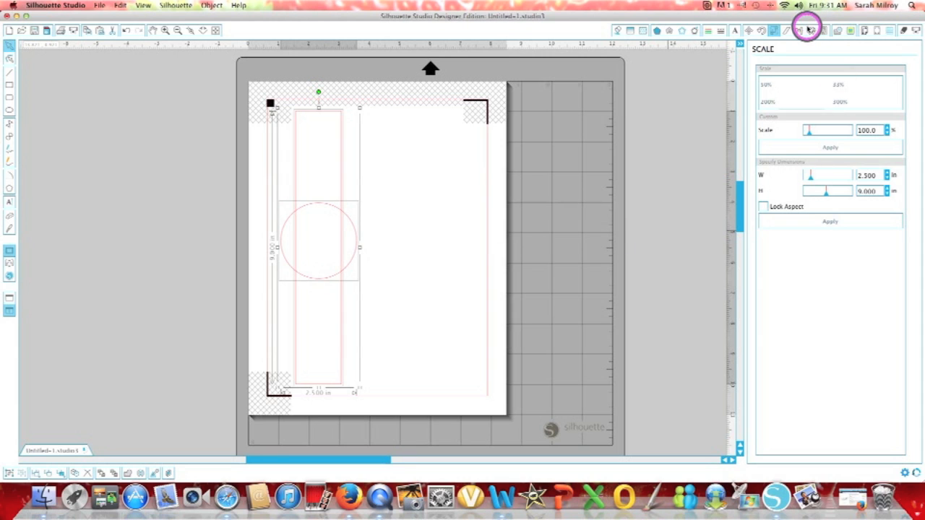
Use the Align window's Center, Align Center and Align Middle on the circle and band
{"action": "left_click", "coordinate": [798, 30]}
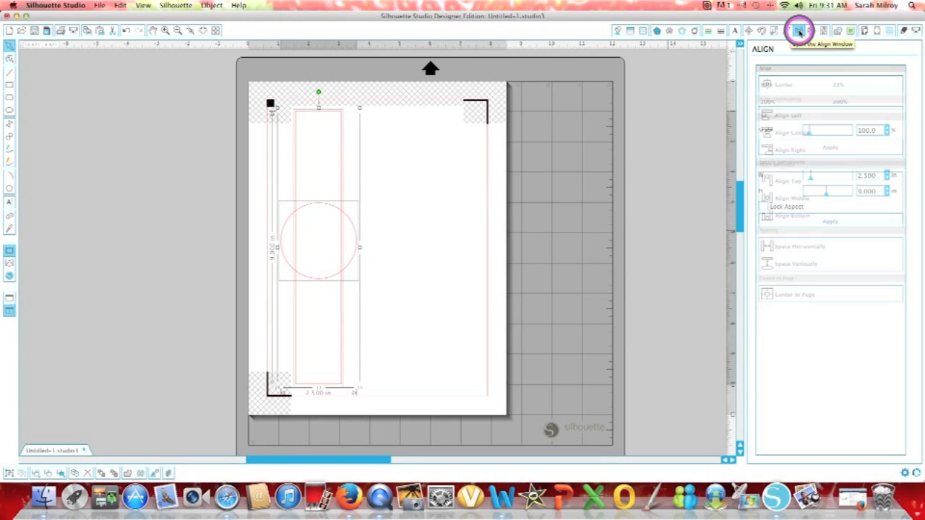
{"action": "left_click", "coordinate": [798, 30]}
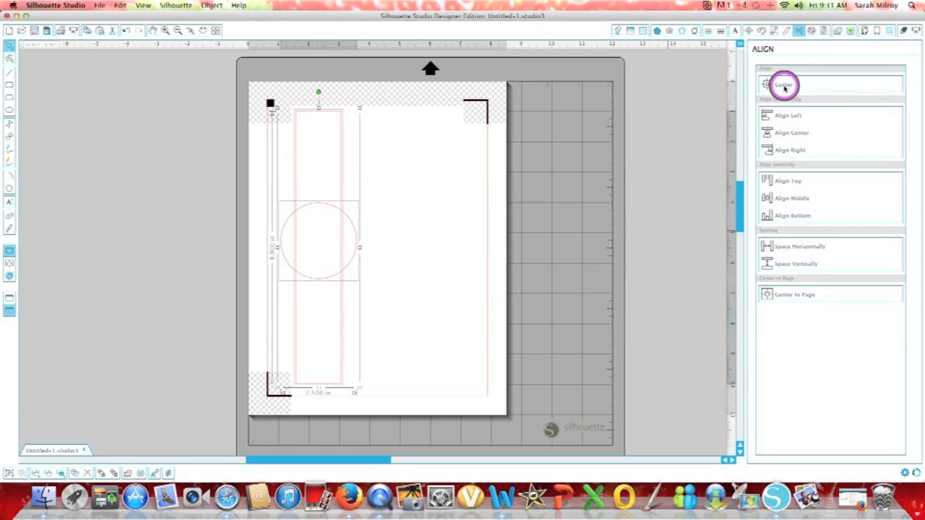
{"action": "left_click", "coordinate": [783, 84]}
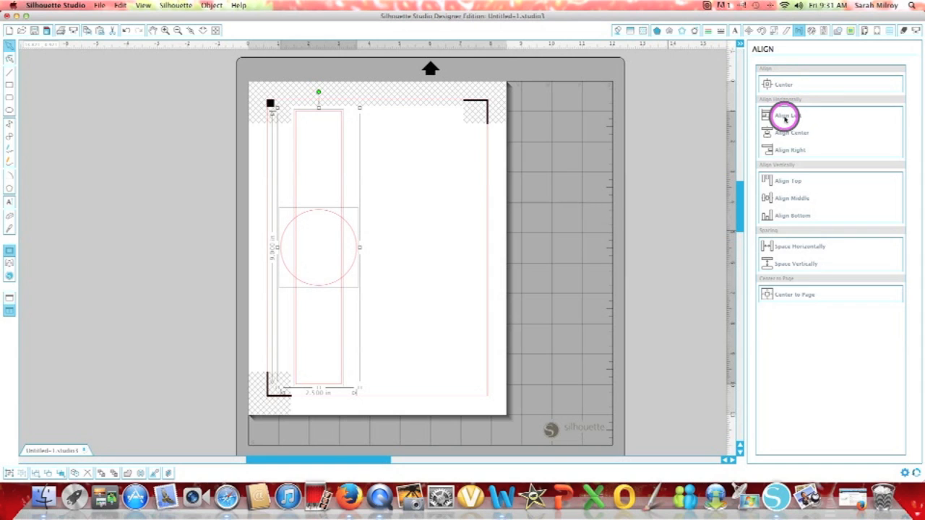
{"action": "left_click", "coordinate": [783, 116]}
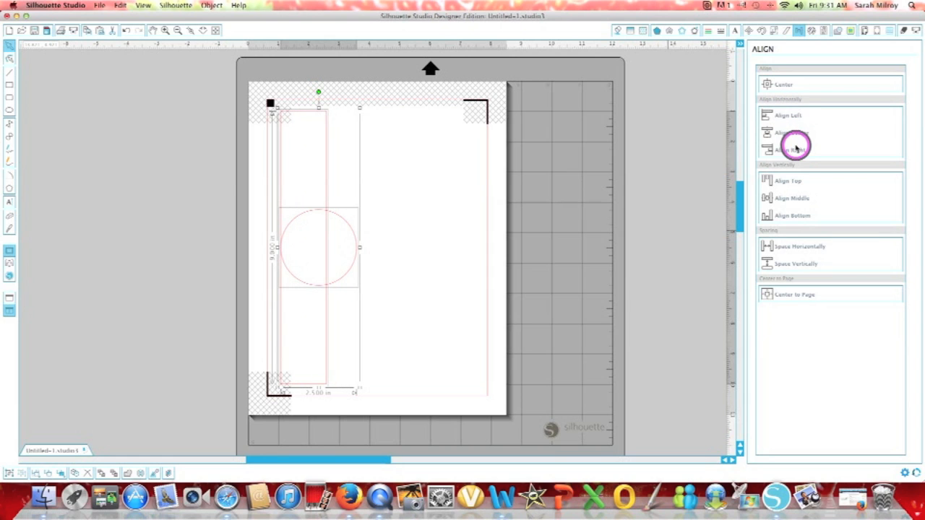
{"action": "left_click", "coordinate": [788, 181]}
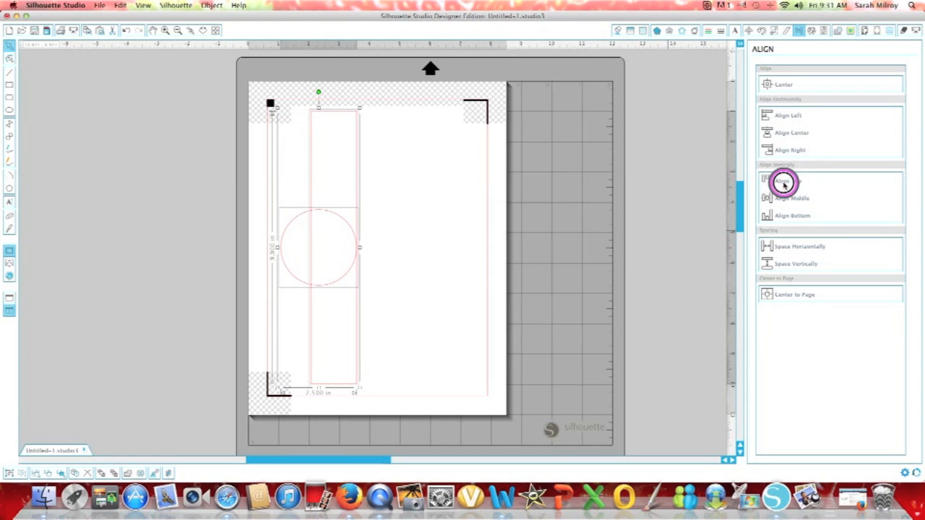
{"action": "left_click", "coordinate": [787, 181]}
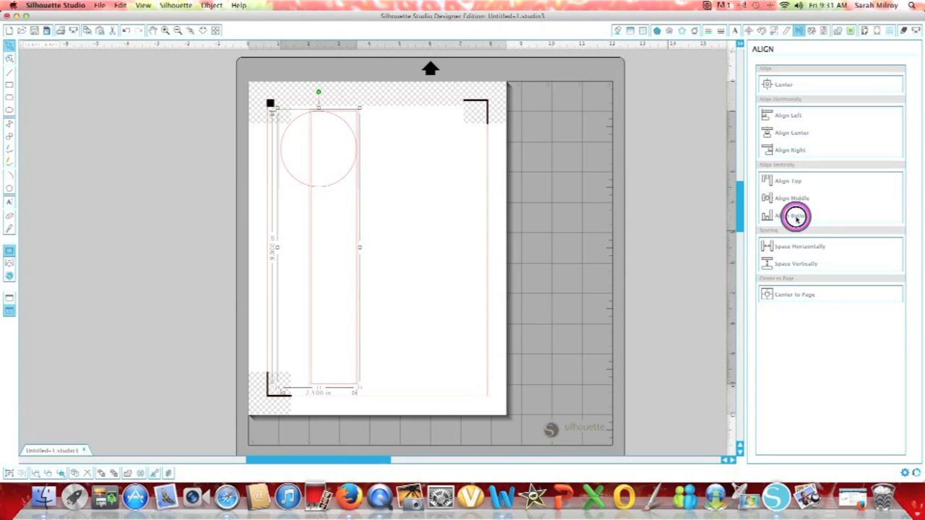
{"action": "left_click", "coordinate": [795, 215]}
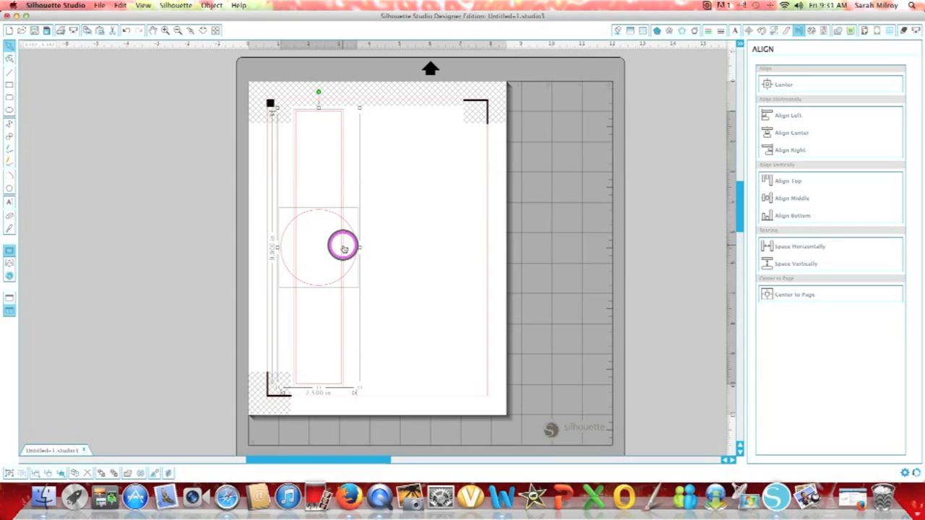
Weld the circle and band into a single cigar-band outline via the context menu
{"action": "right_click", "coordinate": [330, 238]}
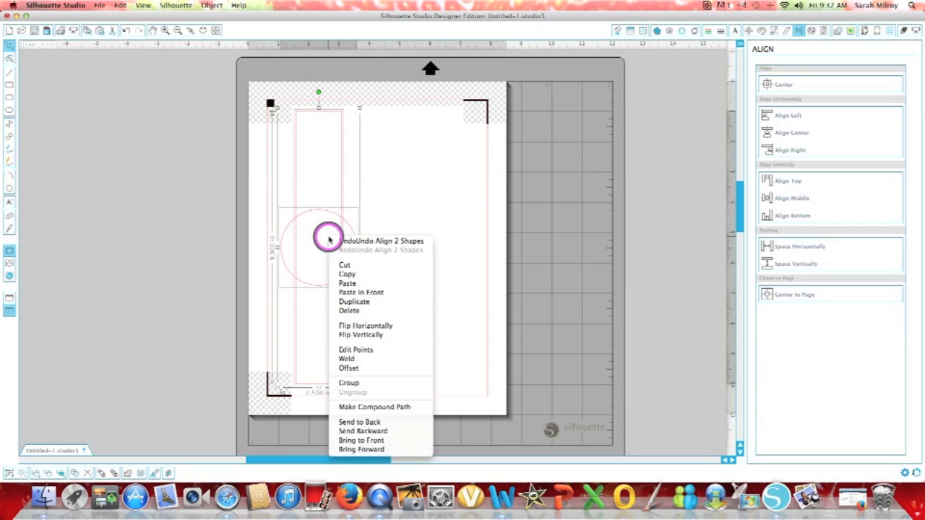
{"action": "mouse_move", "coordinate": [358, 348]}
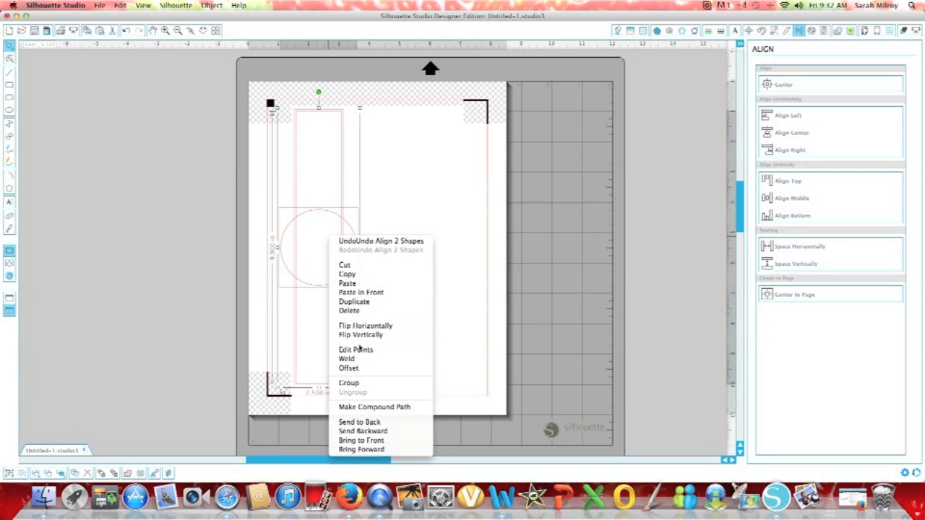
{"action": "mouse_move", "coordinate": [347, 358]}
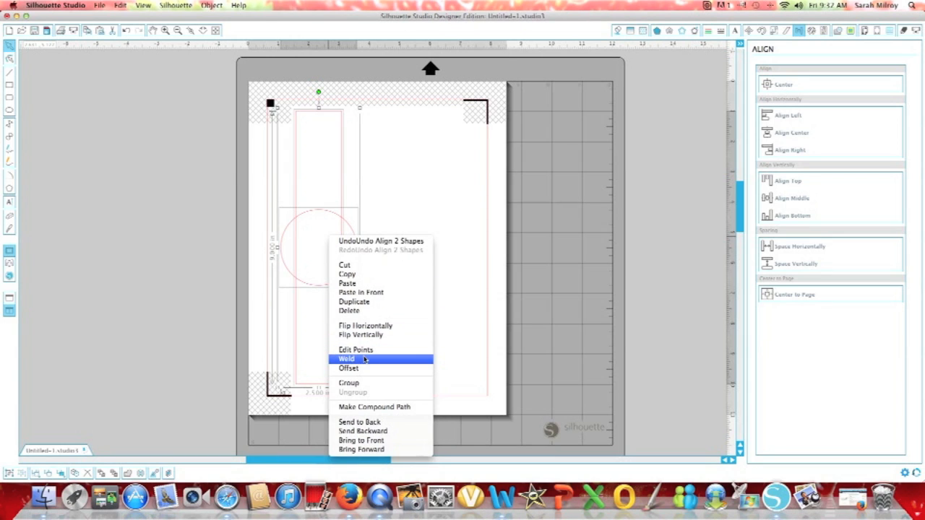
{"action": "left_click", "coordinate": [347, 358]}
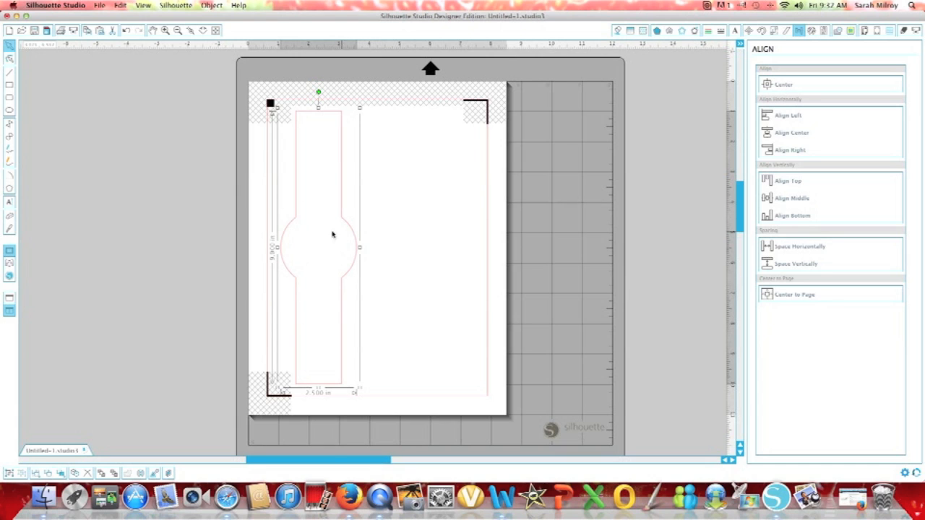
{"action": "mouse_move", "coordinate": [305, 243]}
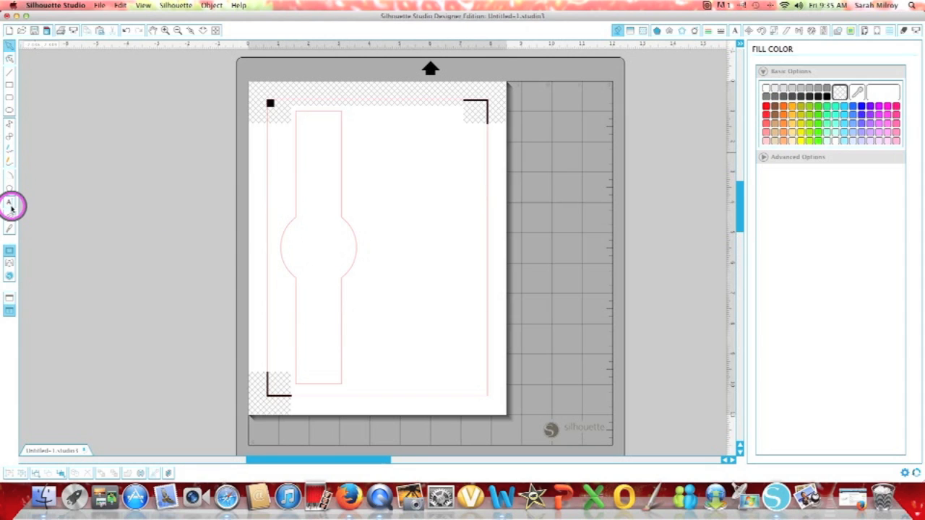
{"action": "mouse_move", "coordinate": [294, 255]}
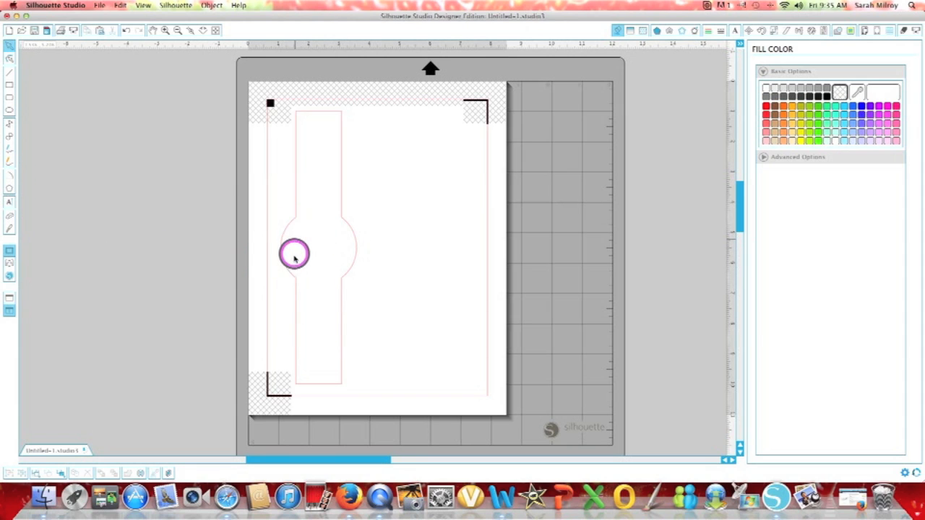
Draw a new circle beside the band and scale it to 1.825 × 1.825 inches
{"action": "left_click_drag", "start_coordinate": [294, 254], "coordinate": [305, 242]}
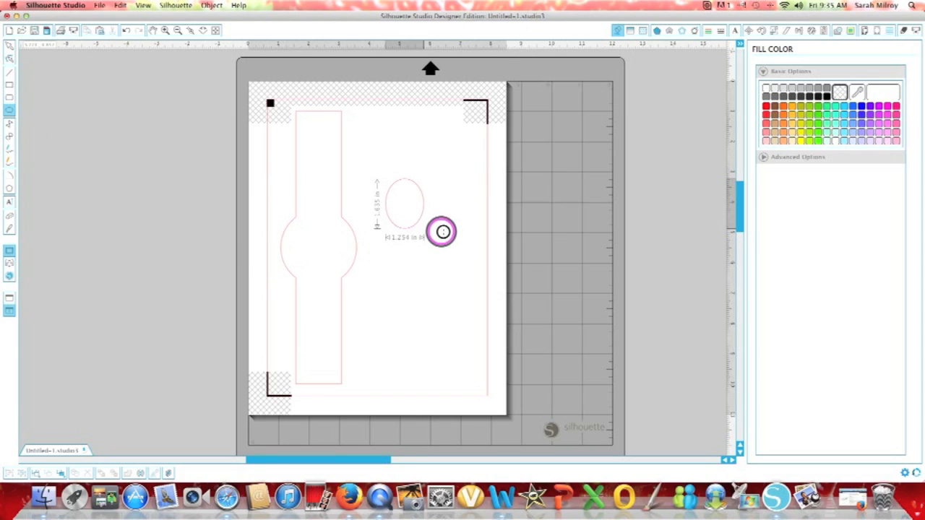
{"action": "left_click_drag", "start_coordinate": [443, 231], "coordinate": [451, 240]}
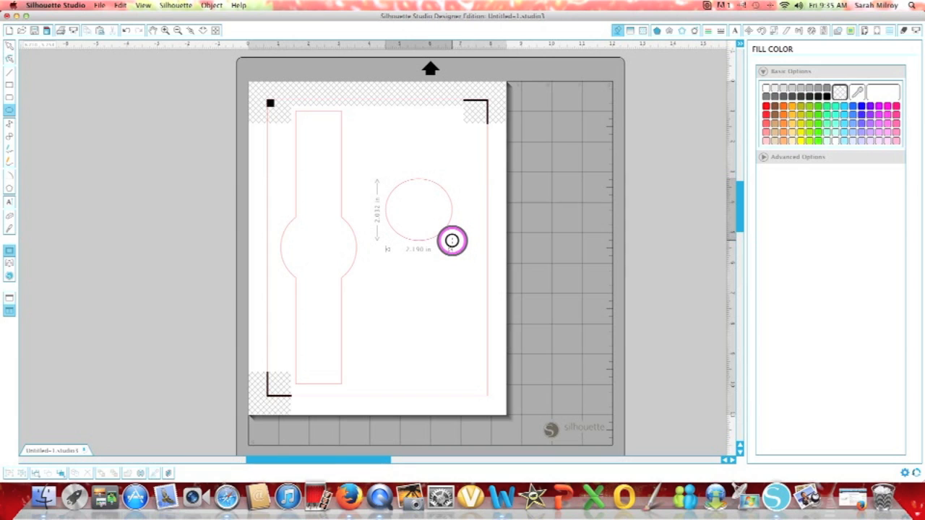
{"action": "left_click_drag", "start_coordinate": [451, 240], "coordinate": [448, 235]}
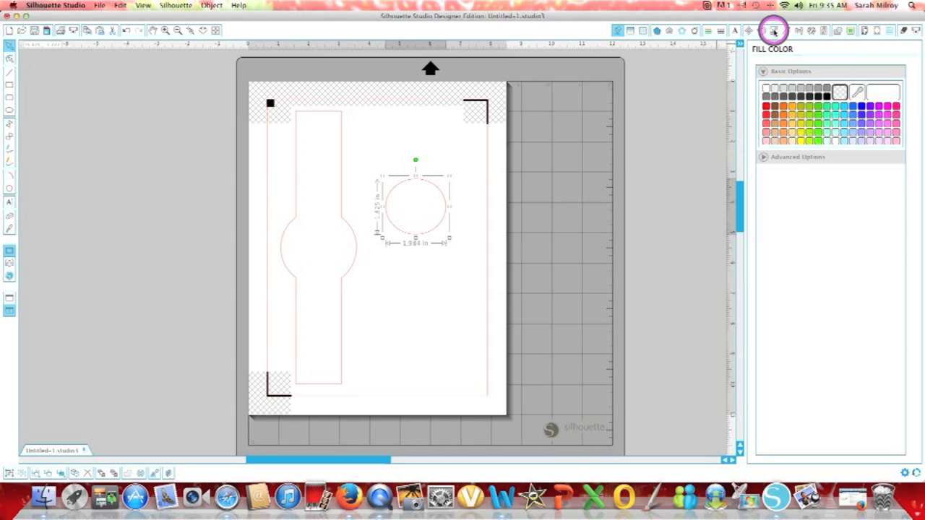
{"action": "left_click", "coordinate": [774, 31]}
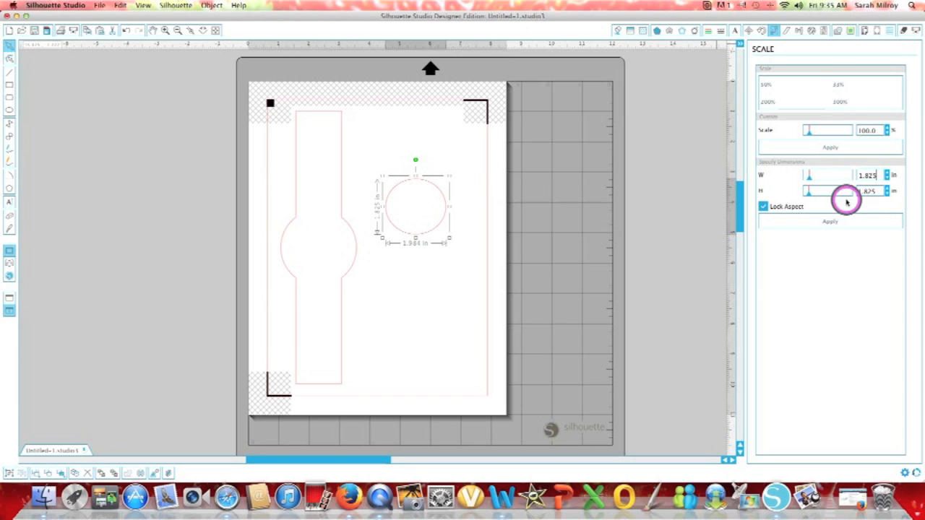
{"action": "left_click", "coordinate": [763, 205]}
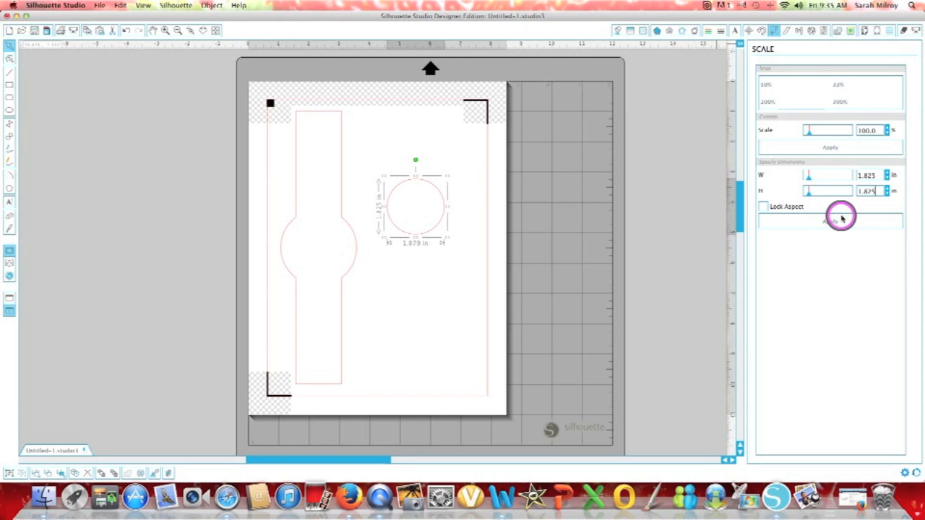
{"action": "left_click", "coordinate": [455, 223]}
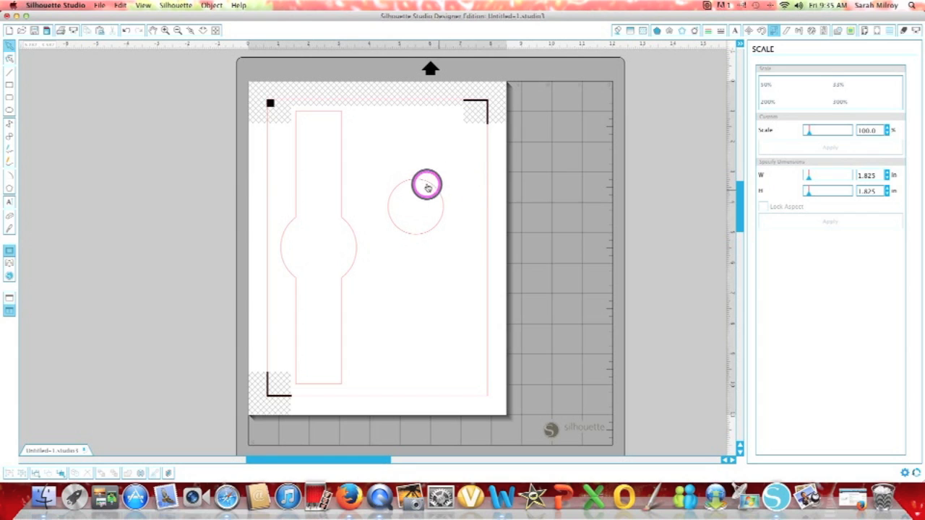
Position the small 1.825-inch circle on the page to the right of the band
{"action": "left_click_drag", "start_coordinate": [426, 185], "coordinate": [391, 195]}
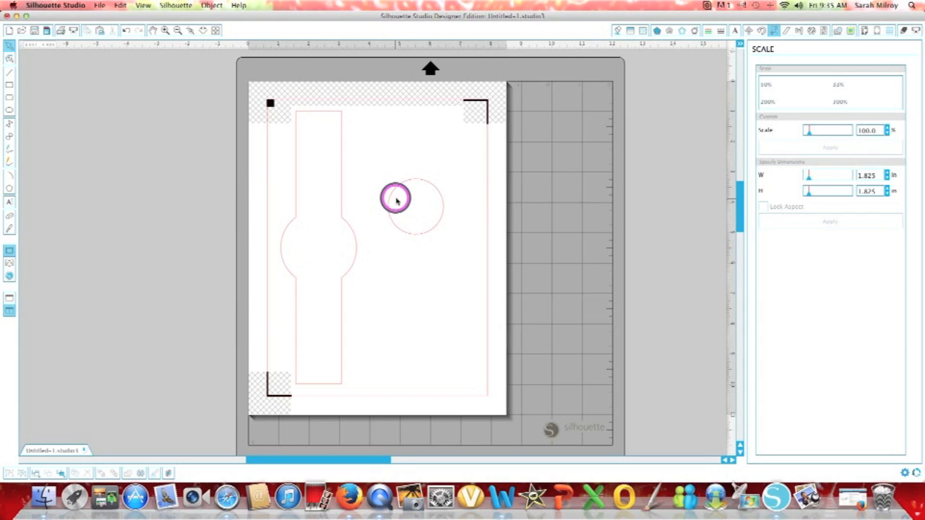
{"action": "left_click_drag", "start_coordinate": [396, 199], "coordinate": [425, 187]}
{"action": "type", "text": "Bubble"}
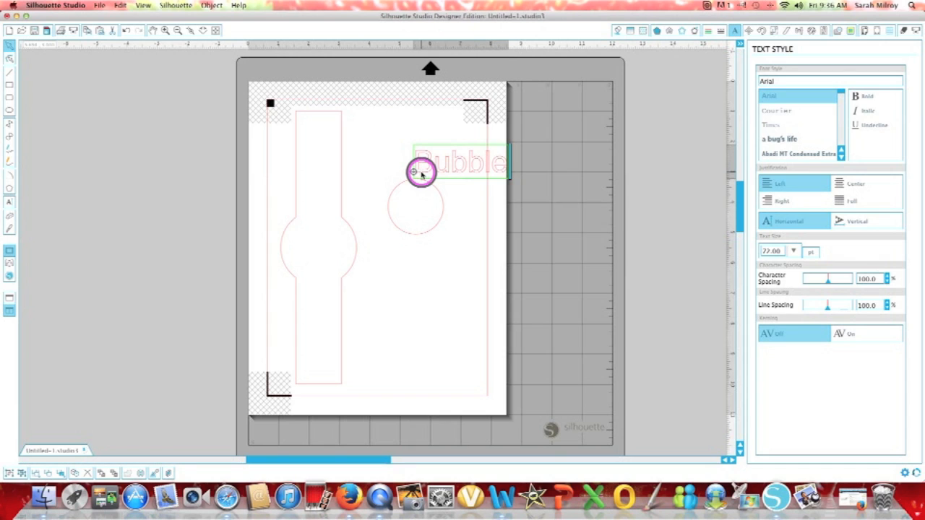
Finish typing 'Bubble-Meister' and give the text a red fill
{"action": "type", "text": "-Meister"}
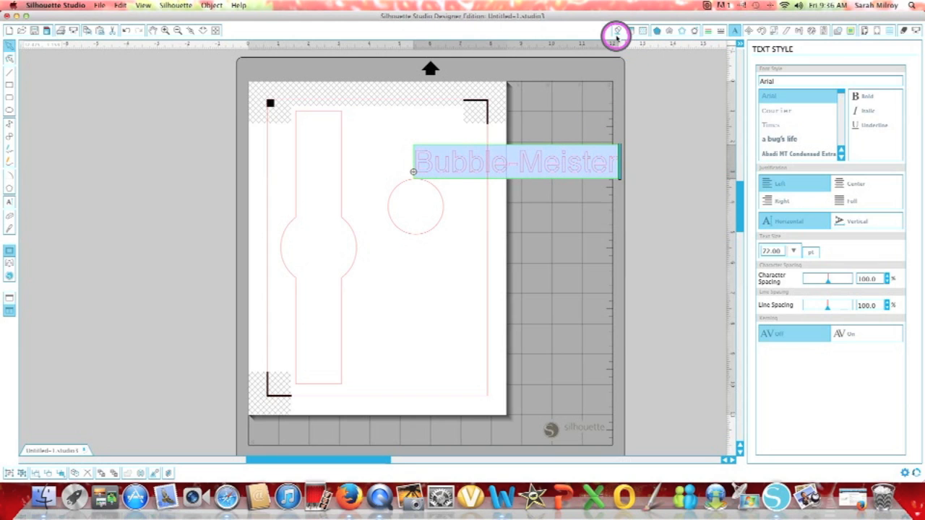
{"action": "left_click", "coordinate": [616, 35]}
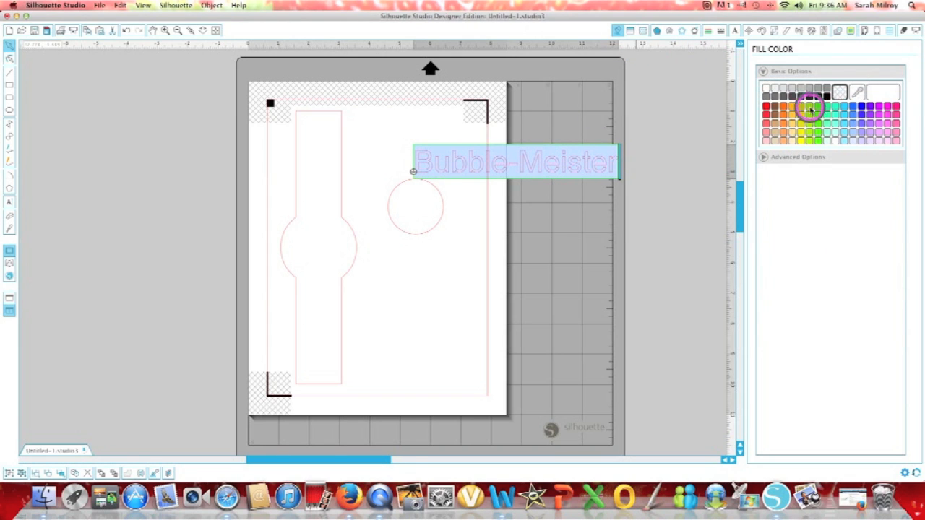
{"action": "left_click", "coordinate": [769, 107]}
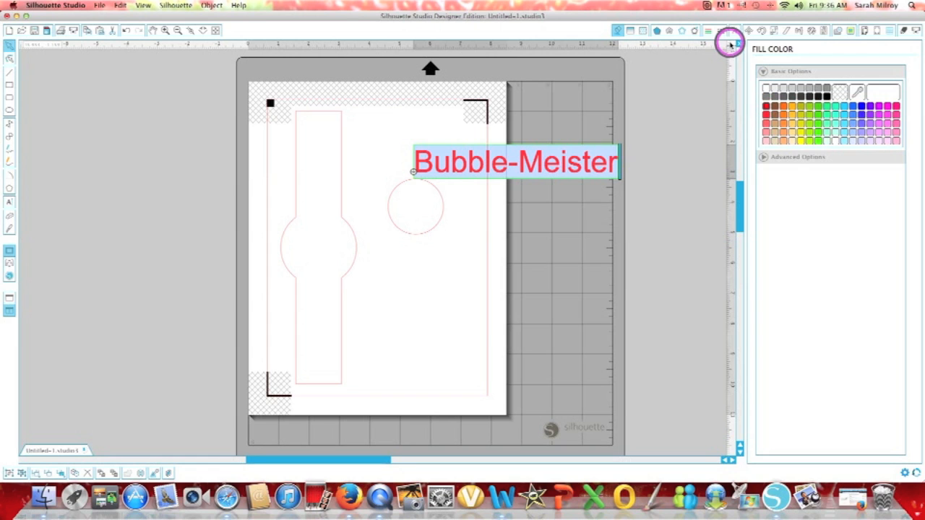
Try Abadi MT Condensed Extra Bold and Light fonts, then settle on Andale Mono
{"action": "left_click", "coordinate": [729, 31]}
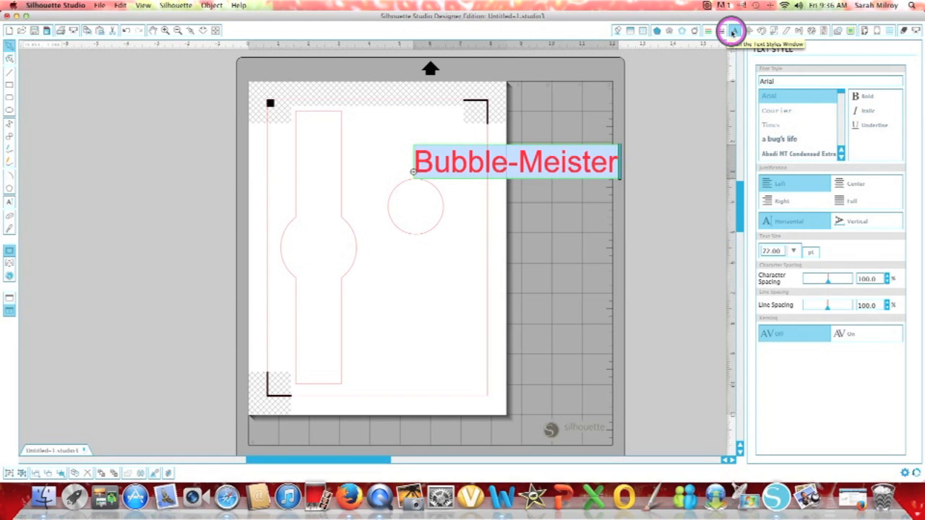
{"action": "scroll", "scroll_direction": "down", "scroll_amount": 3}
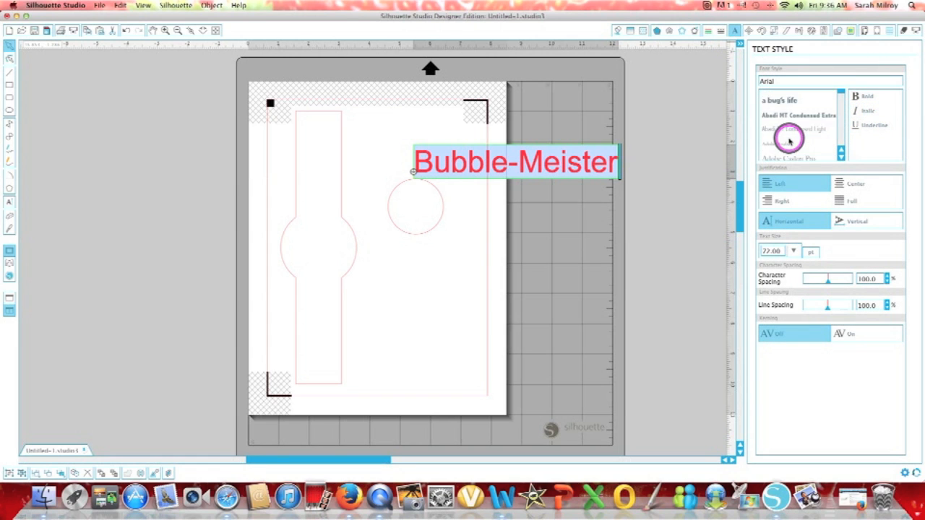
{"action": "left_click", "coordinate": [797, 124]}
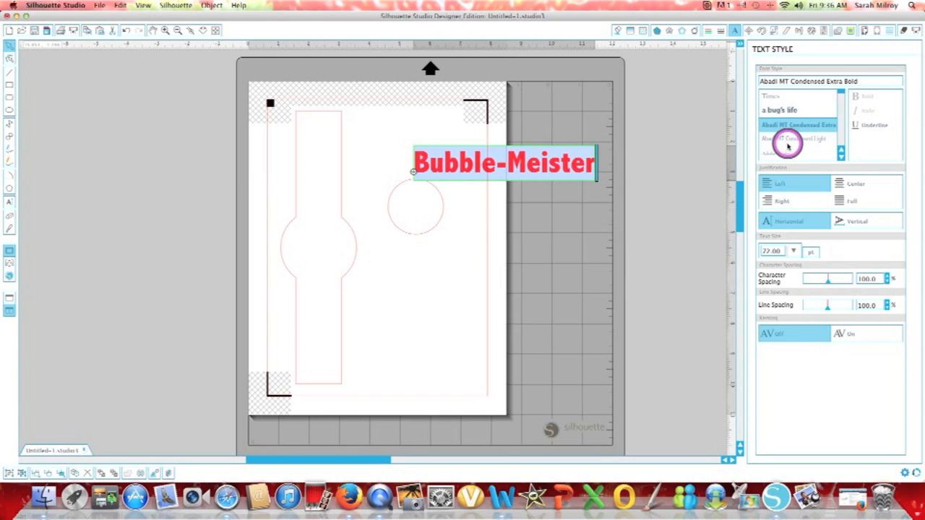
{"action": "left_click", "coordinate": [797, 139]}
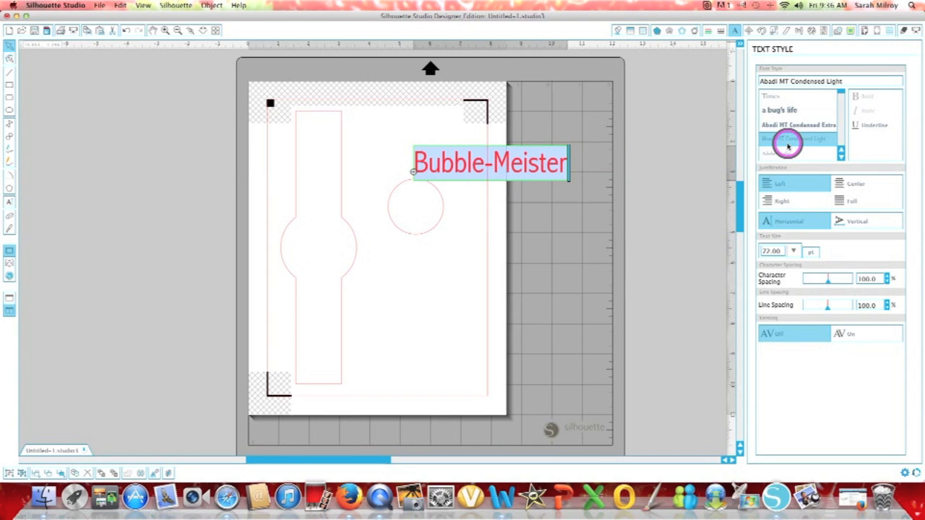
{"action": "scroll", "scroll_direction": "down", "scroll_amount": 3}
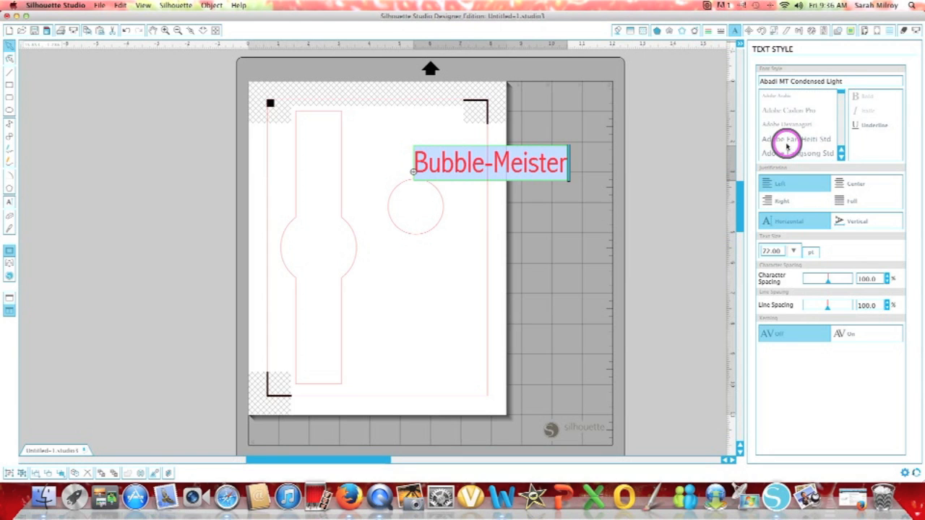
{"action": "scroll", "scroll_direction": "down", "scroll_amount": 3}
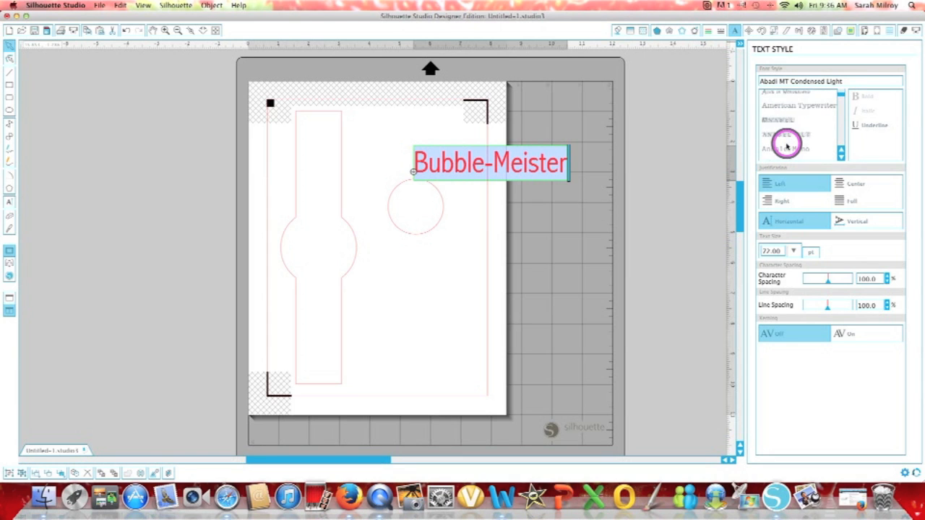
{"action": "left_click", "coordinate": [794, 120]}
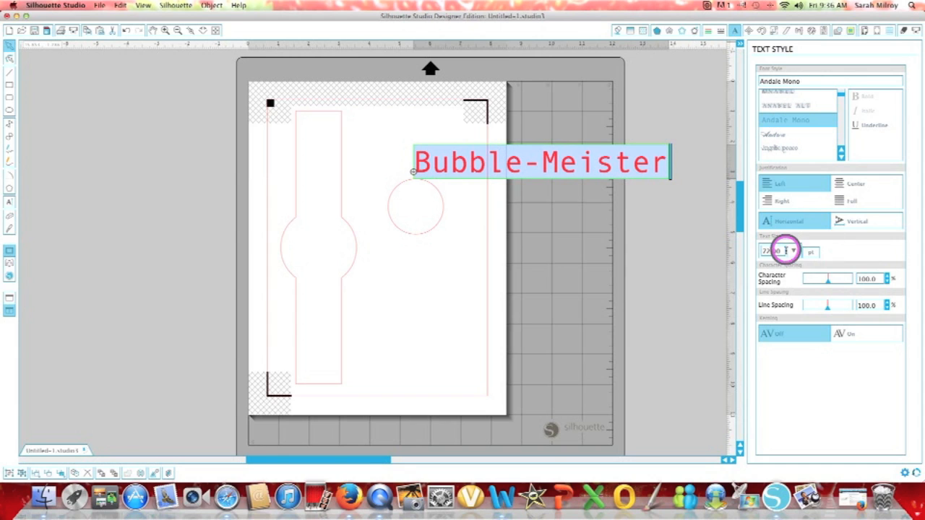
Set Bubble-Meister to font size 33 and adjust character spacing to about 78 percent
{"action": "left_click", "coordinate": [793, 252]}
{"action": "type", "text": "33"}
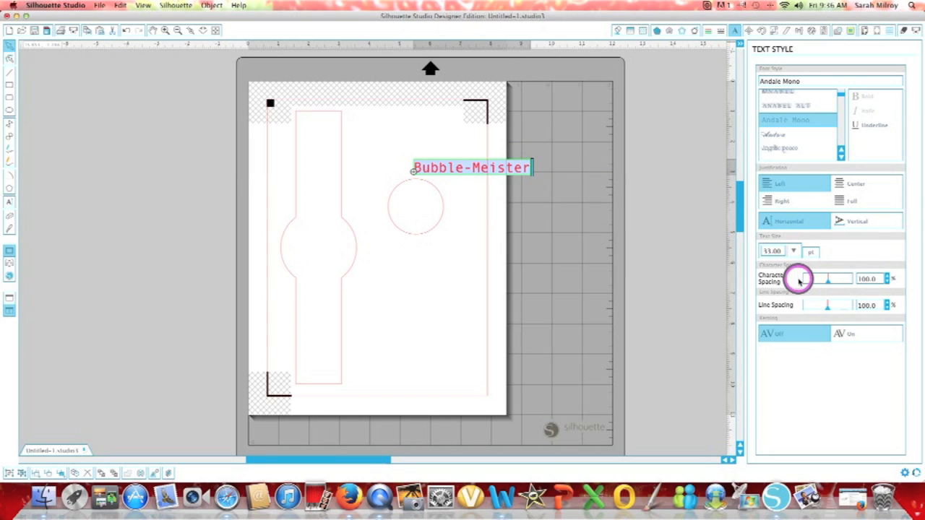
{"action": "left_click_drag", "start_coordinate": [801, 279], "coordinate": [829, 281]}
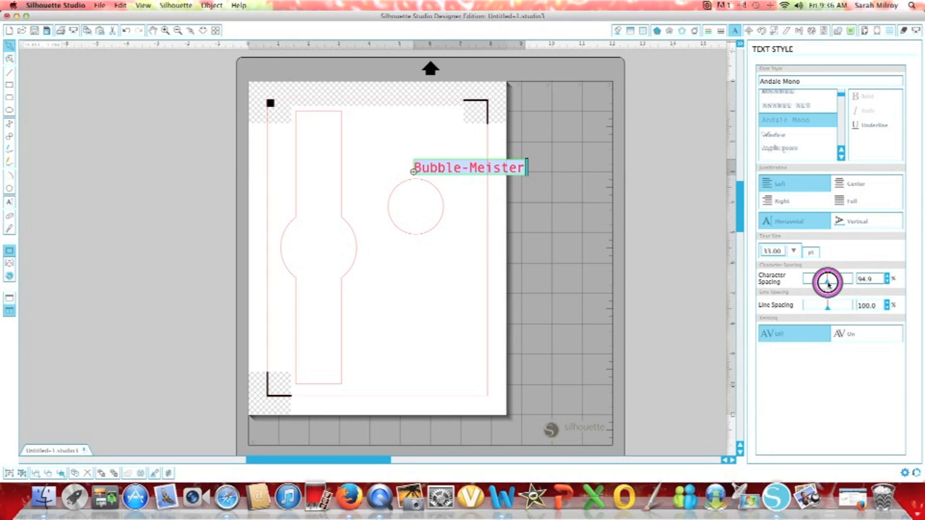
{"action": "left_click_drag", "start_coordinate": [826, 280], "coordinate": [840, 281]}
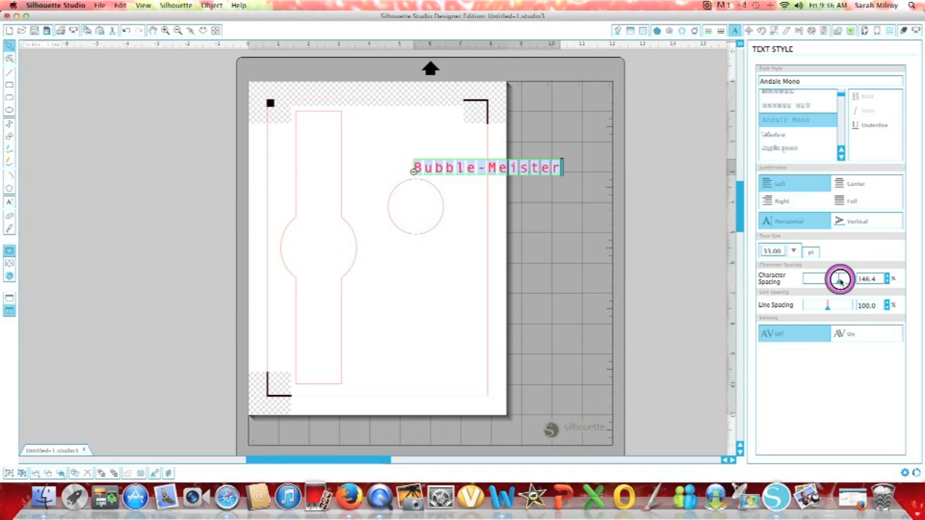
{"action": "left_click_drag", "start_coordinate": [839, 280], "coordinate": [808, 280]}
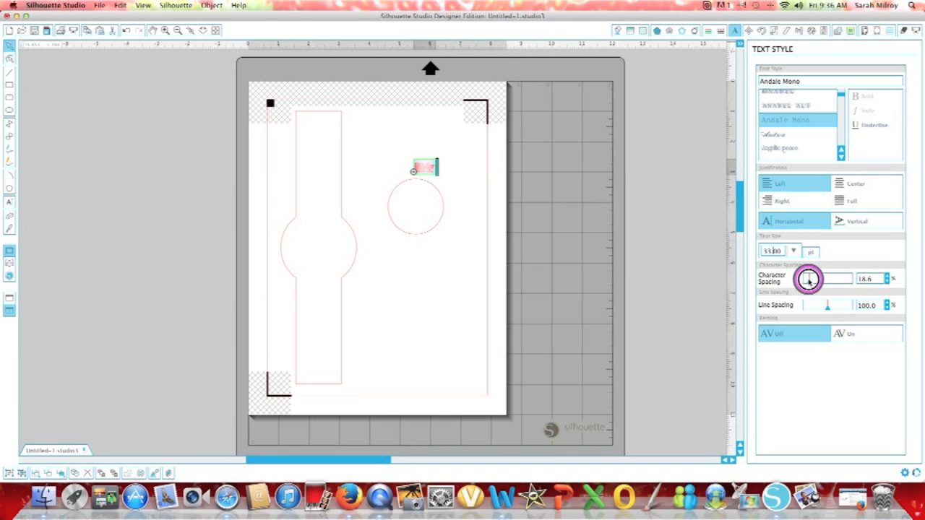
{"action": "left_click_drag", "start_coordinate": [806, 280], "coordinate": [818, 280]}
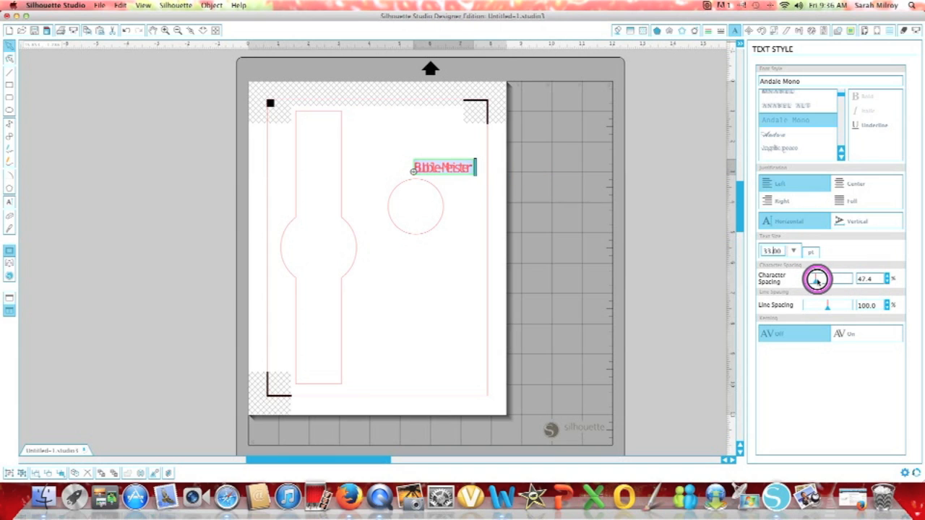
{"action": "left_click_drag", "start_coordinate": [817, 281], "coordinate": [821, 280]}
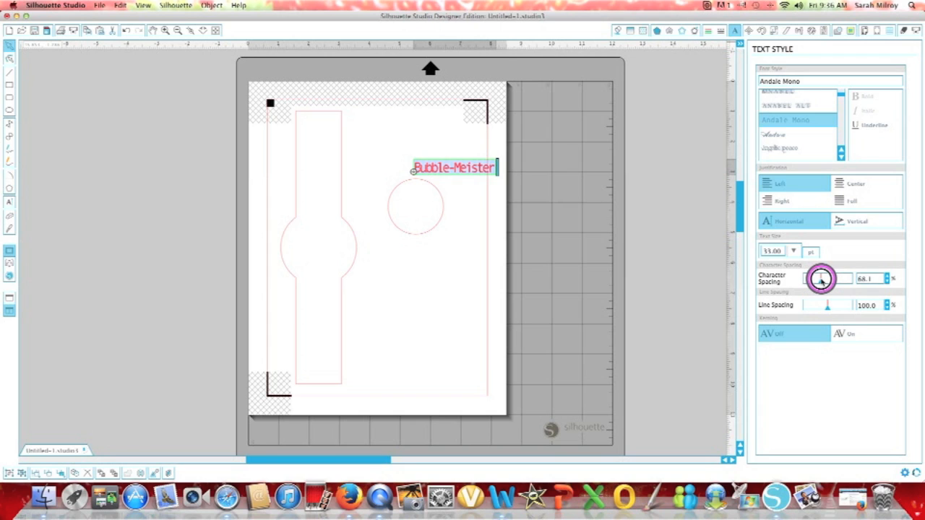
{"action": "left_click_drag", "start_coordinate": [821, 281], "coordinate": [830, 280]}
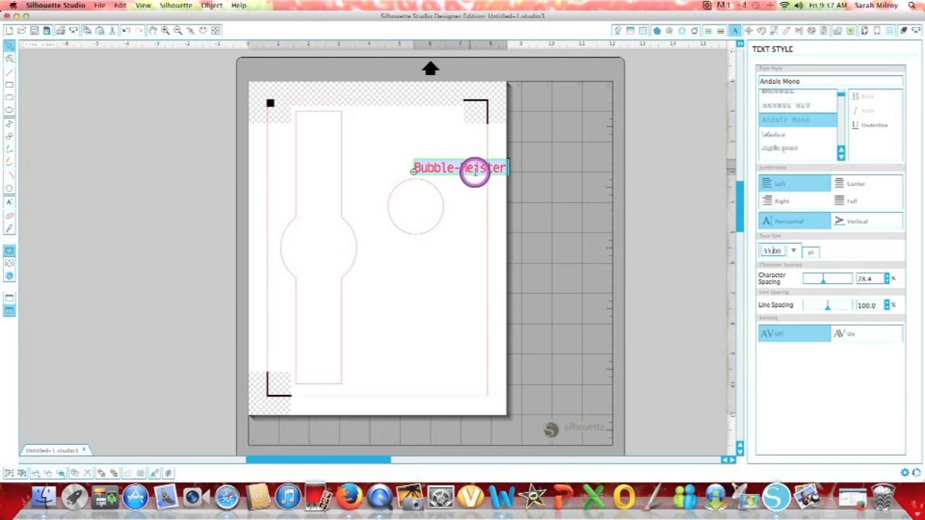
{"action": "left_click", "coordinate": [767, 95]}
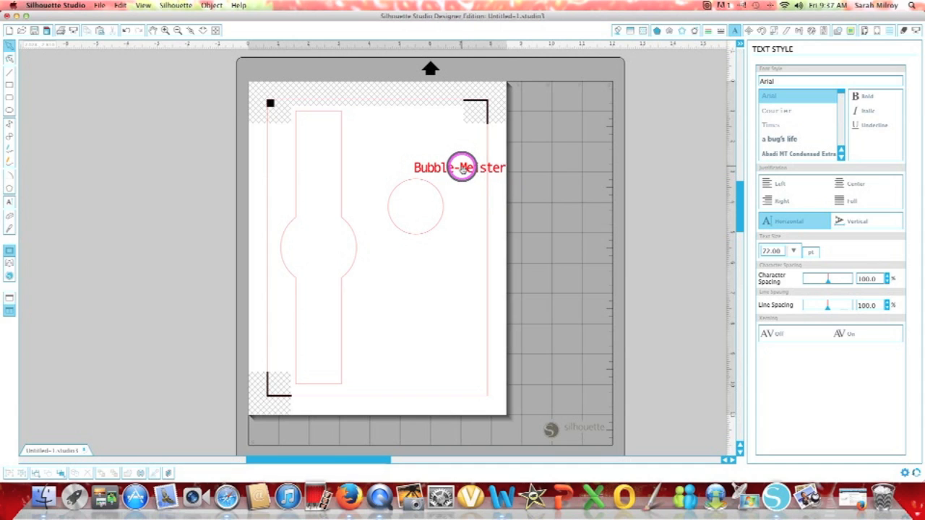
Attach Bubble-Meister to the circle path so it arches over the circle's top
{"action": "left_click", "coordinate": [784, 153]}
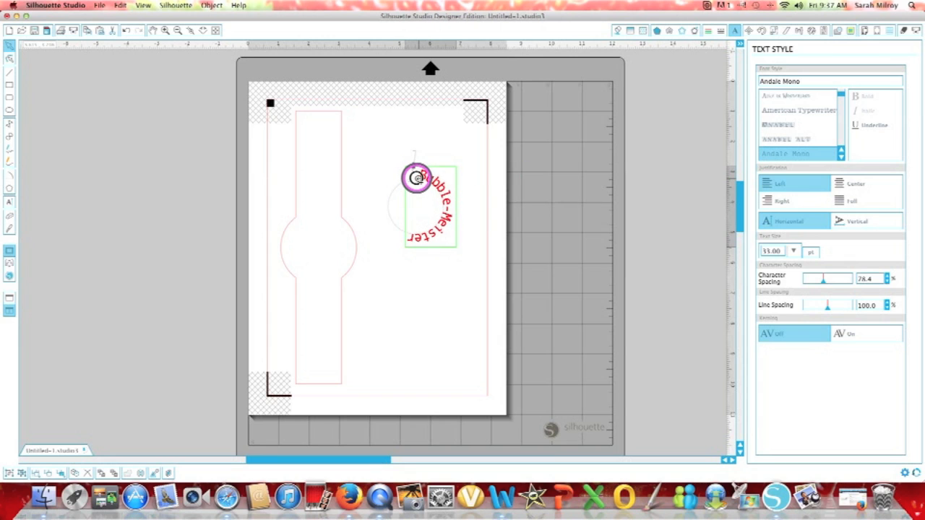
{"action": "left_click_drag", "start_coordinate": [418, 179], "coordinate": [399, 182]}
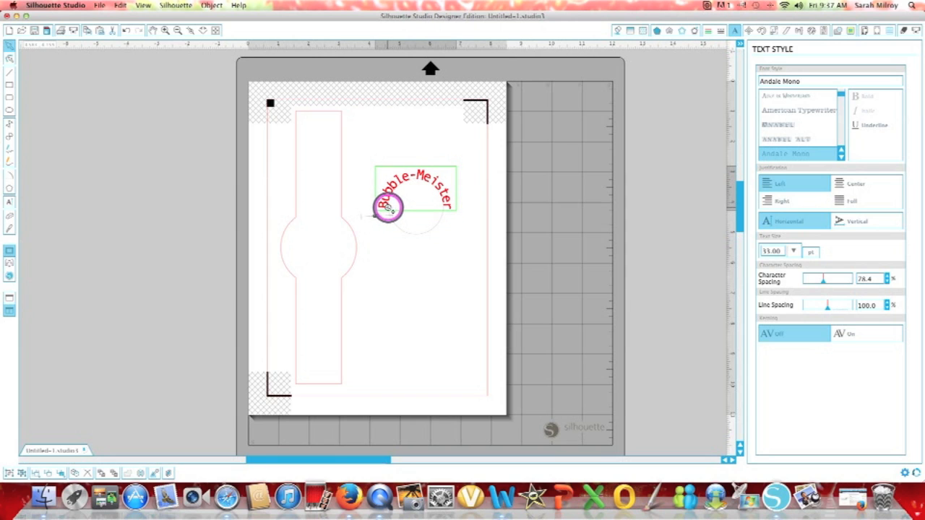
{"action": "left_click", "coordinate": [768, 95]}
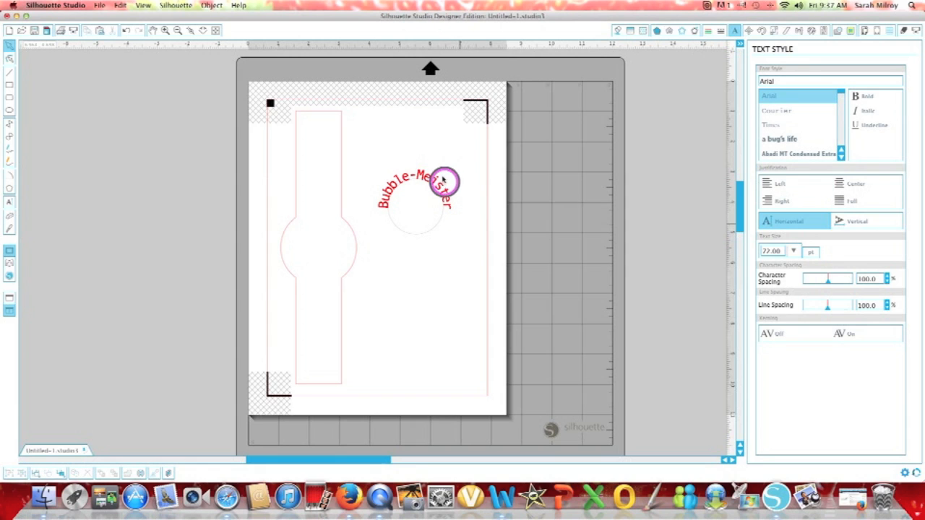
Create a new text line below the circle reading 'Soap Co.'
{"action": "left_click_drag", "start_coordinate": [445, 182], "coordinate": [396, 205]}
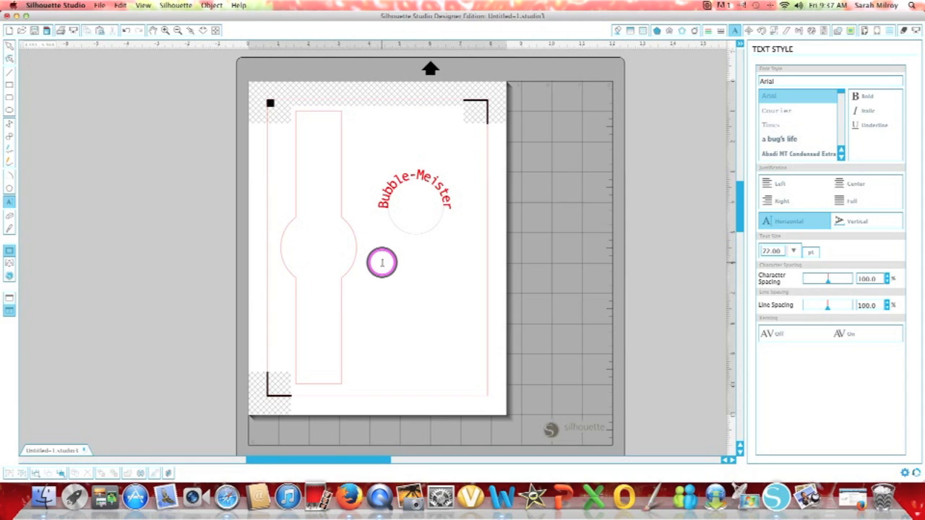
{"action": "type", "text": "Soap"}
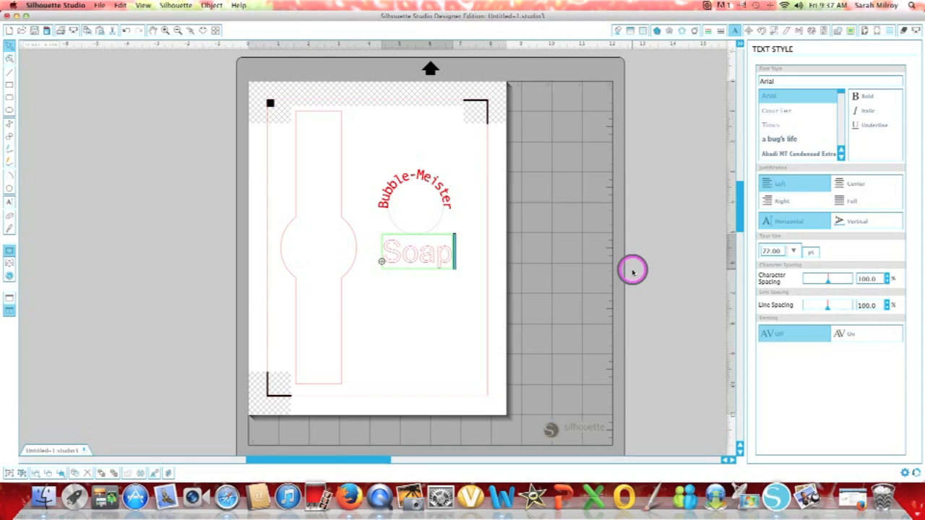
{"action": "type", "text": "Co."}
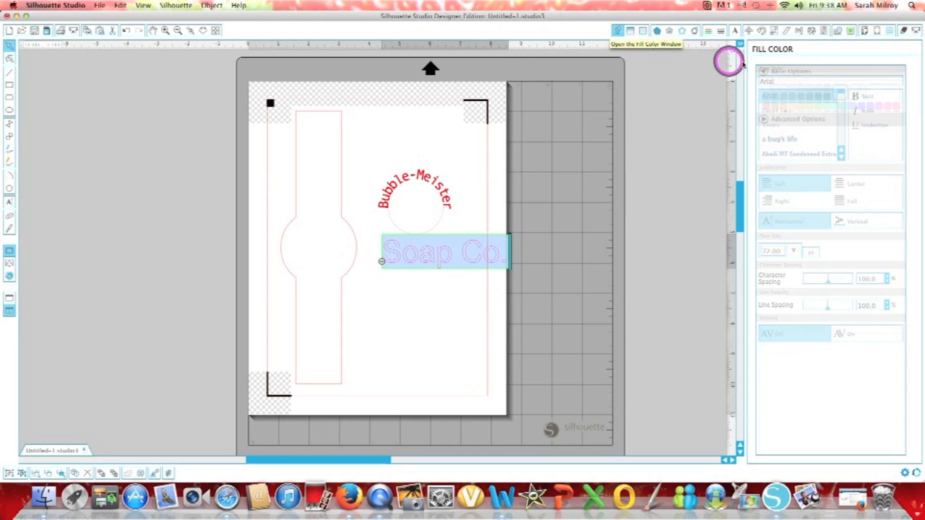
Give Soap Co. a dark grey fill and a grey line colour via the Fill and Line Color panels
{"action": "left_click", "coordinate": [763, 31]}
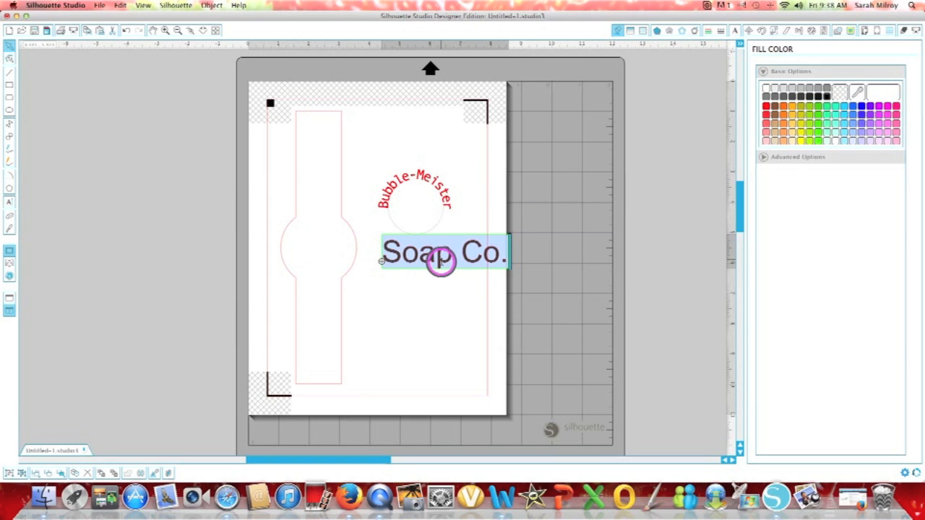
{"action": "mouse_move", "coordinate": [518, 242]}
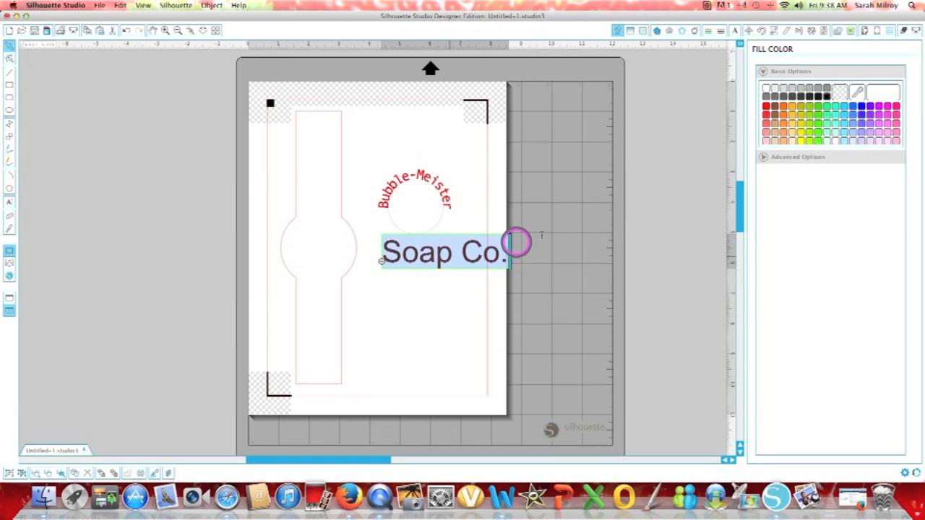
{"action": "left_click", "coordinate": [720, 30]}
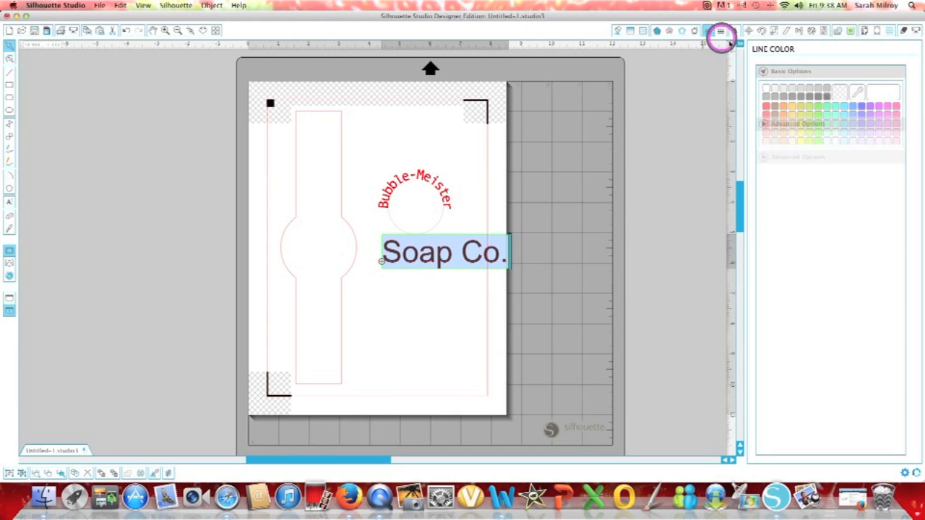
{"action": "left_click", "coordinate": [867, 109]}
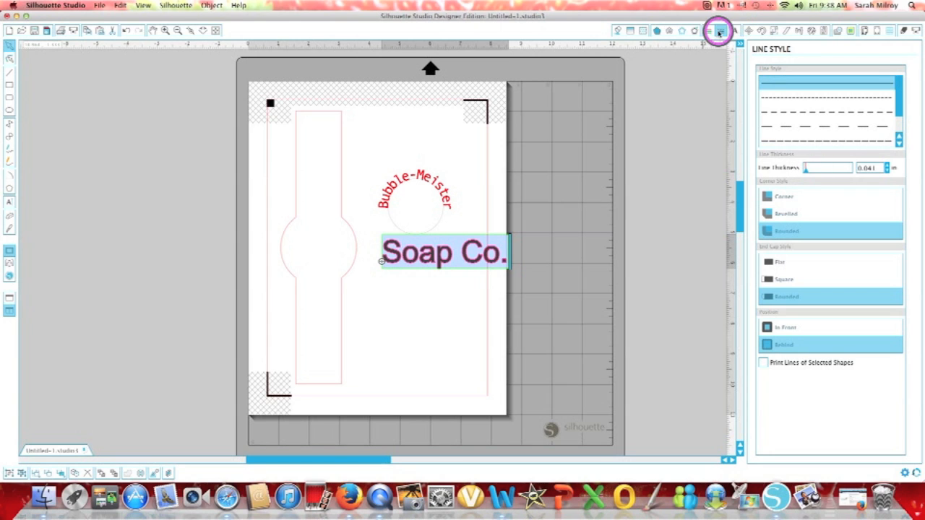
{"action": "left_click", "coordinate": [718, 31]}
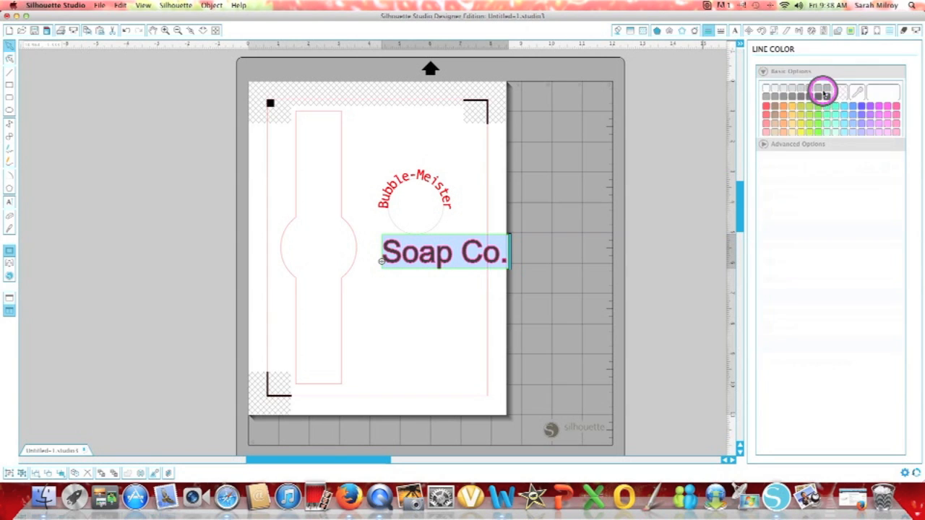
{"action": "left_click", "coordinate": [839, 92]}
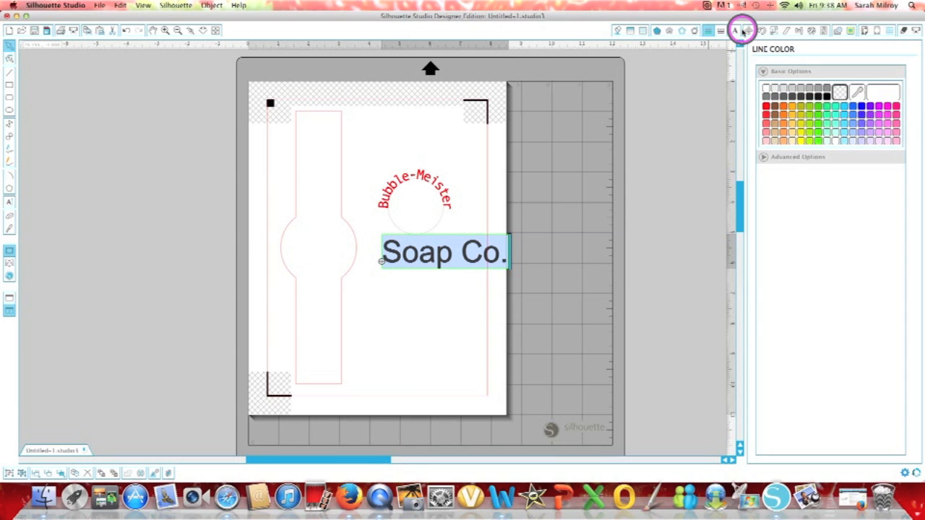
{"action": "left_click", "coordinate": [734, 30]}
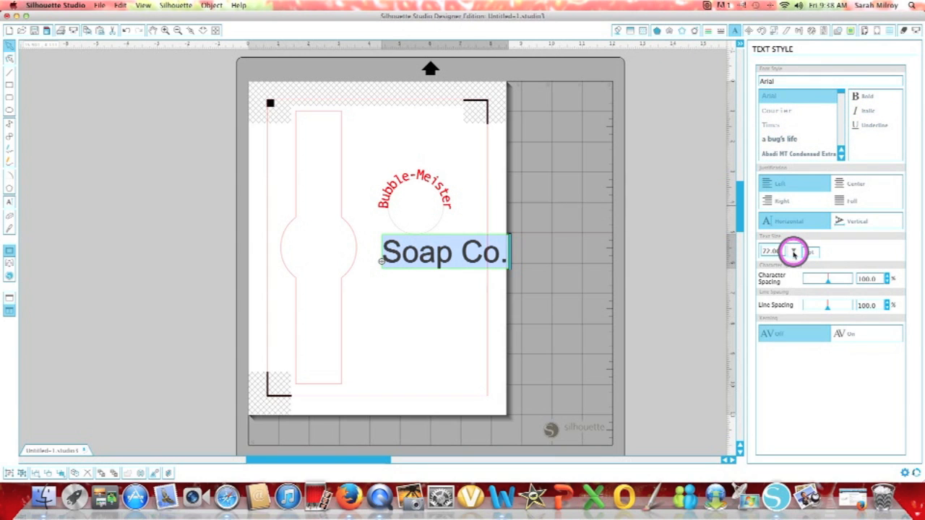
Lower the Soap Co. font size to about 57 and move it up toward the circle
{"action": "left_click", "coordinate": [795, 252]}
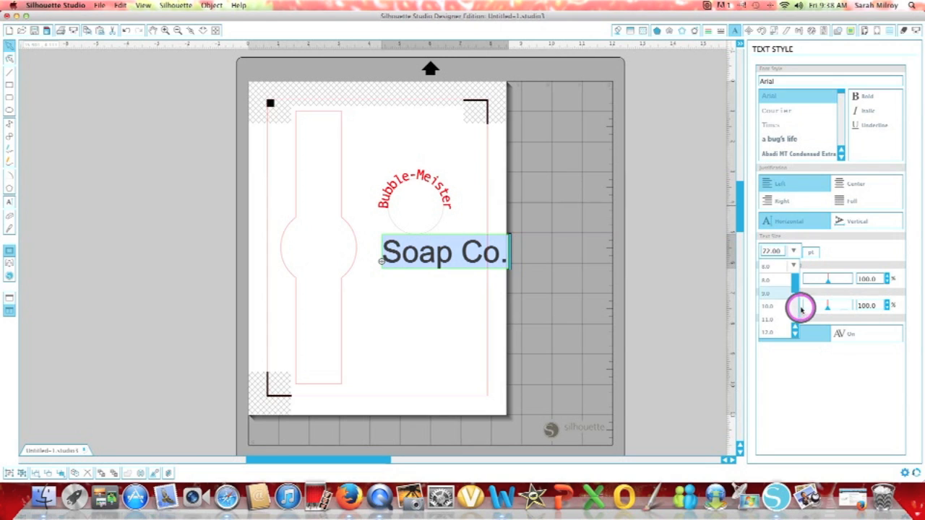
{"action": "left_click_drag", "start_coordinate": [801, 306], "coordinate": [772, 298]}
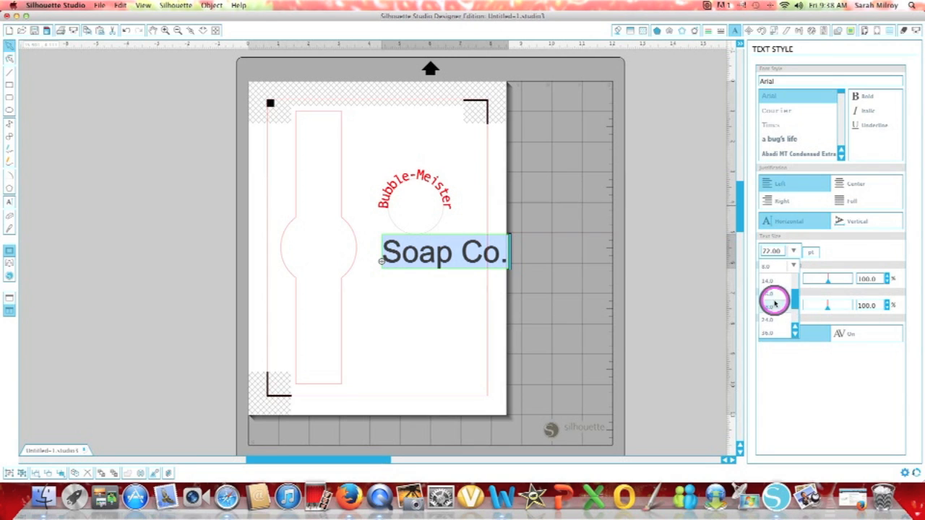
{"action": "left_click", "coordinate": [769, 298]}
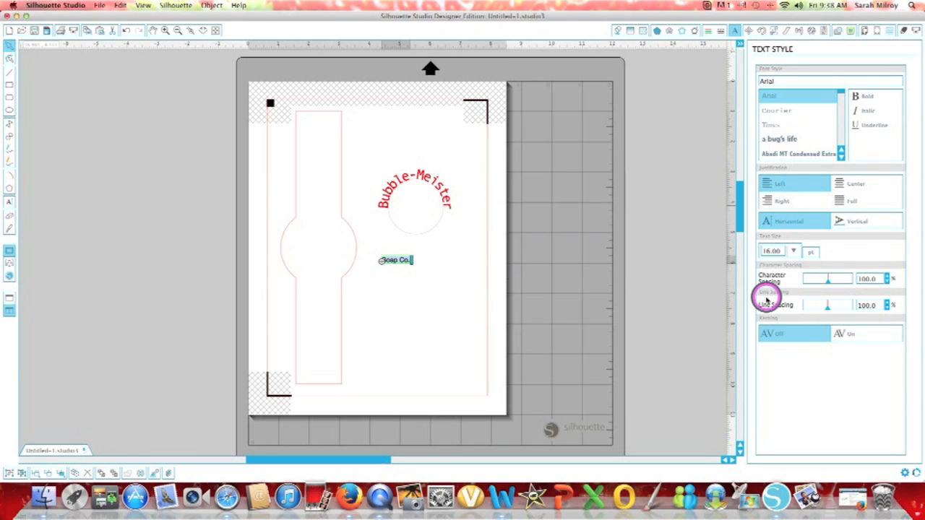
{"action": "mouse_move", "coordinate": [708, 254]}
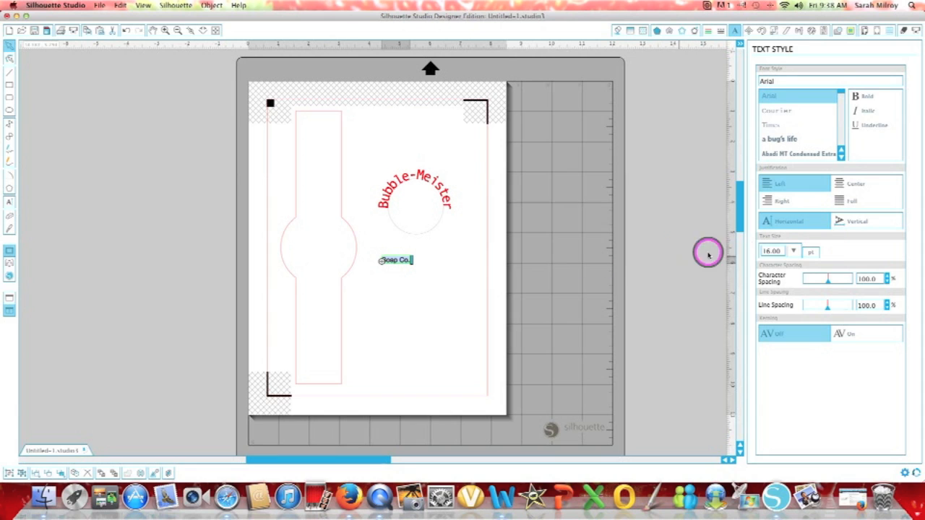
{"action": "mouse_move", "coordinate": [384, 286]}
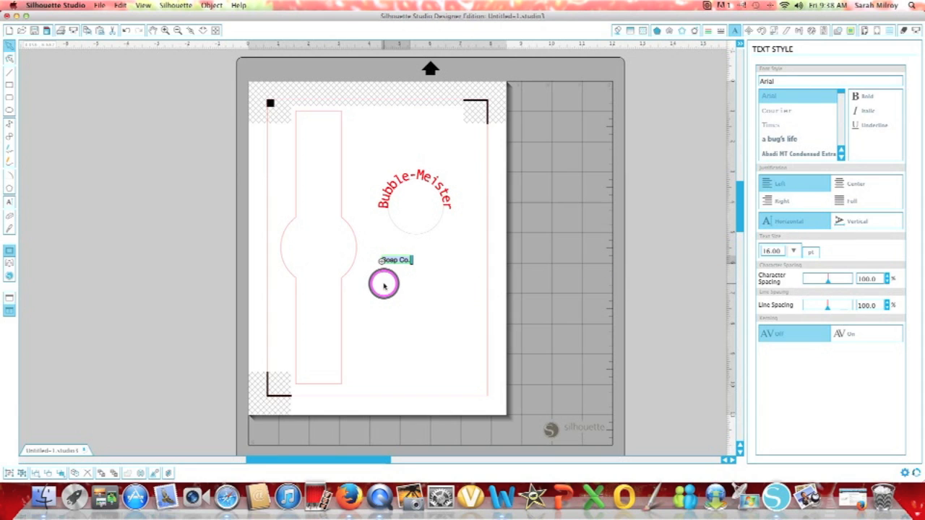
{"action": "left_click_drag", "start_coordinate": [384, 283], "coordinate": [413, 280]}
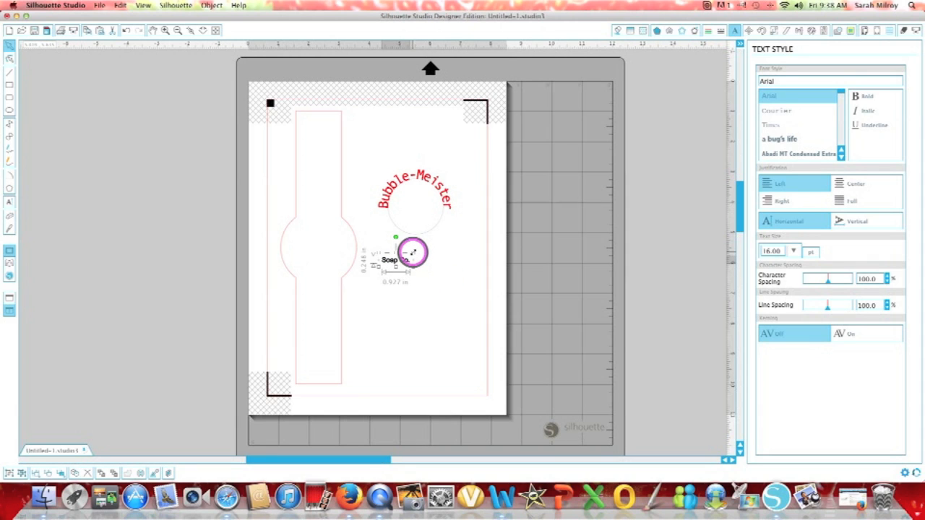
Resize Soap Co. with its corner handles until it fits inside the circle beneath the title
{"action": "left_click_drag", "start_coordinate": [412, 253], "coordinate": [442, 240]}
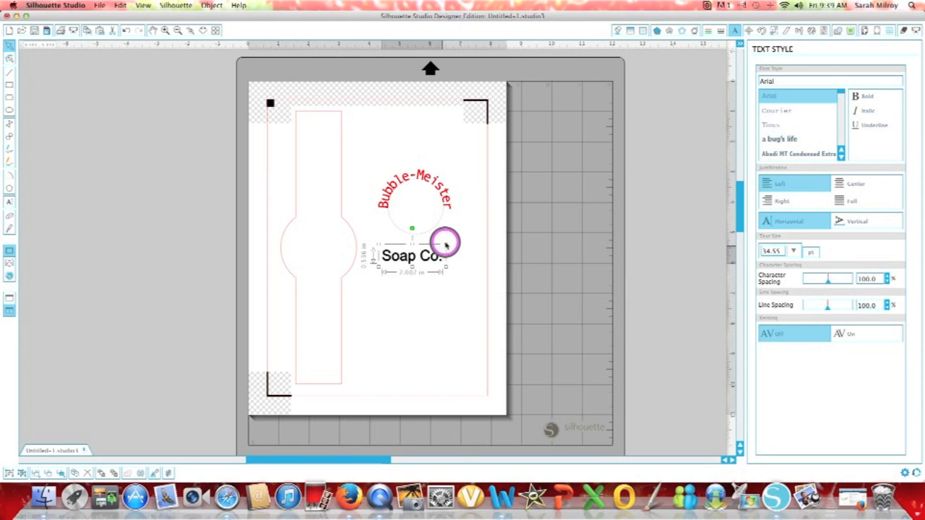
{"action": "left_click_drag", "start_coordinate": [445, 243], "coordinate": [663, 249]}
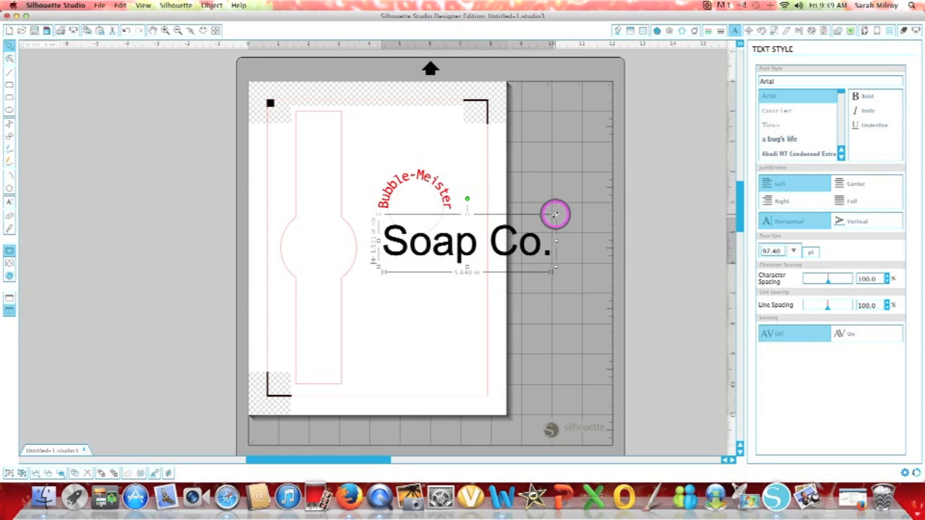
{"action": "left_click_drag", "start_coordinate": [555, 214], "coordinate": [549, 217]}
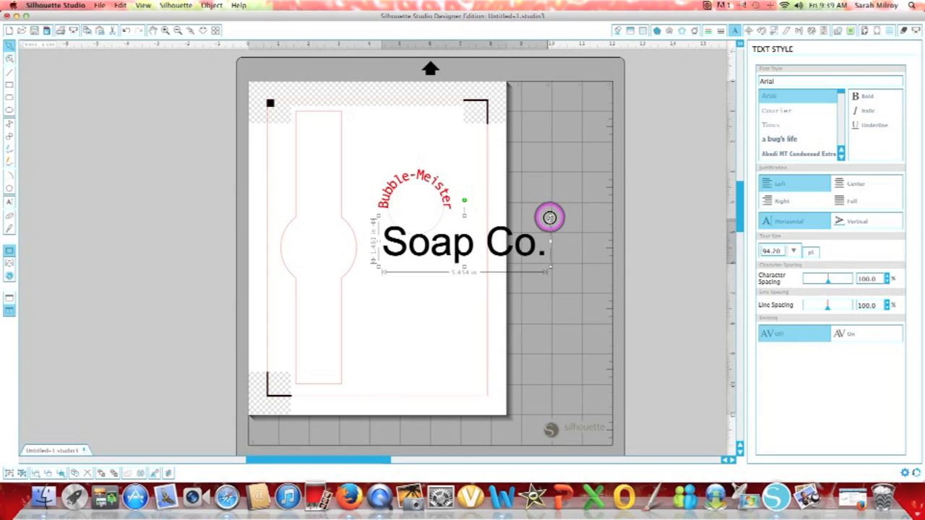
{"action": "left_click_drag", "start_coordinate": [549, 217], "coordinate": [538, 226]}
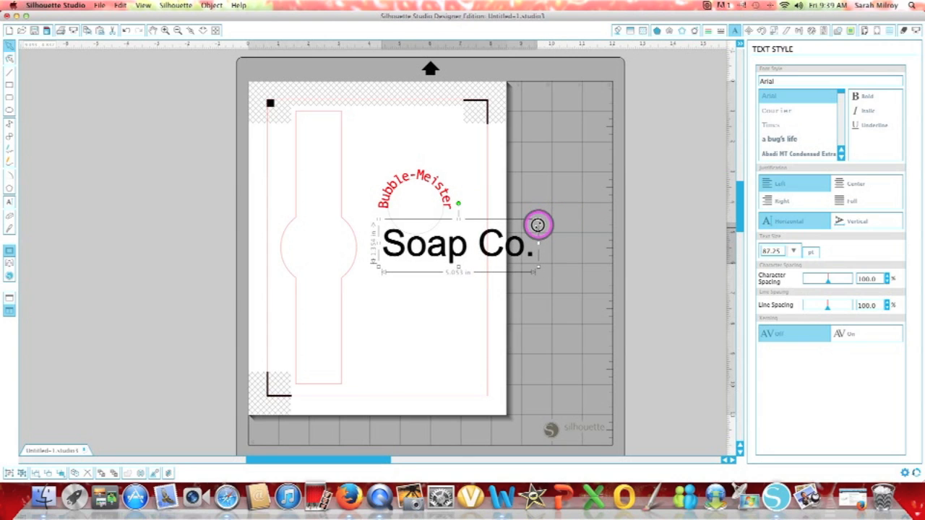
{"action": "left_click_drag", "start_coordinate": [538, 223], "coordinate": [503, 240]}
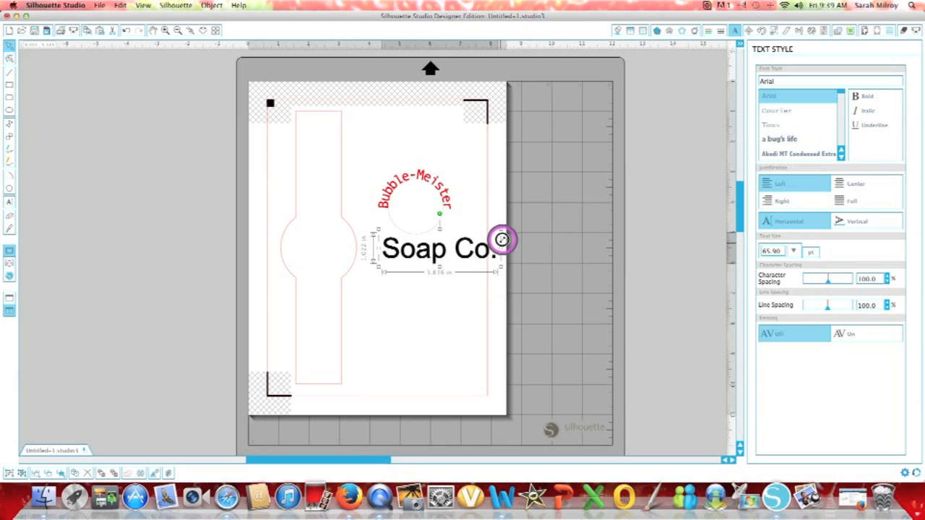
{"action": "left_click_drag", "start_coordinate": [500, 240], "coordinate": [477, 243]}
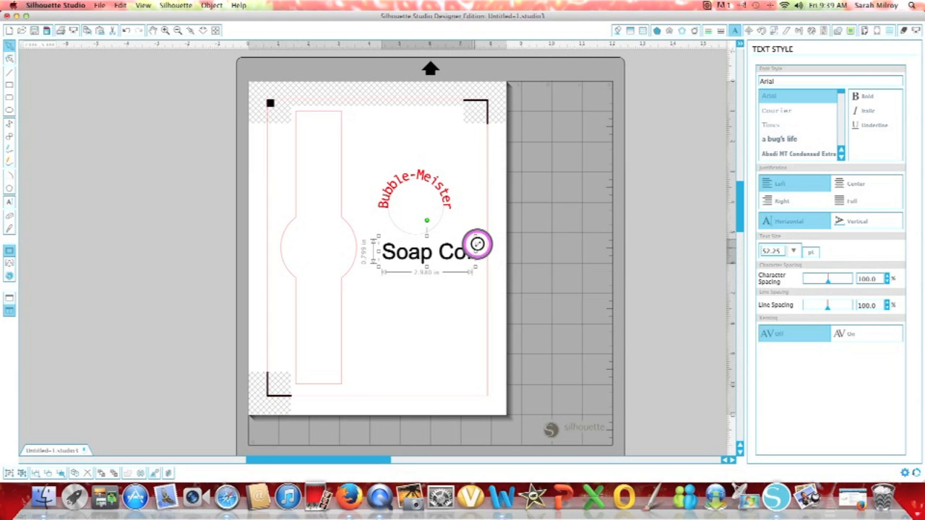
{"action": "left_click_drag", "start_coordinate": [477, 243], "coordinate": [455, 248]}
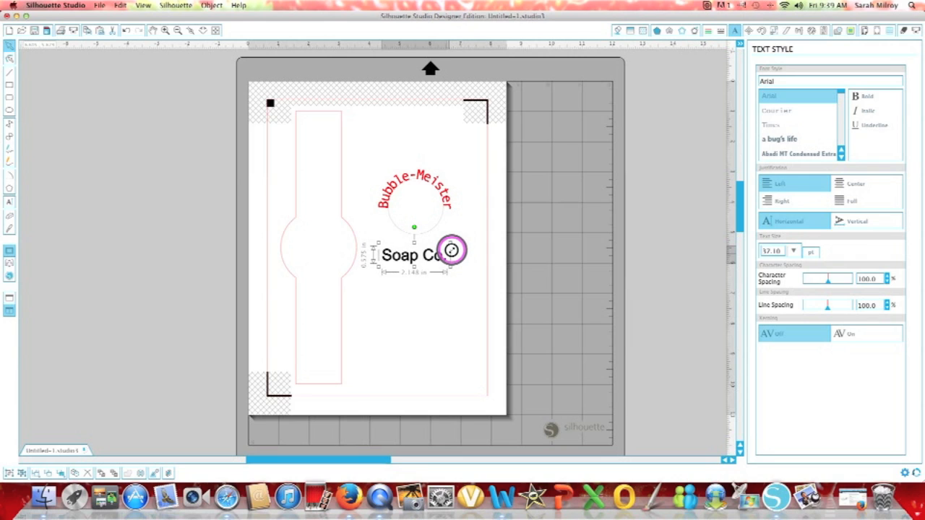
{"action": "left_click_drag", "start_coordinate": [451, 251], "coordinate": [450, 242]}
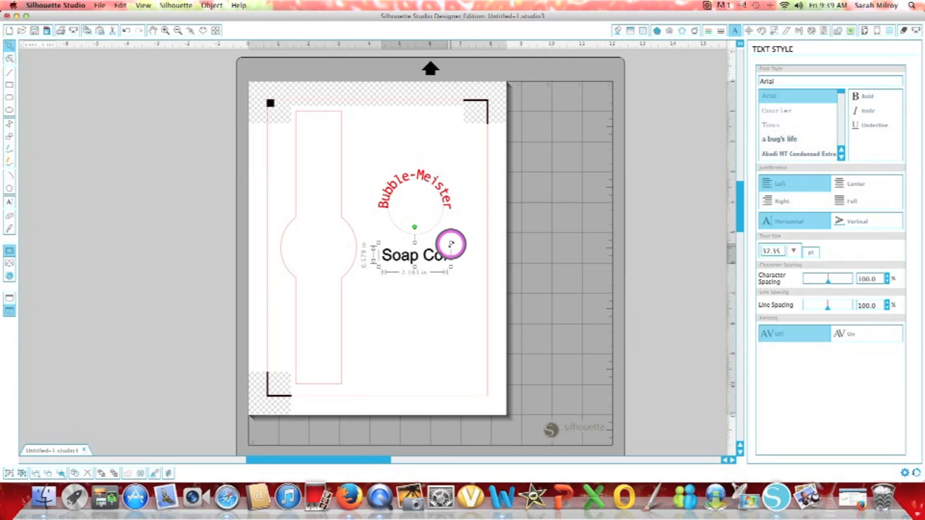
{"action": "left_click_drag", "start_coordinate": [451, 243], "coordinate": [442, 245]}
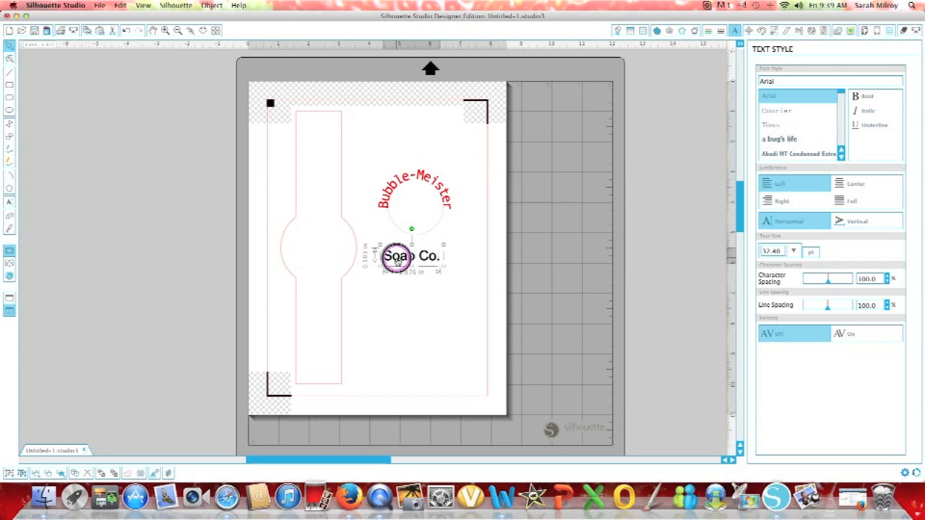
Attach Soap Co. to the circle path along its bottom curve and apply a decorative bold font
{"action": "left_click_drag", "start_coordinate": [395, 259], "coordinate": [403, 220]}
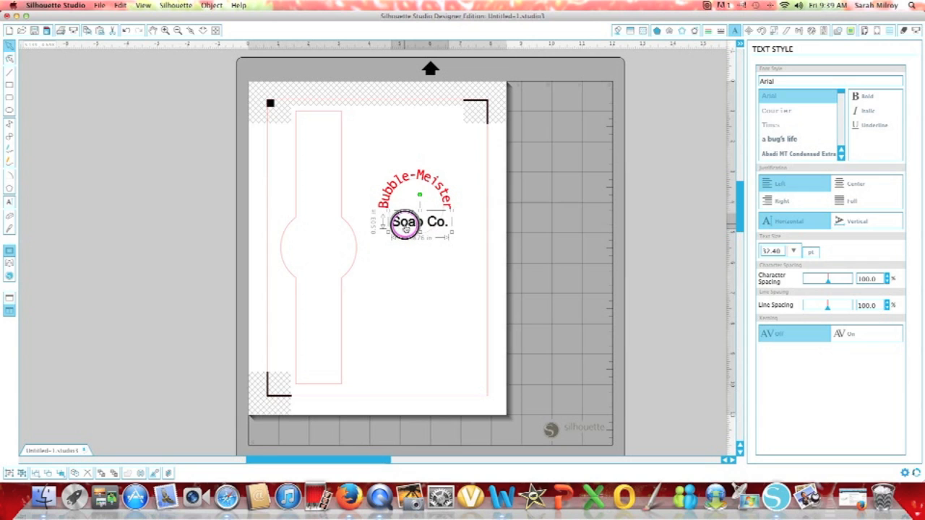
{"action": "left_click_drag", "start_coordinate": [405, 222], "coordinate": [422, 245]}
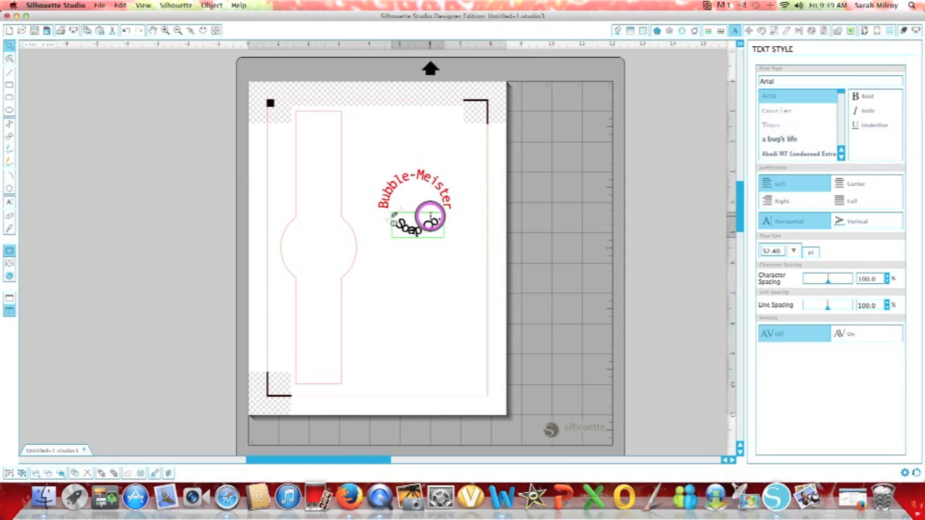
{"action": "left_click_drag", "start_coordinate": [431, 217], "coordinate": [402, 226]}
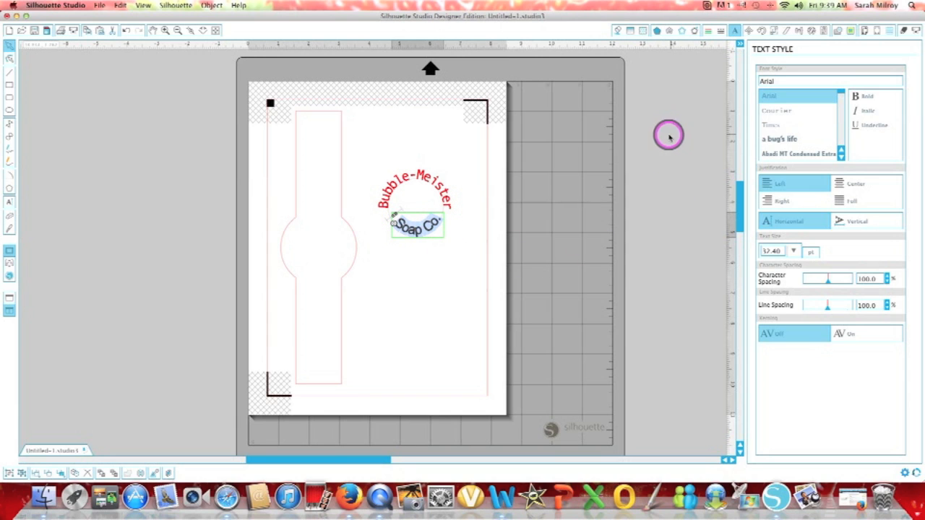
{"action": "mouse_move", "coordinate": [784, 133]}
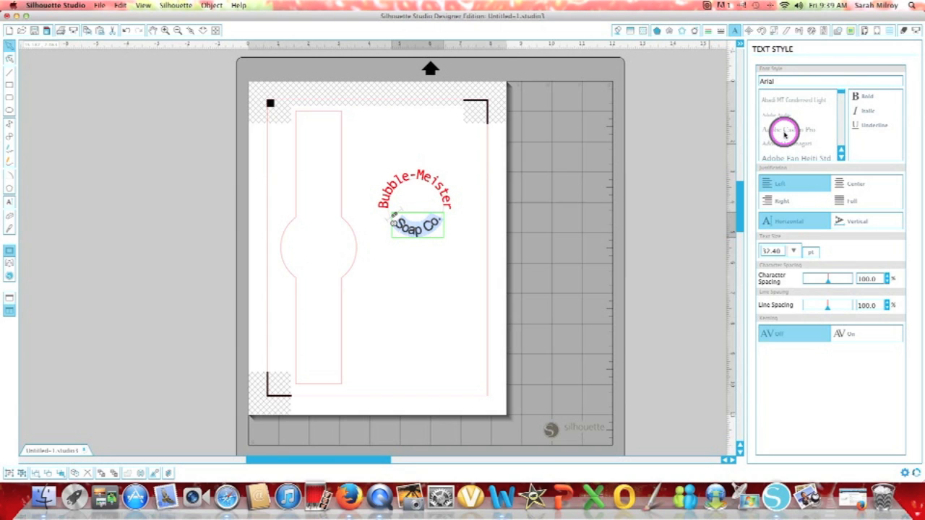
{"action": "scroll", "scroll_direction": "up", "scroll_amount": 3}
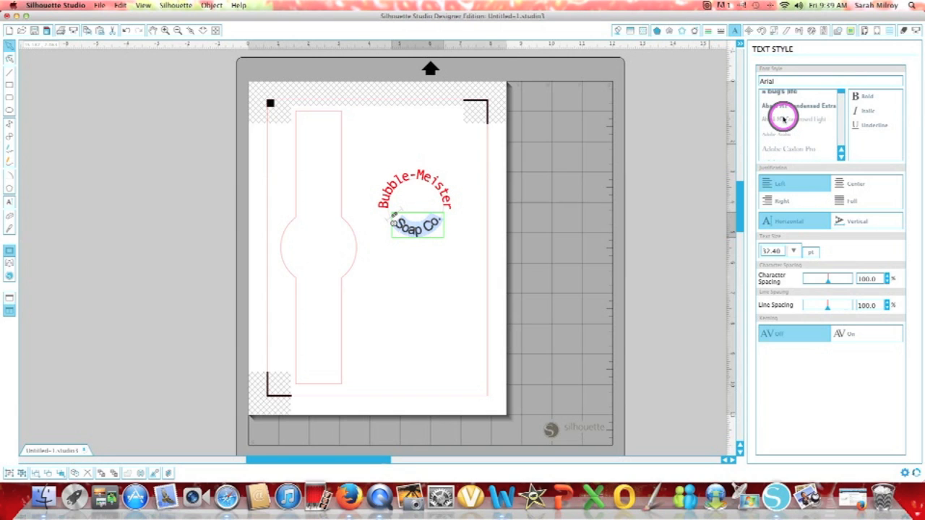
{"action": "left_click", "coordinate": [797, 105]}
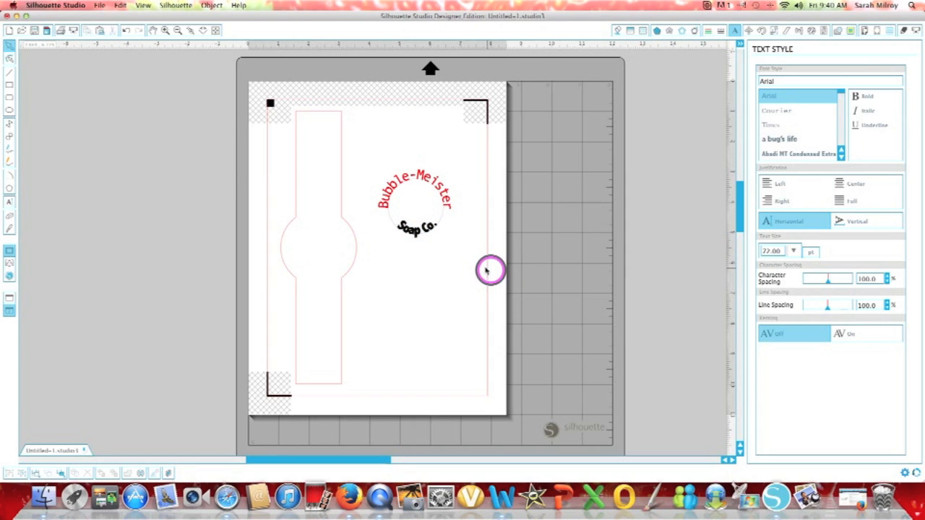
{"action": "mouse_move", "coordinate": [474, 253]}
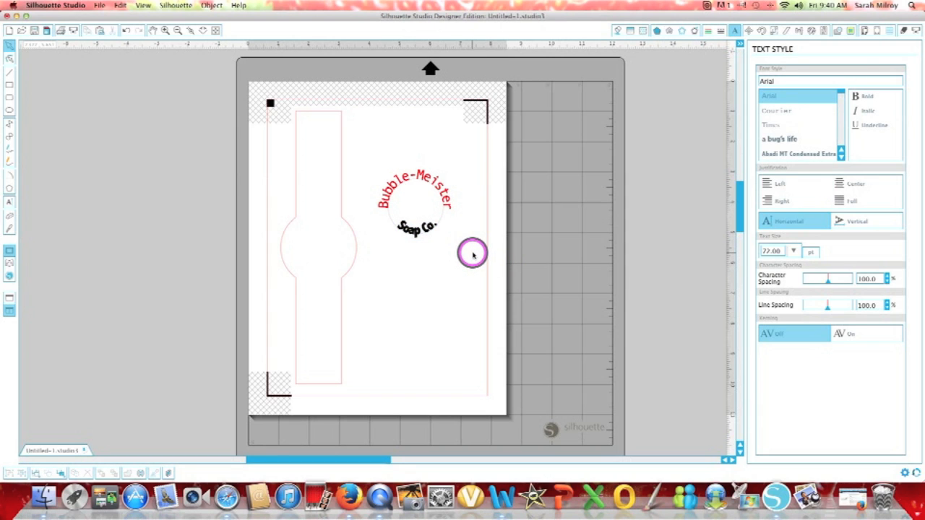
Rotate both curved texts 90° together and move the emblem onto the band's round centre
{"action": "left_click_drag", "start_coordinate": [474, 253], "coordinate": [345, 149]}
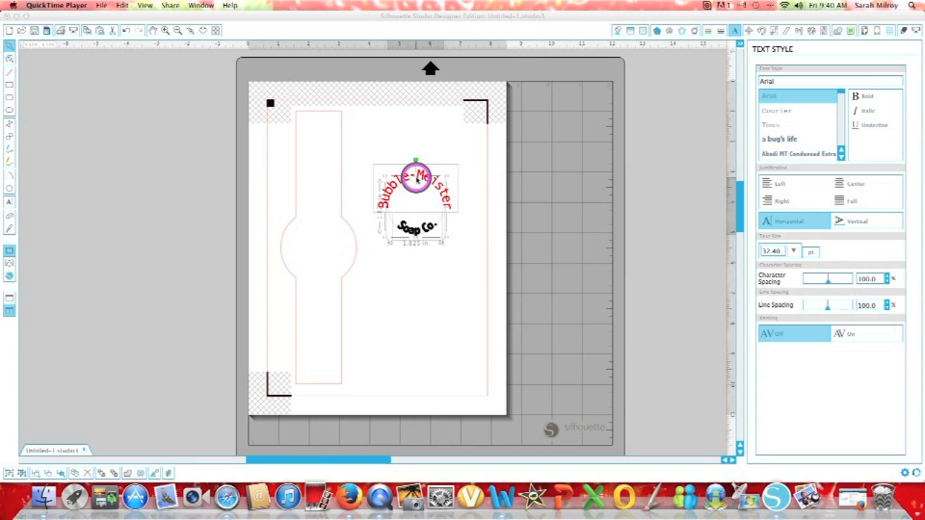
{"action": "left_click", "coordinate": [766, 26]}
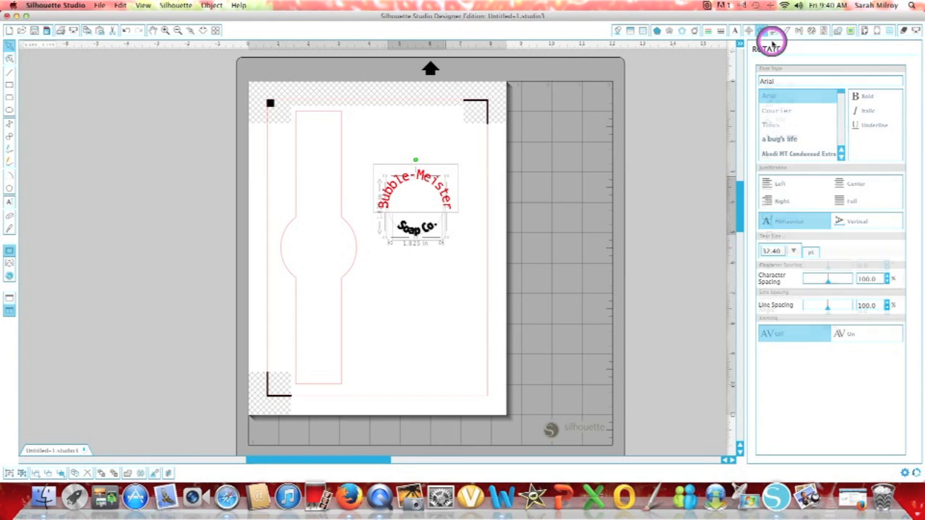
{"action": "left_click", "coordinate": [760, 30]}
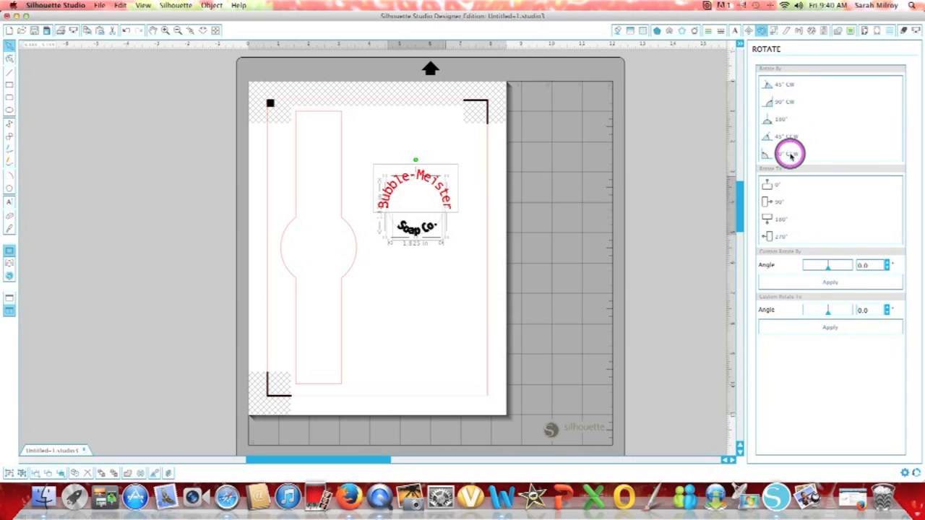
{"action": "left_click", "coordinate": [777, 153]}
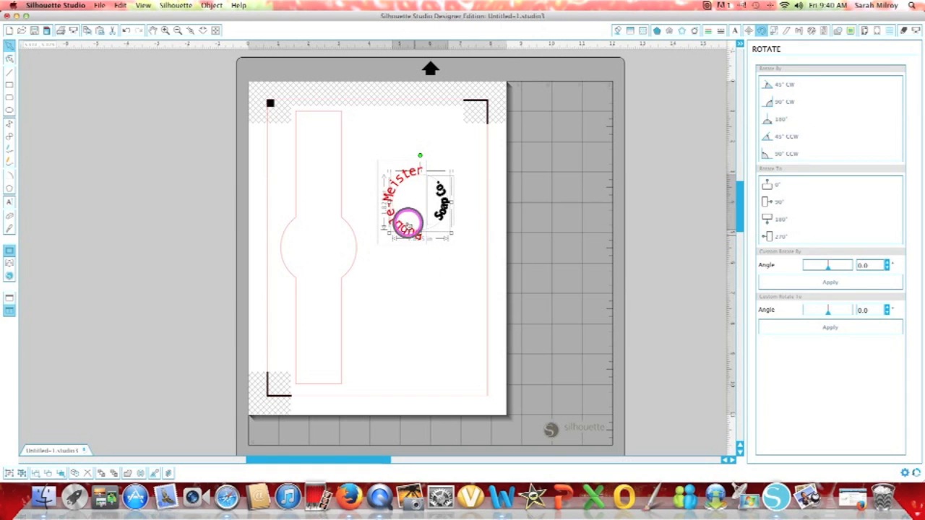
{"action": "left_click_drag", "start_coordinate": [416, 202], "coordinate": [311, 253]}
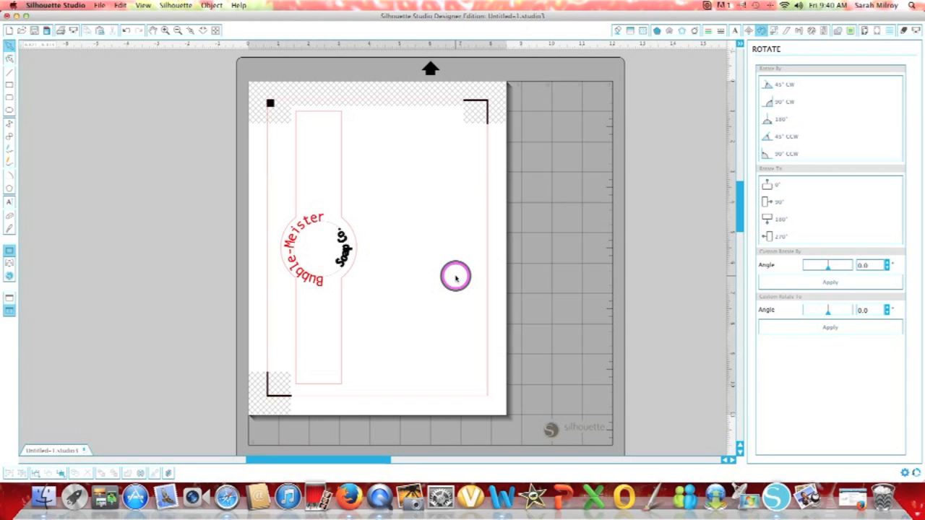
{"action": "mouse_move", "coordinate": [11, 166]}
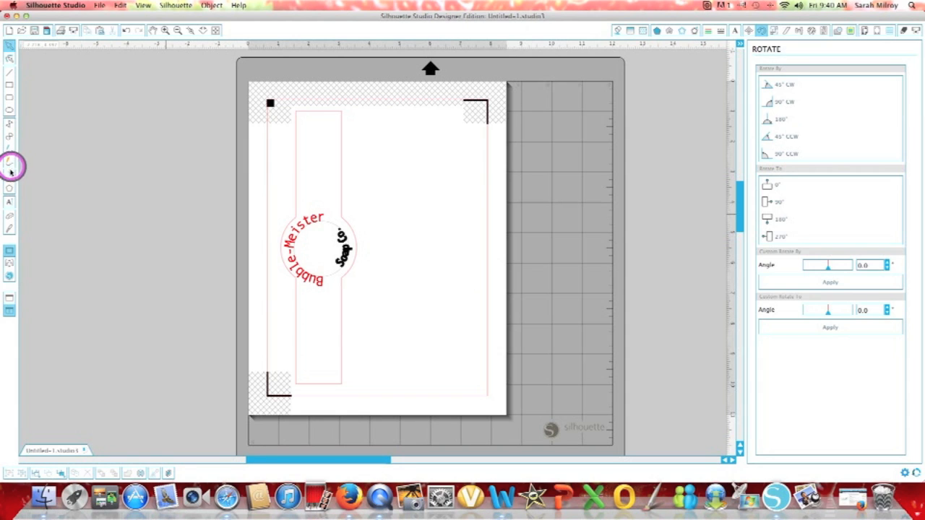
Add a new text object reading 'Ingredients: A whole lotta love.'
{"action": "left_click", "coordinate": [8, 202]}
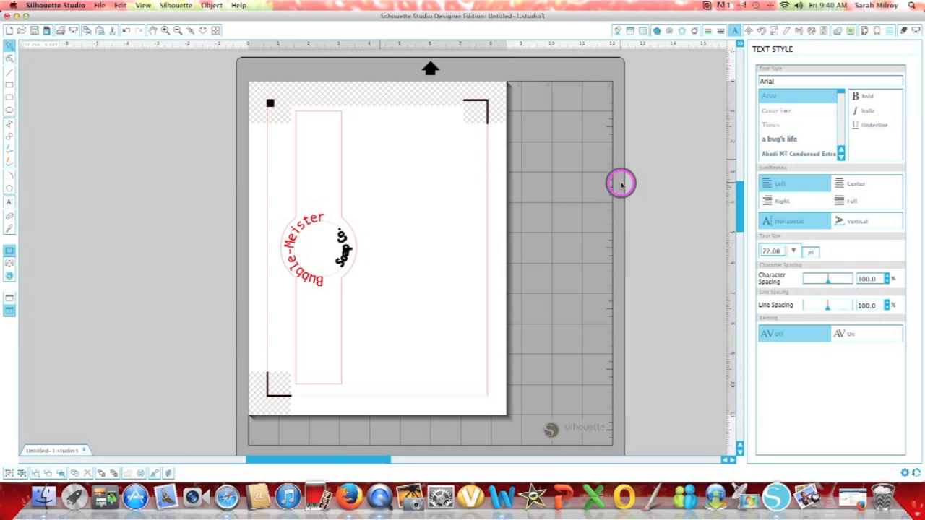
{"action": "type", "text": "Ingredients:"}
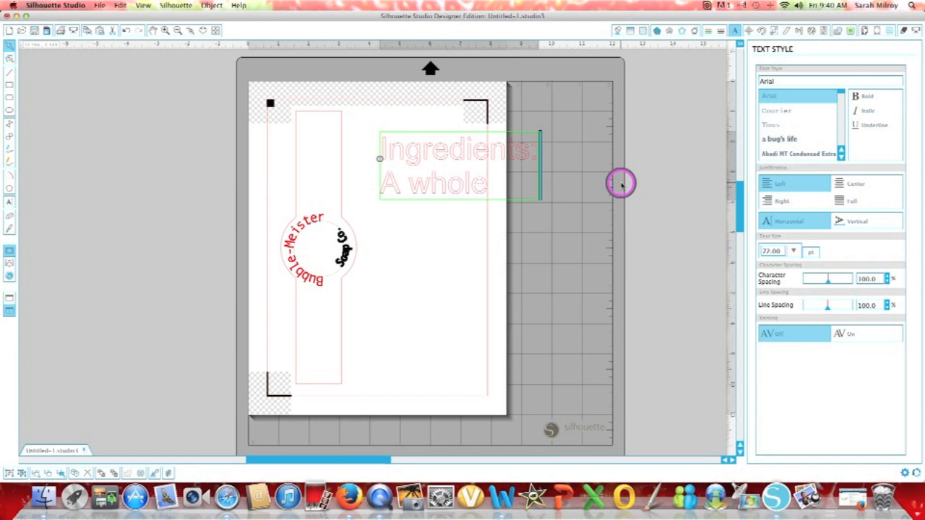
{"action": "type", "text": "lotta"}
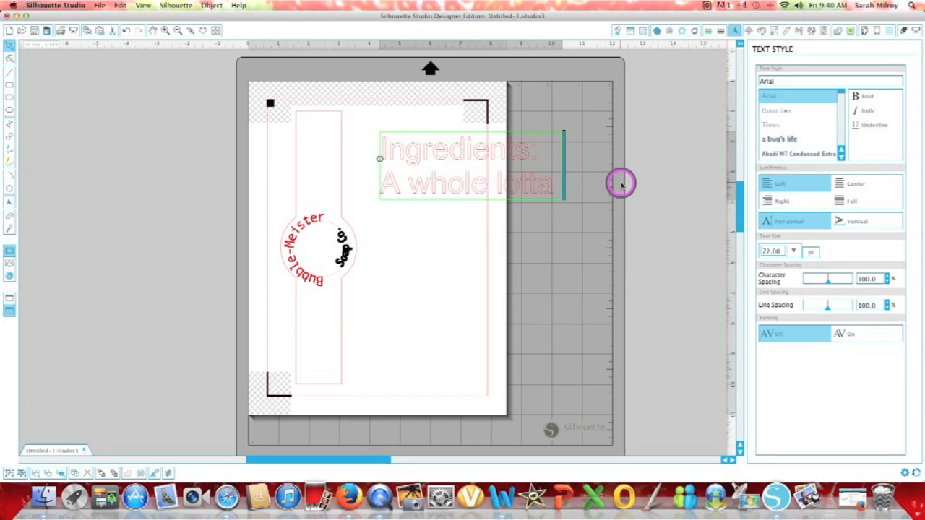
{"action": "type", "text": "love."}
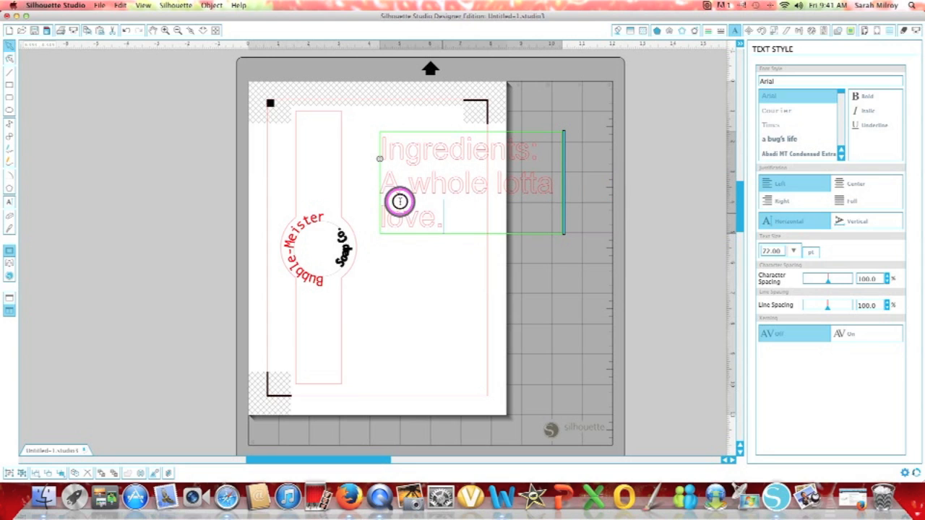
Centre-justify the ingredients lines and set them in Abadi MT Condensed Extra Bold
{"action": "left_click", "coordinate": [855, 185]}
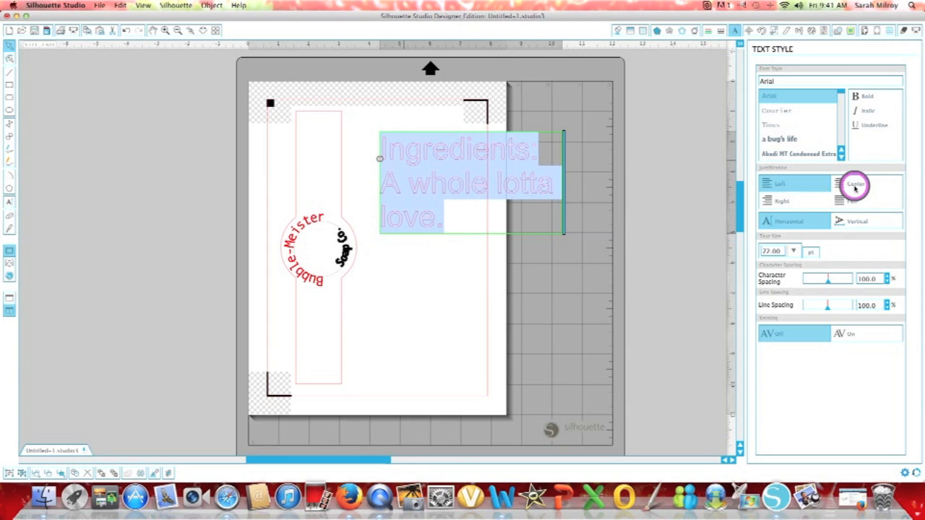
{"action": "left_click", "coordinate": [864, 185]}
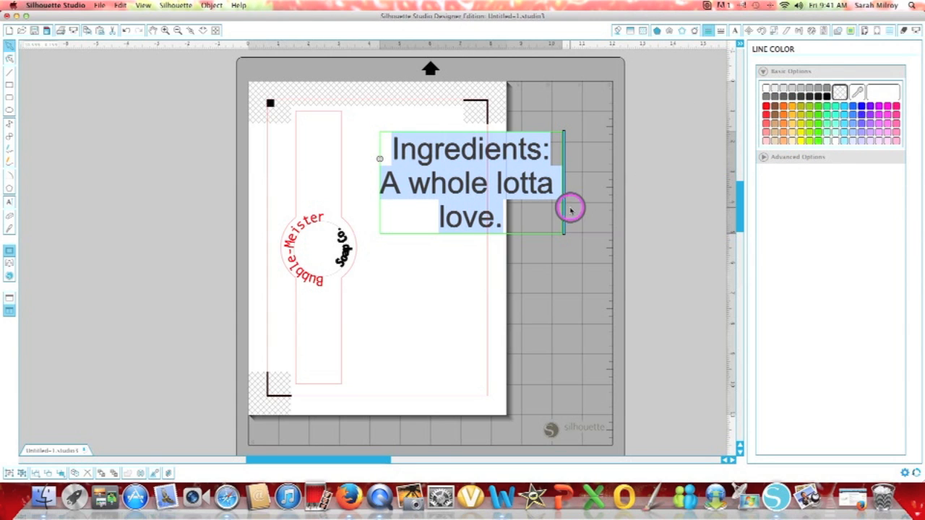
{"action": "left_click", "coordinate": [734, 31]}
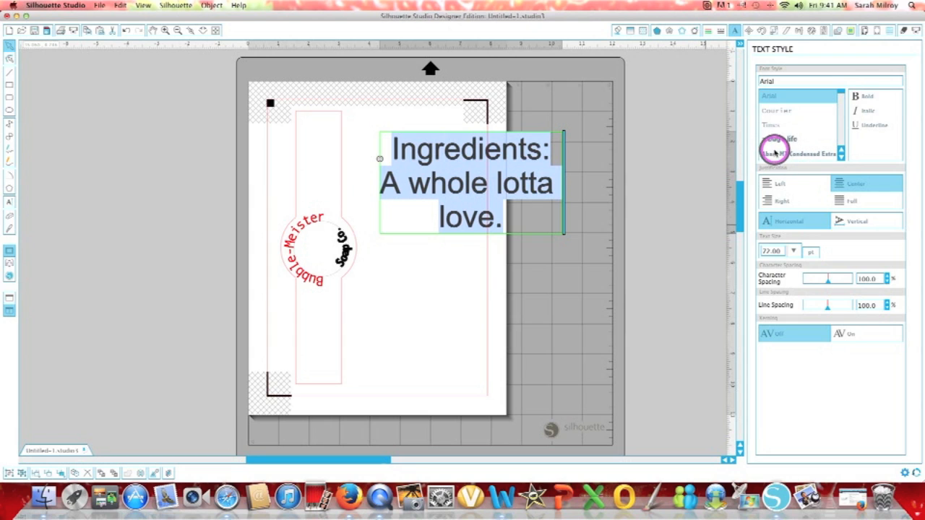
{"action": "left_click", "coordinate": [798, 154]}
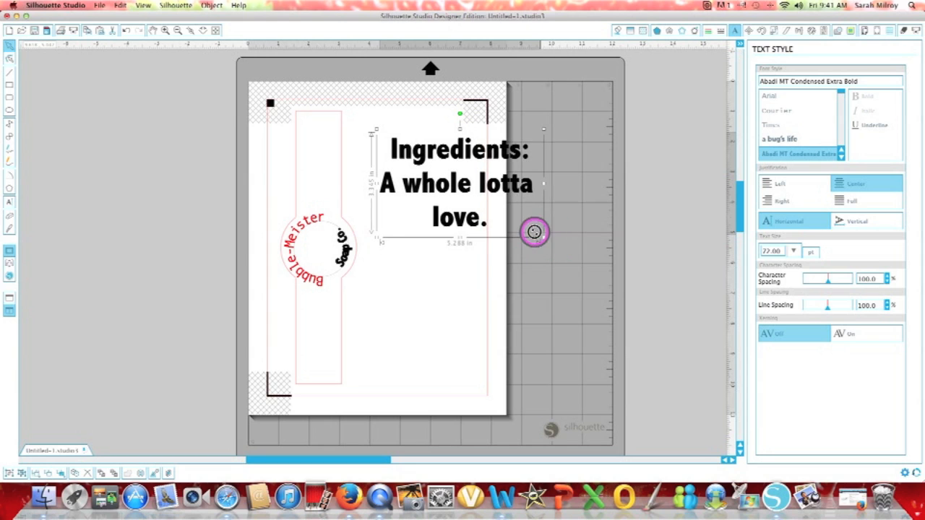
Shrink the ingredients text block with its corner handle
{"action": "left_click_drag", "start_coordinate": [534, 231], "coordinate": [465, 173]}
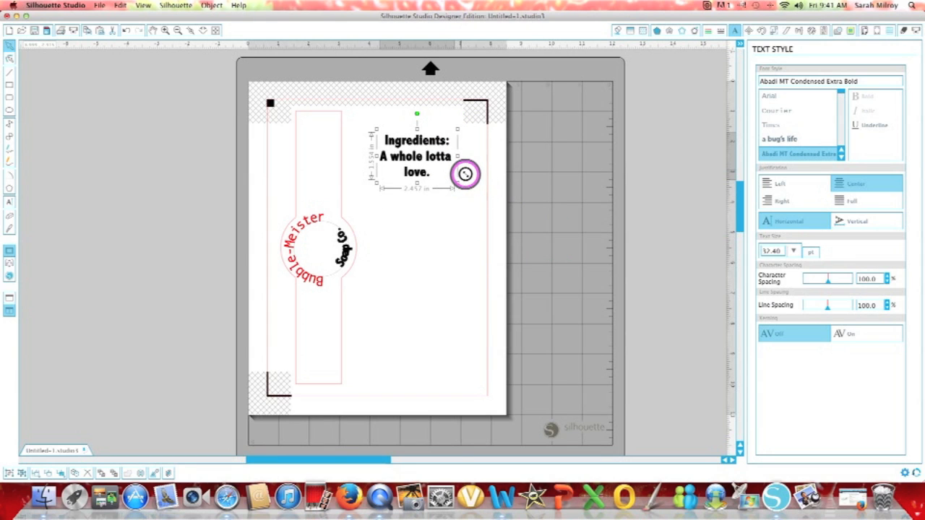
{"action": "left_click_drag", "start_coordinate": [465, 173], "coordinate": [457, 185]}
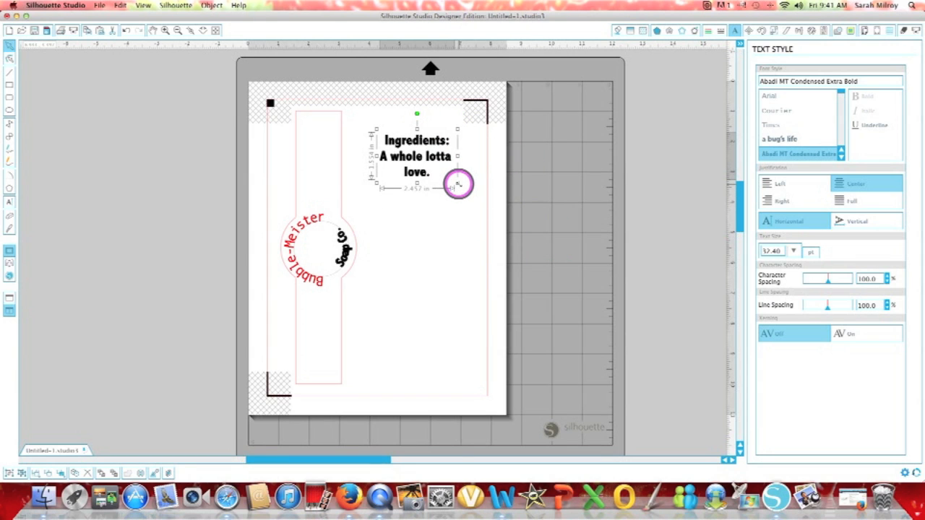
{"action": "left_click_drag", "start_coordinate": [456, 185], "coordinate": [452, 172]}
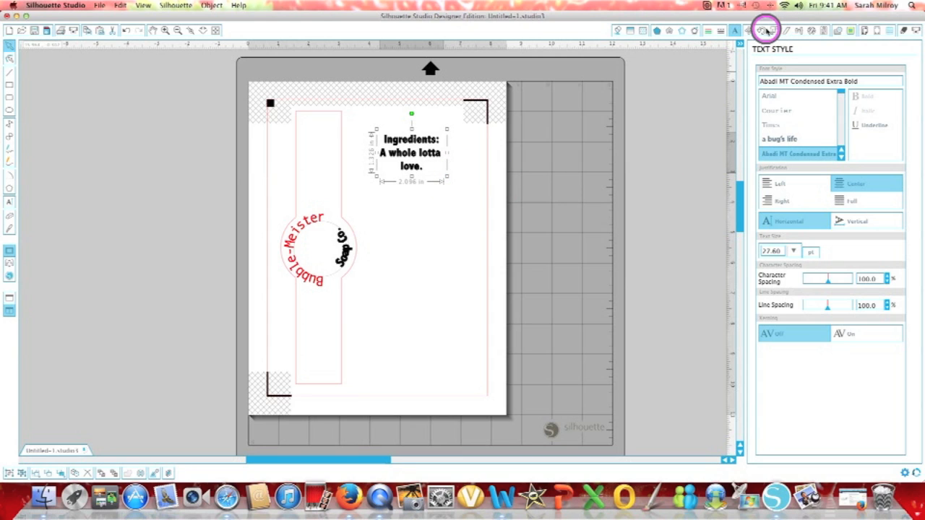
Rotate the ingredients text 90° and move it into the narrow label strip
{"action": "left_click", "coordinate": [760, 31]}
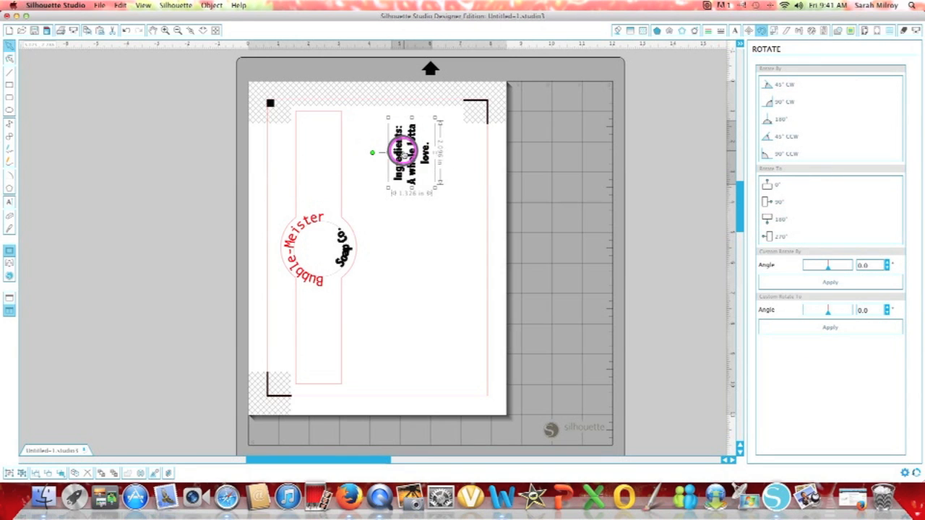
{"action": "left_click_drag", "start_coordinate": [407, 152], "coordinate": [306, 162]}
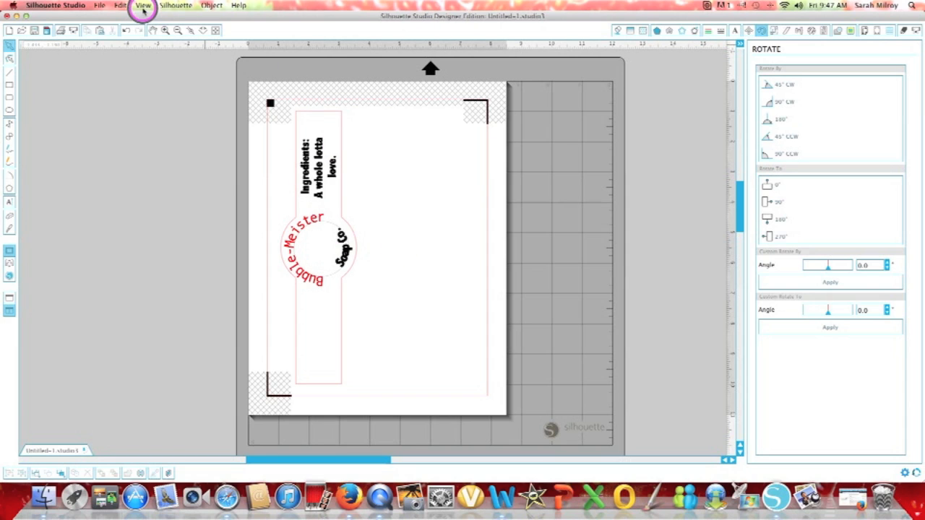
Merge the soap bar image file from the Desktop onto the label page
{"action": "left_click", "coordinate": [101, 6]}
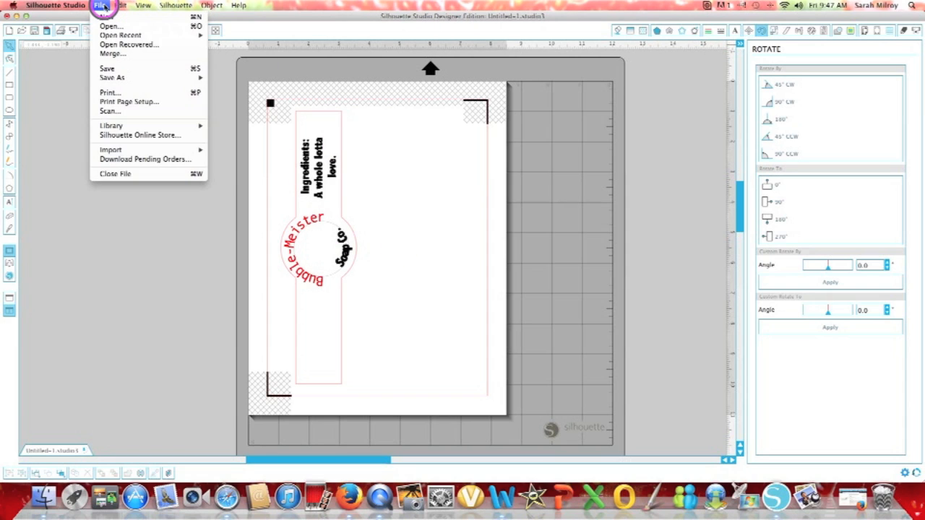
{"action": "left_click", "coordinate": [113, 54]}
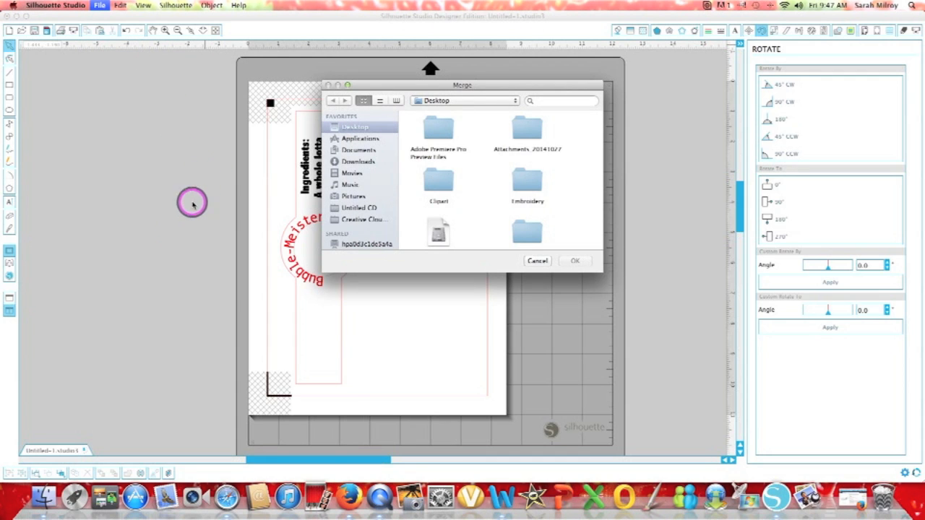
{"action": "mouse_move", "coordinate": [170, 451]}
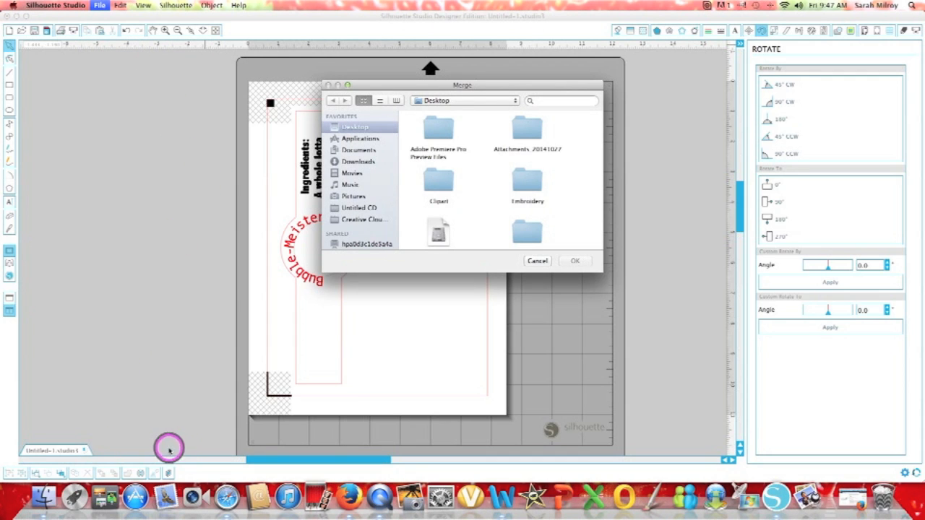
{"action": "mouse_move", "coordinate": [517, 379]}
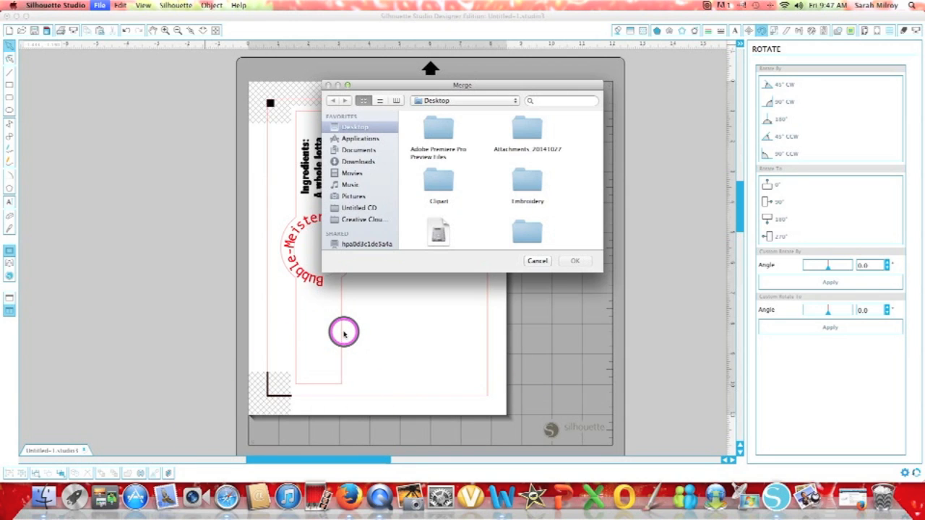
{"action": "mouse_move", "coordinate": [458, 167]}
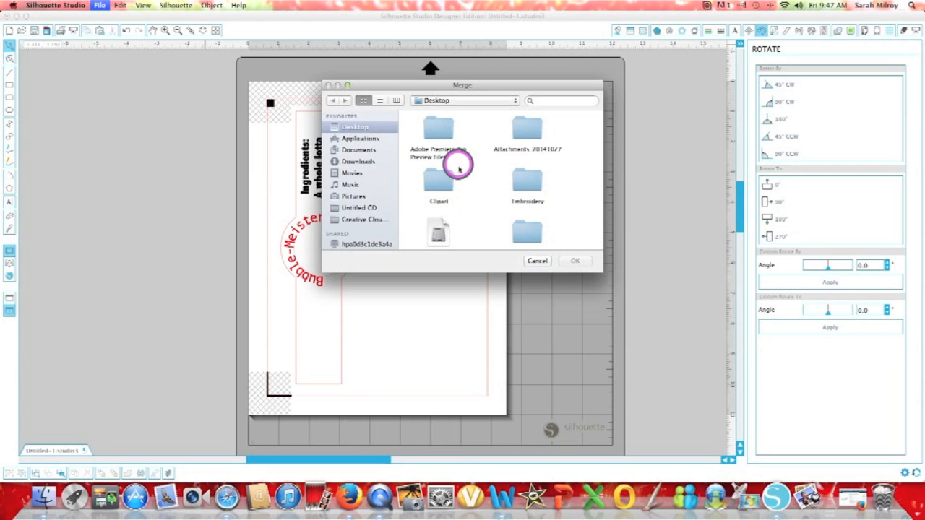
{"action": "scroll", "scroll_direction": "down", "scroll_amount": 3}
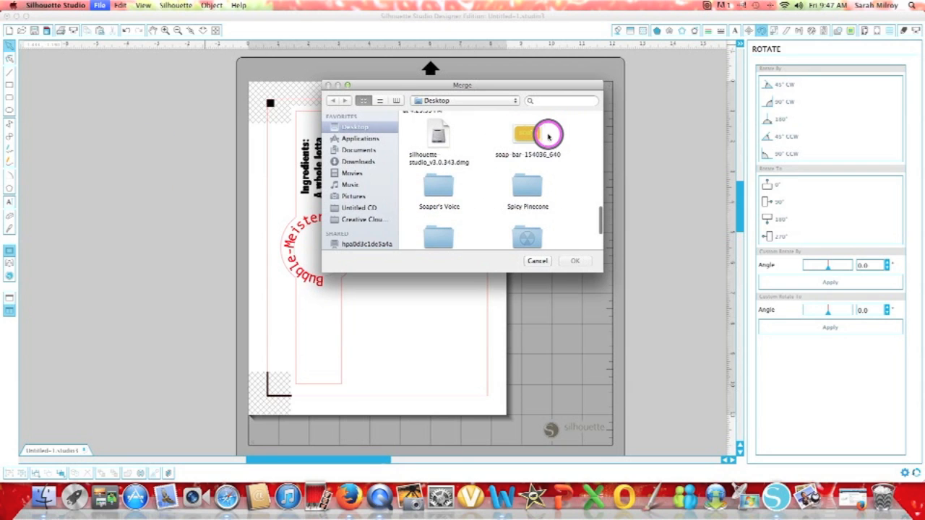
{"action": "left_click", "coordinate": [527, 137]}
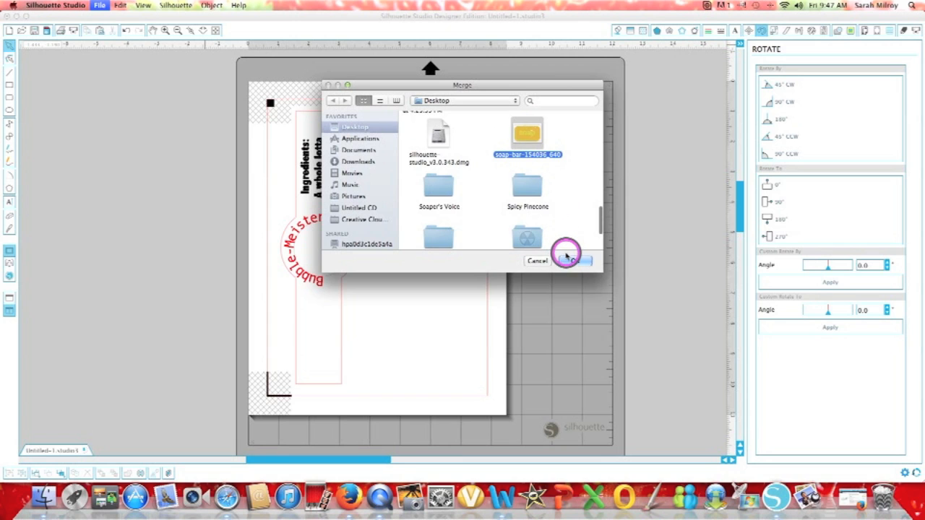
{"action": "left_click", "coordinate": [571, 260]}
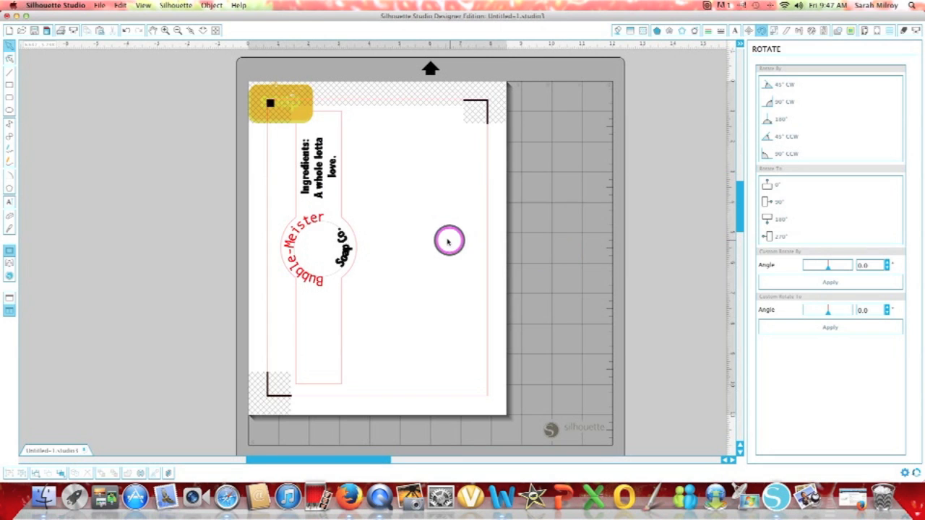
Move the soap bar image onto the circle, tilt it and shrink it
{"action": "left_click_drag", "start_coordinate": [281, 103], "coordinate": [345, 258]}
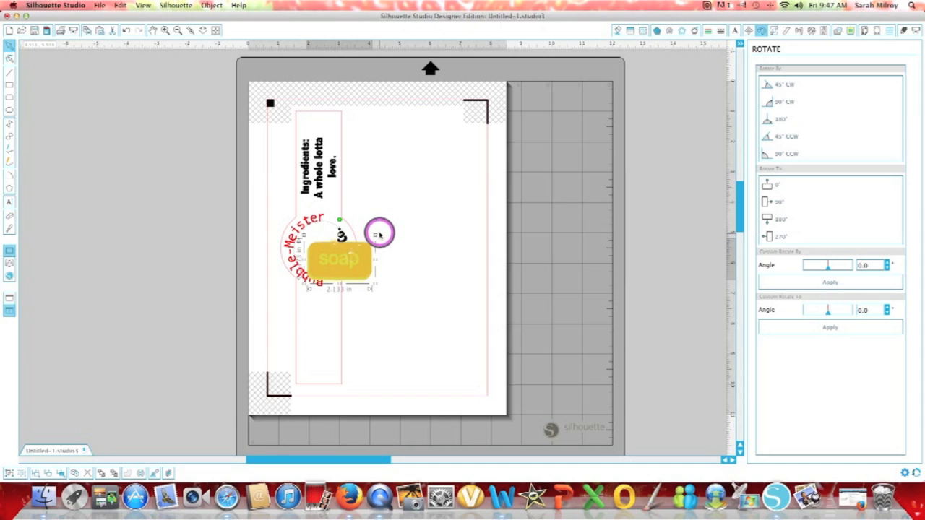
{"action": "left_click_drag", "start_coordinate": [378, 234], "coordinate": [340, 219]}
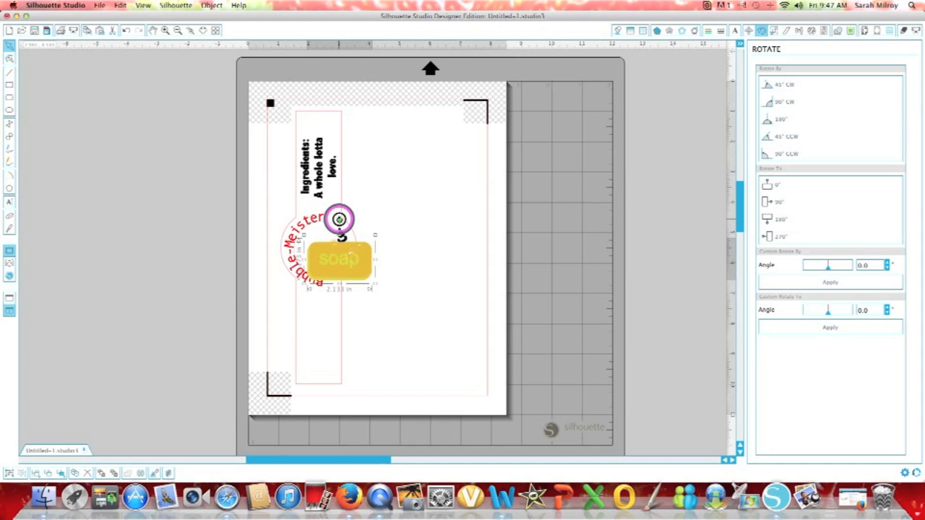
{"action": "left_click_drag", "start_coordinate": [339, 219], "coordinate": [300, 251]}
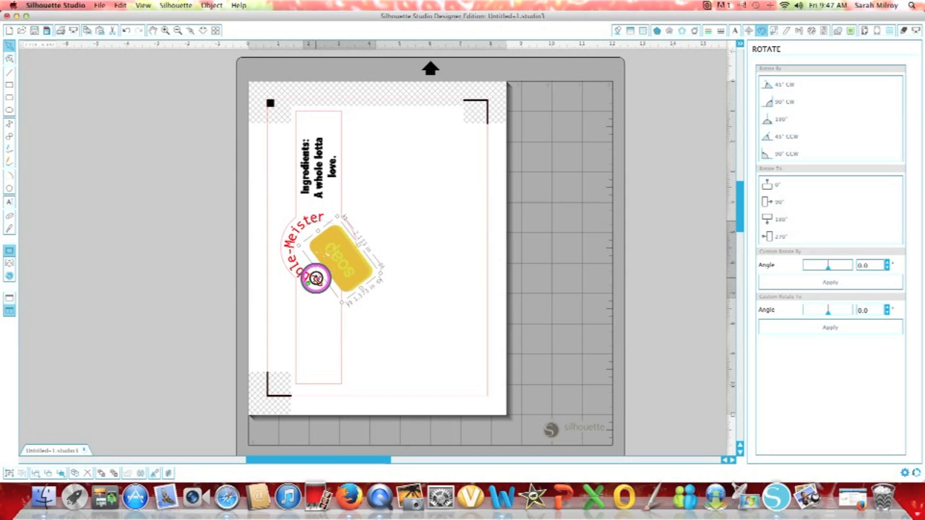
{"action": "left_click_drag", "start_coordinate": [315, 278], "coordinate": [336, 217]}
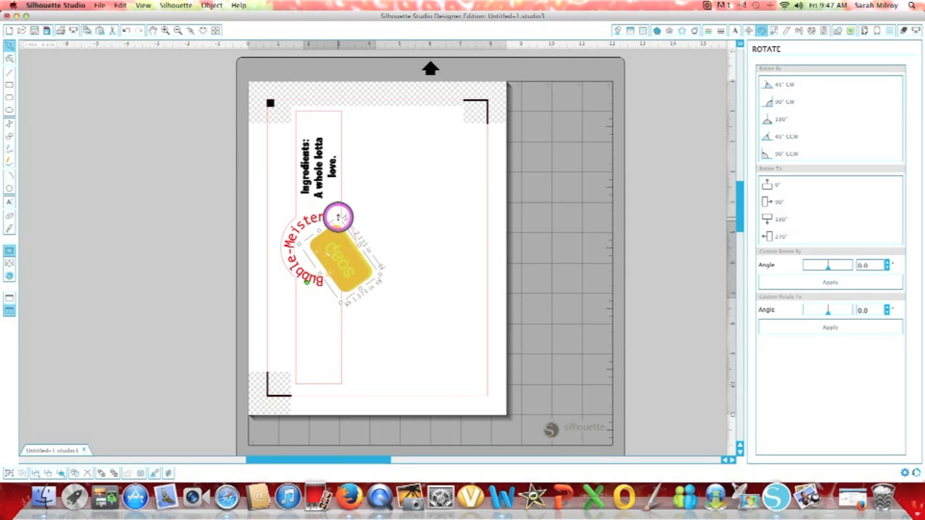
{"action": "left_click_drag", "start_coordinate": [339, 217], "coordinate": [338, 281]}
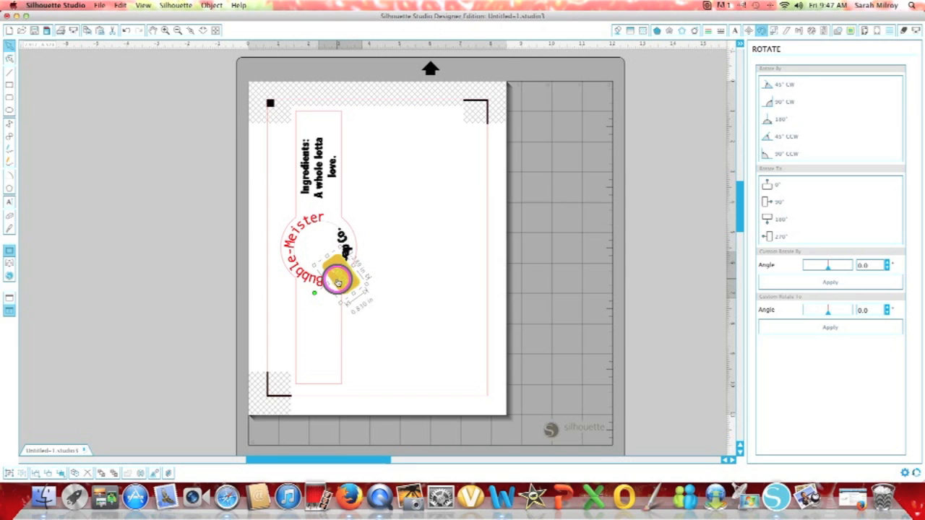
Nudge the tilted soap bar image into place inside the Bubble-Meister circle
{"action": "left_click_drag", "start_coordinate": [340, 277], "coordinate": [318, 257]}
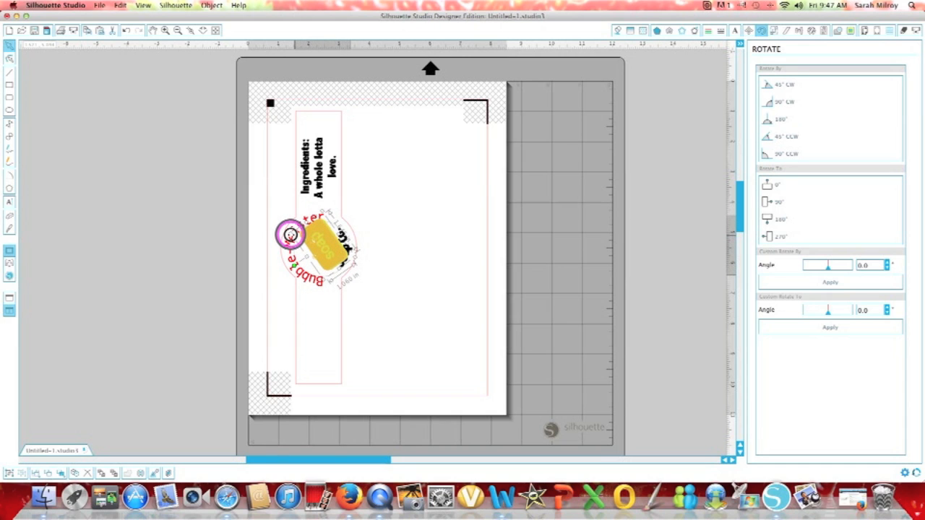
{"action": "left_click_drag", "start_coordinate": [290, 234], "coordinate": [329, 257]}
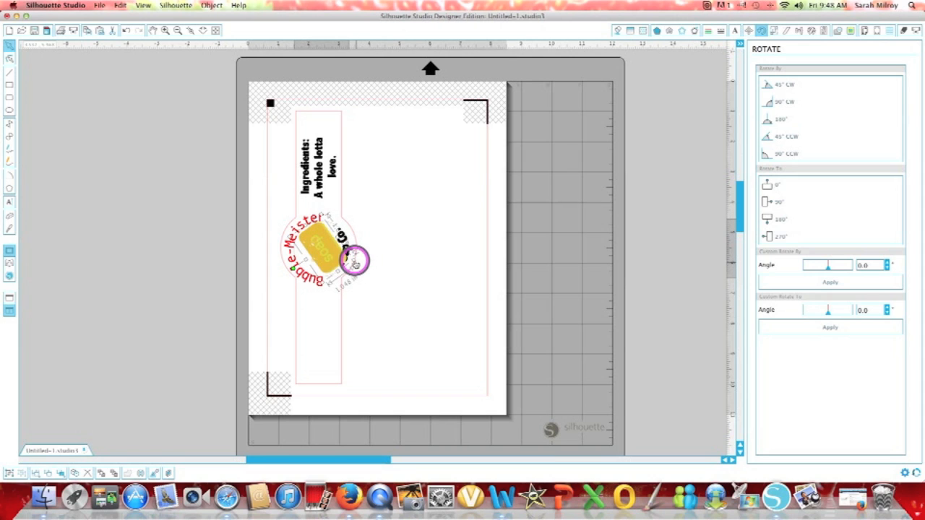
{"action": "left_click_drag", "start_coordinate": [354, 260], "coordinate": [376, 267]}
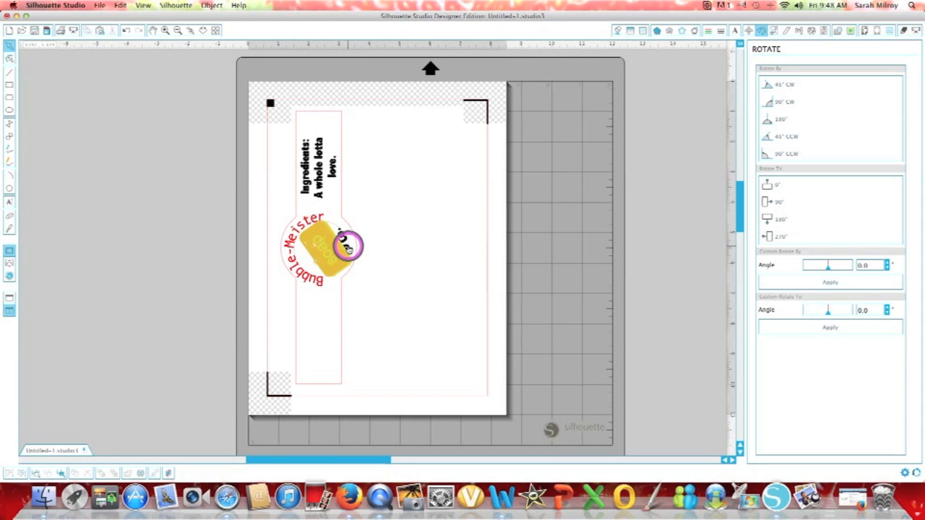
{"action": "left_click_drag", "start_coordinate": [350, 245], "coordinate": [315, 240]}
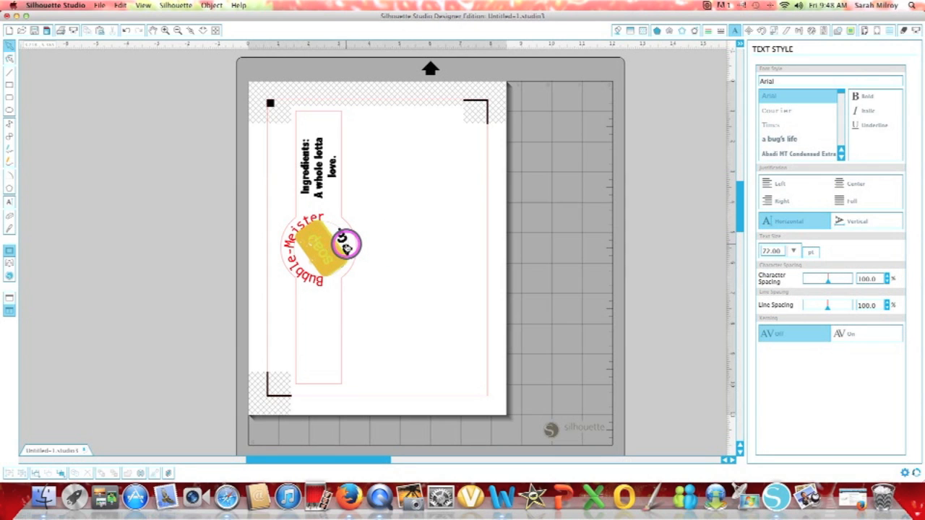
Settle the soap bar image behind the Soap Co. text and deselect to review the label
{"action": "left_click", "coordinate": [797, 153]}
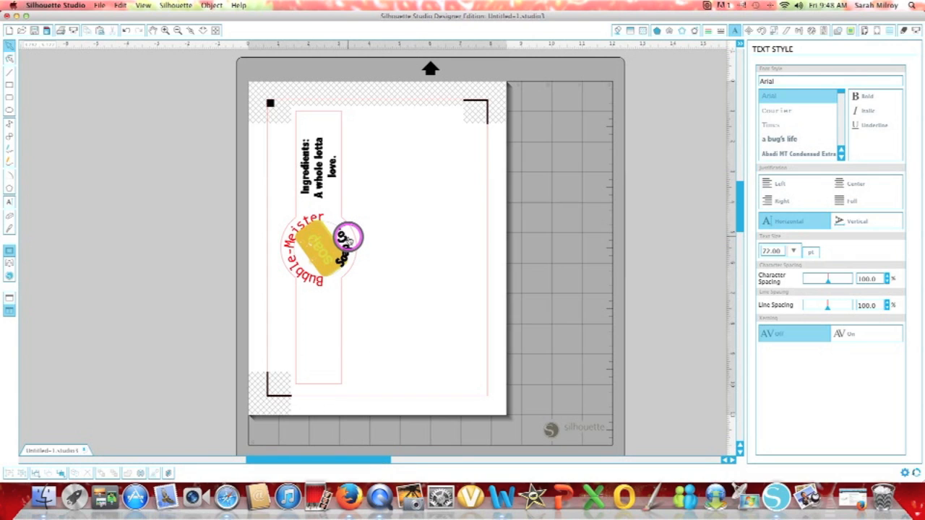
{"action": "left_click_drag", "start_coordinate": [350, 238], "coordinate": [335, 262]}
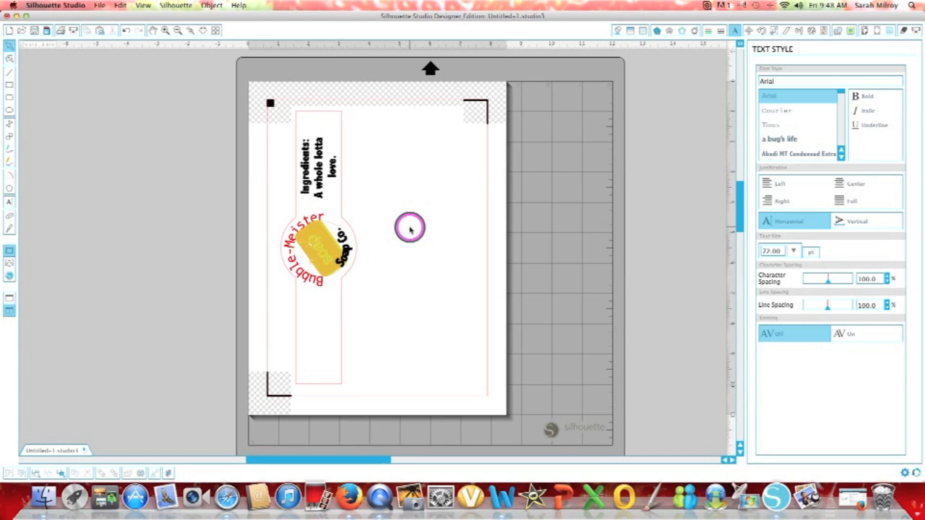
{"action": "left_click", "coordinate": [99, 5]}
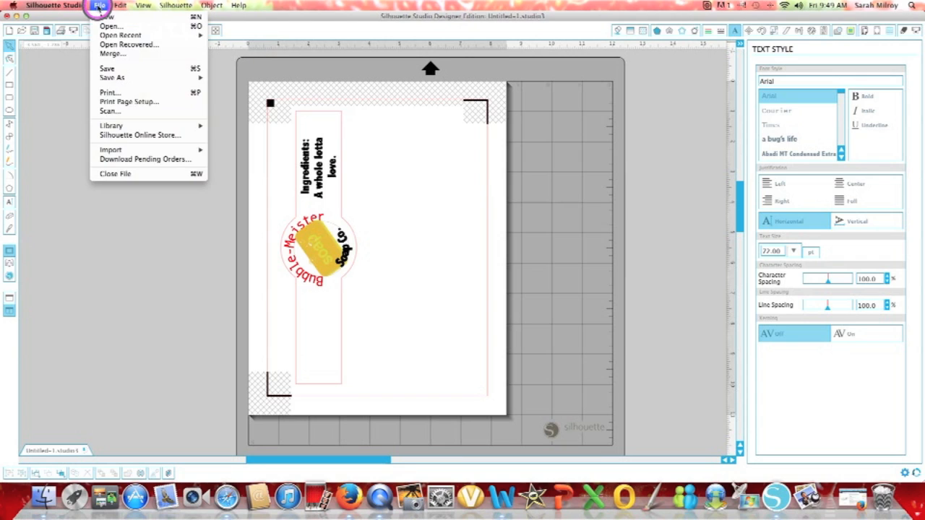
Print the finished soap label page
{"action": "left_click", "coordinate": [136, 95]}
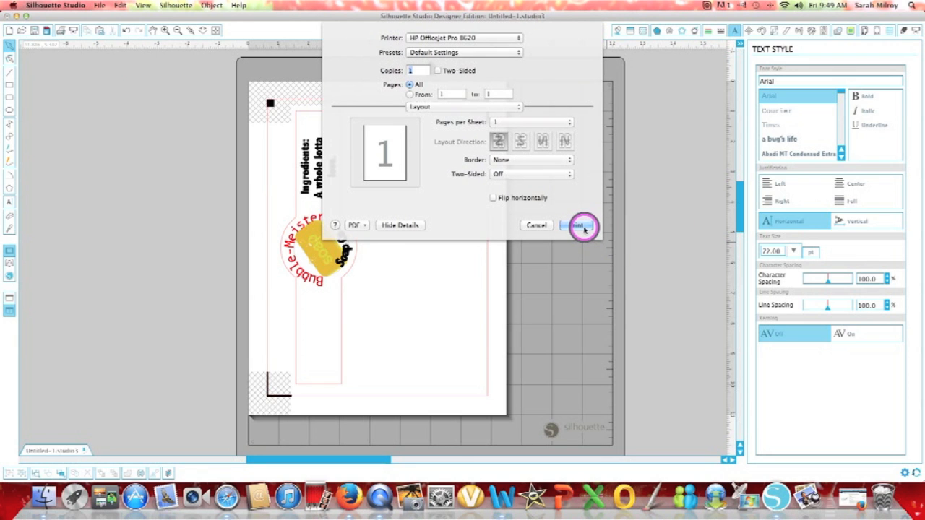
{"action": "left_click", "coordinate": [578, 226]}
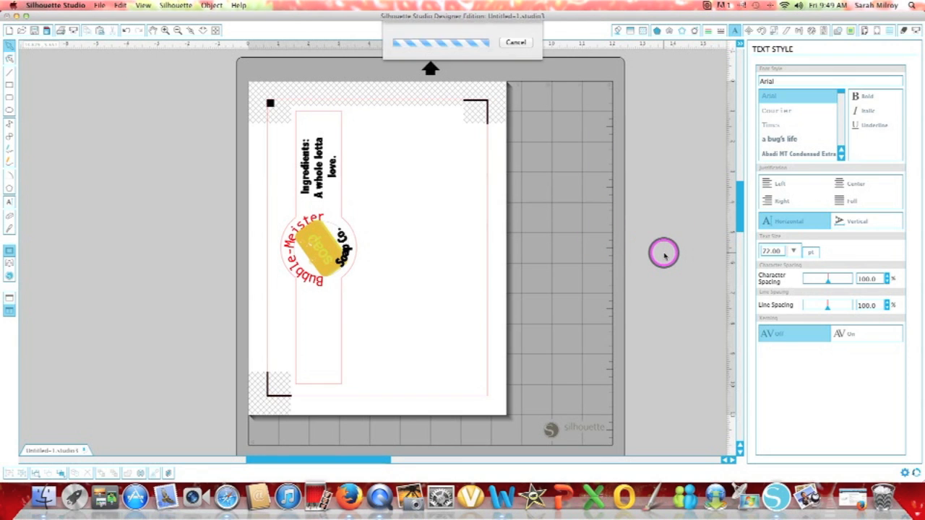